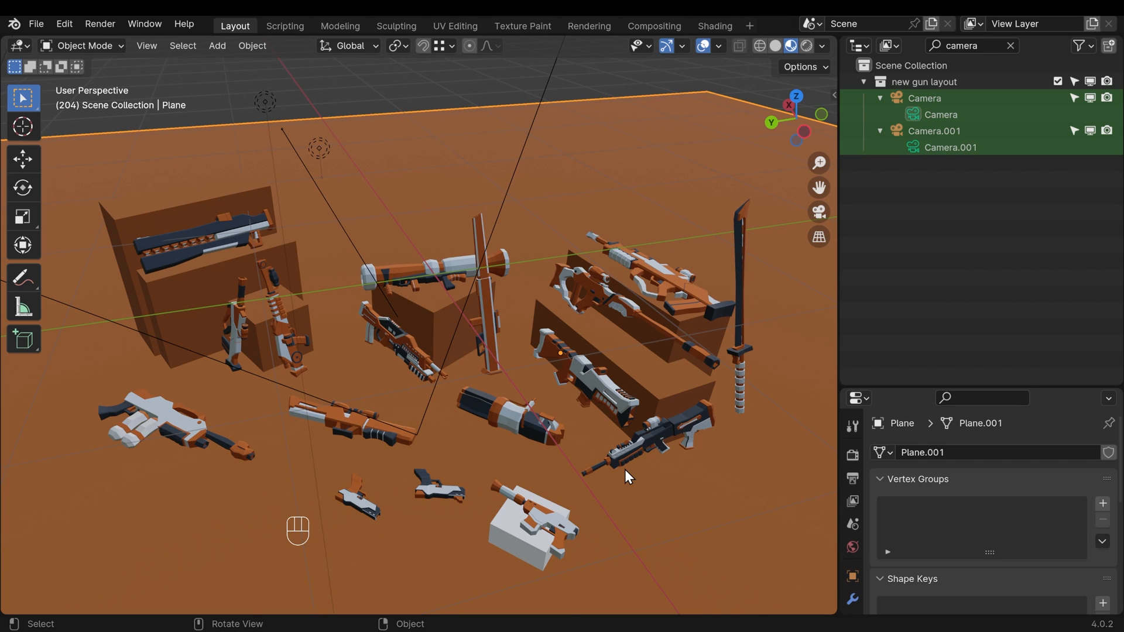
mouse_move(655, 486)
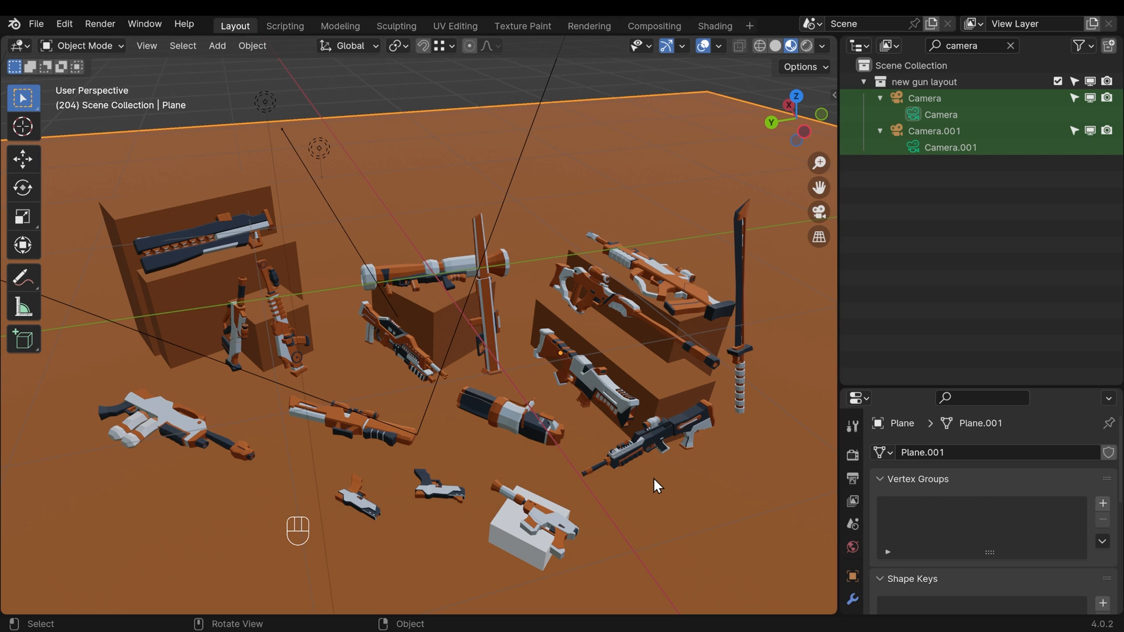
mouse_move(351, 372)
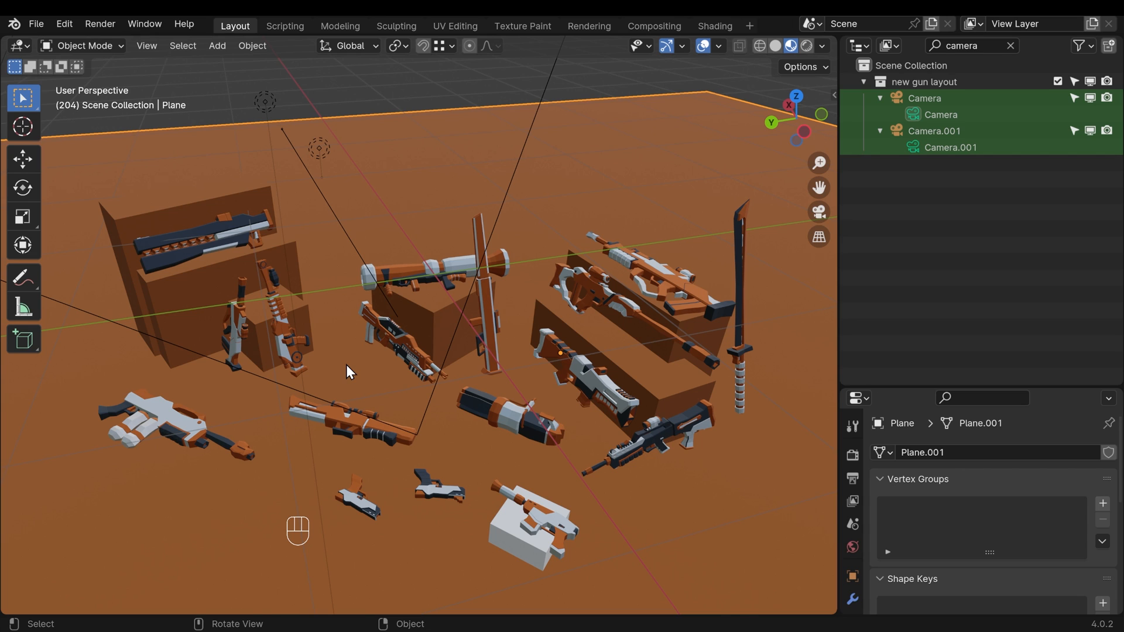
mouse_move(667, 365)
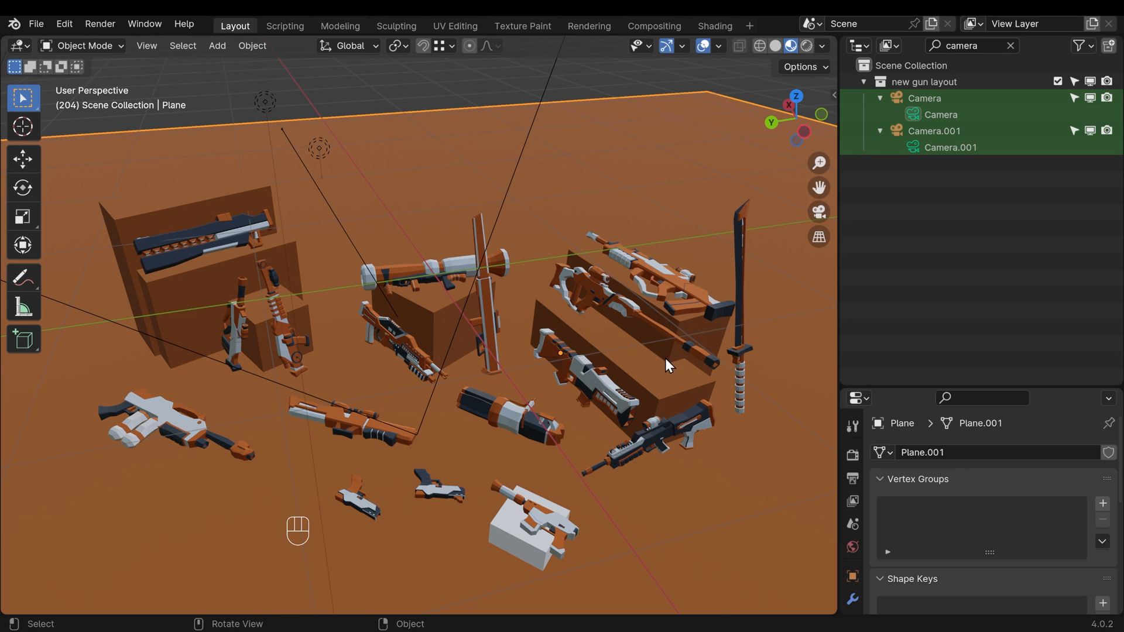
mouse_move(267, 380)
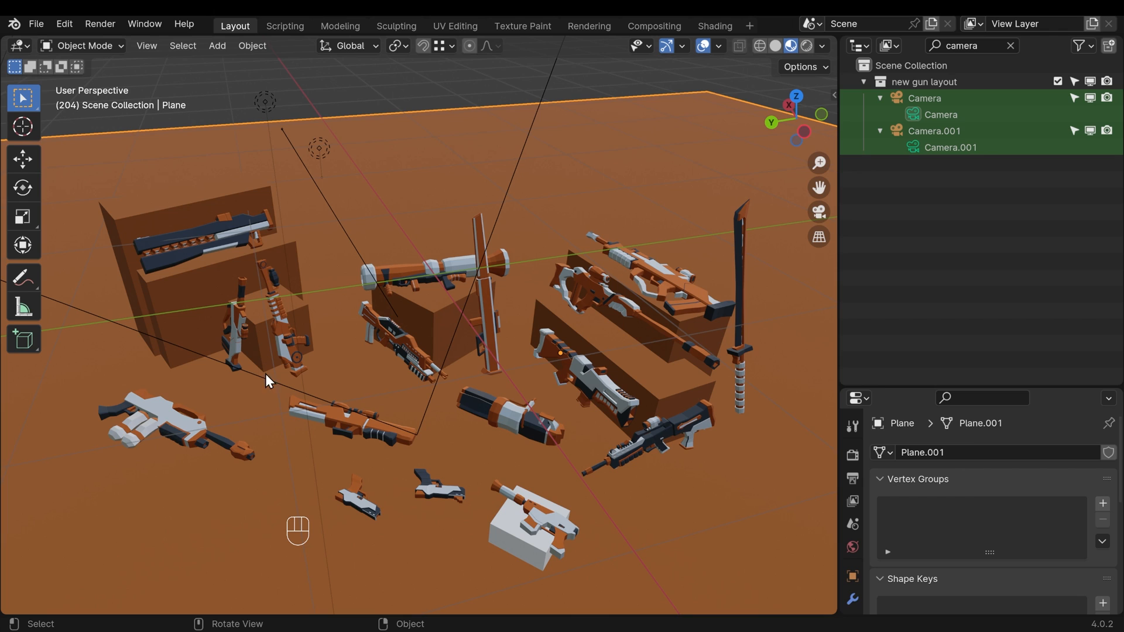
mouse_move(560, 313)
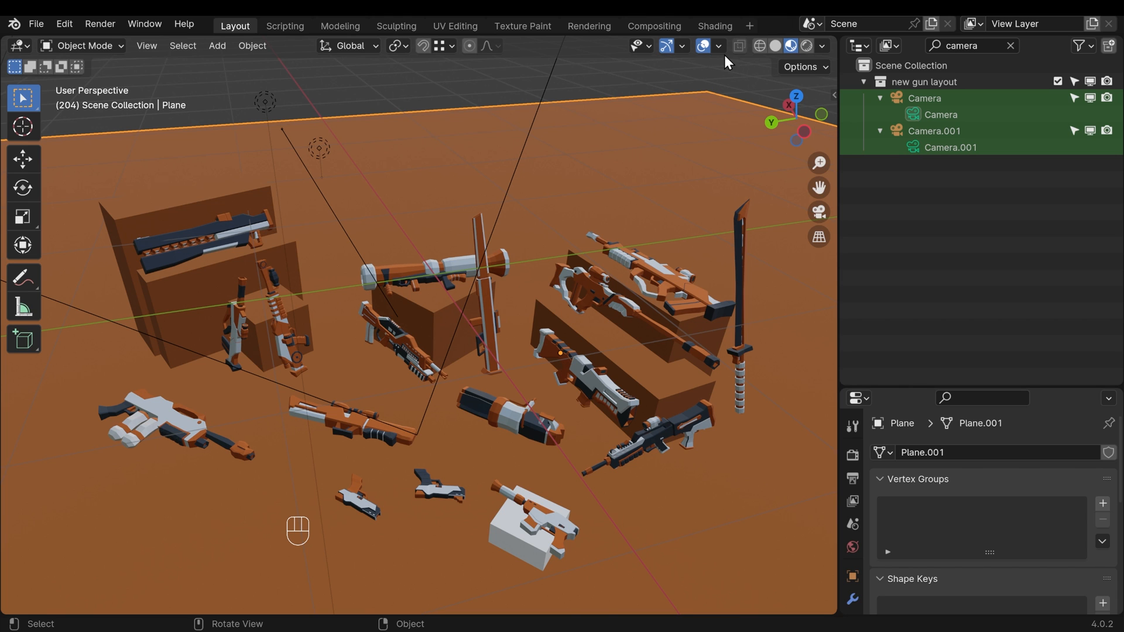
Step: In Shading, turn a left panel into a 3D view showing a rendered camera preview
click(713, 26)
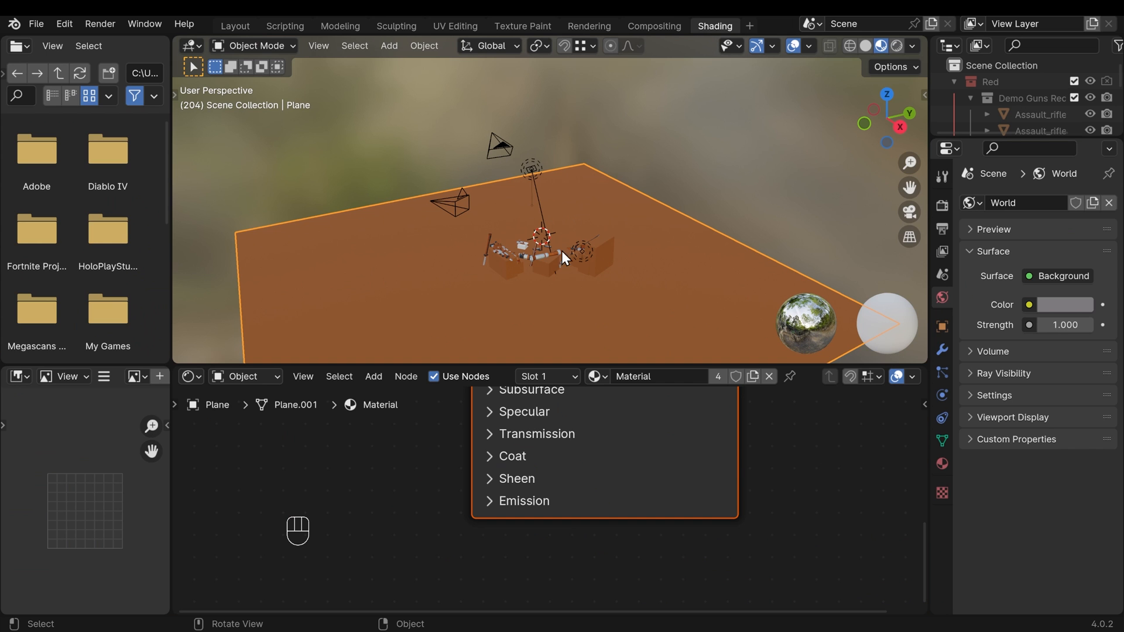
click(16, 46)
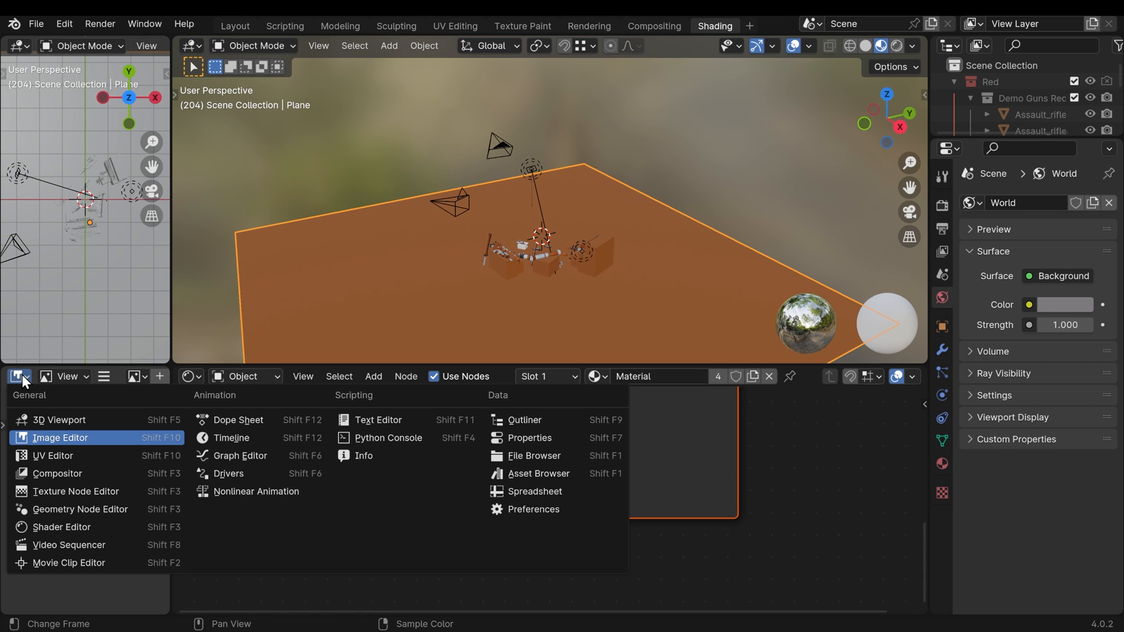
mouse_move(60, 419)
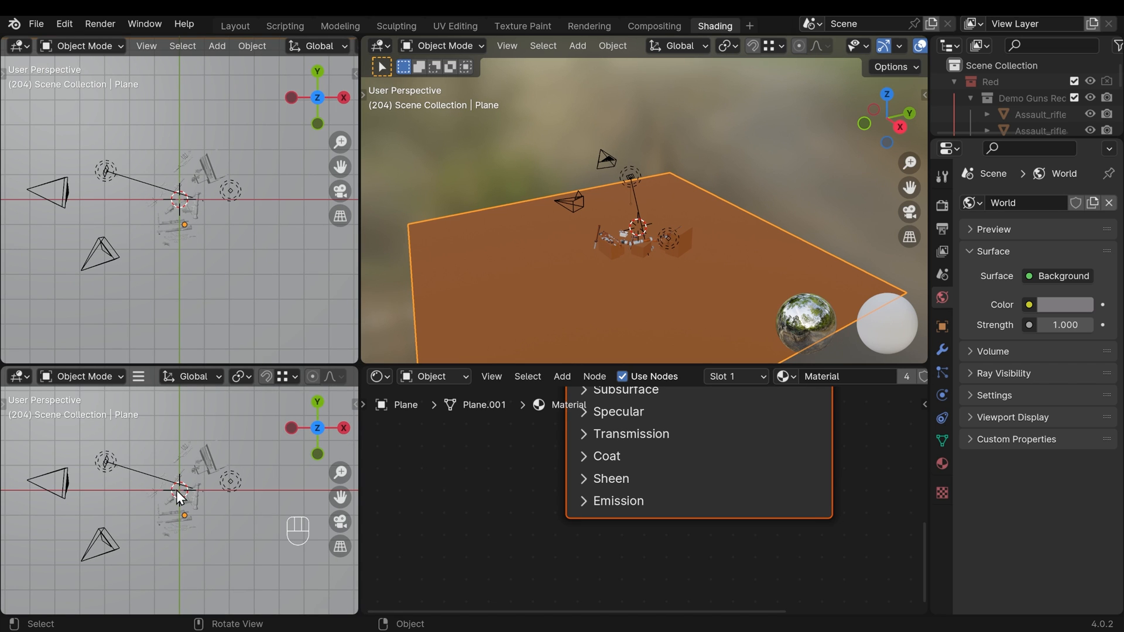
key(KP_0)
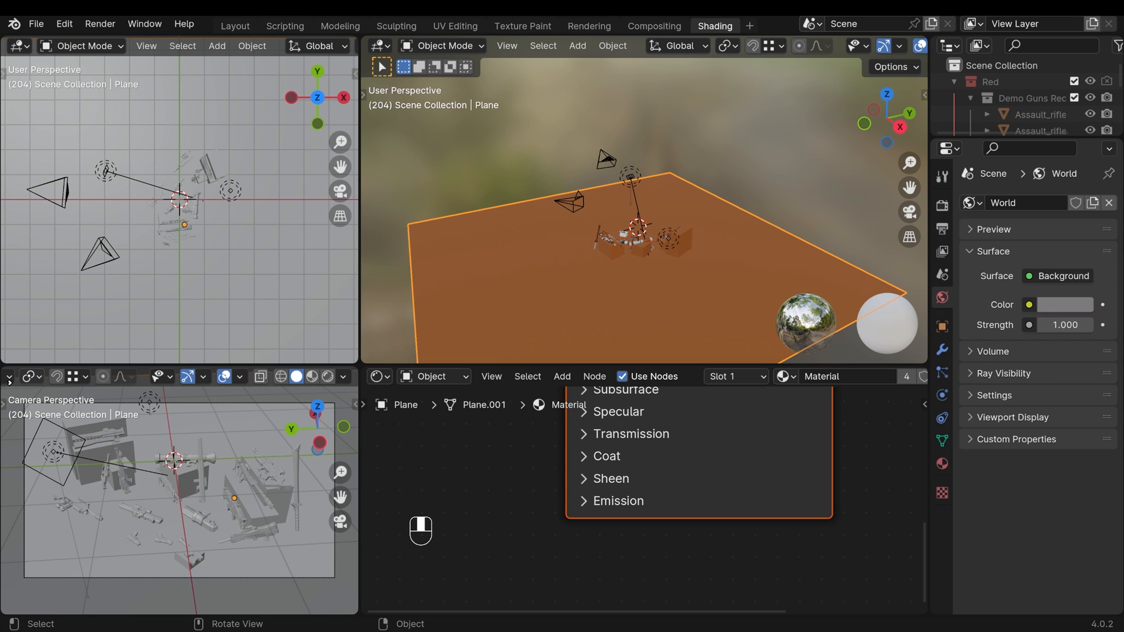
mouse_move(332, 376)
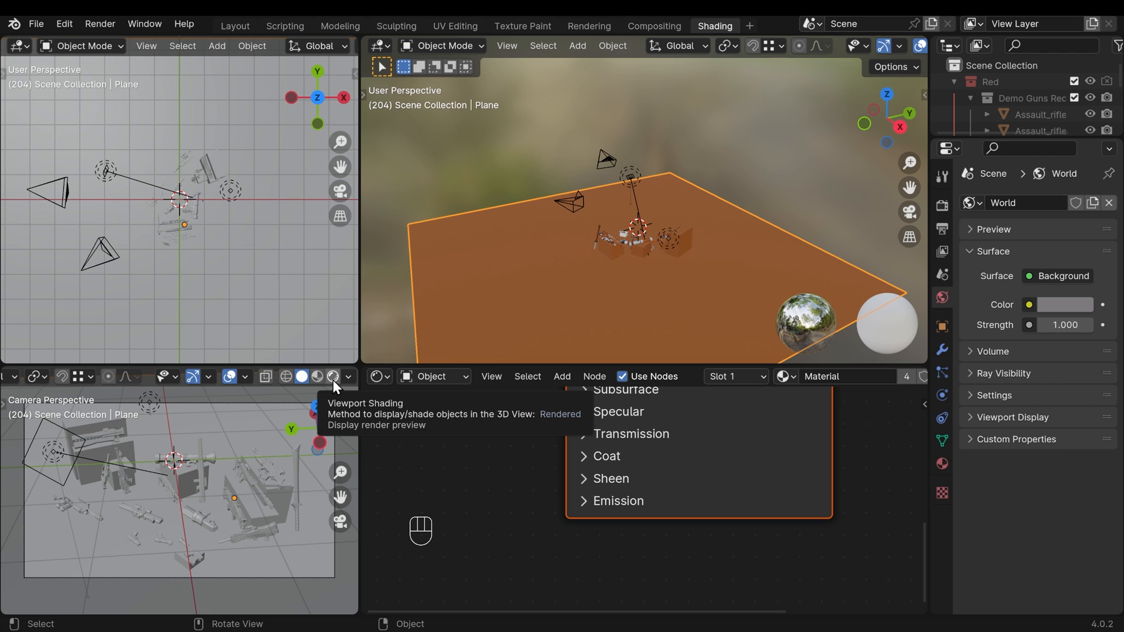
click(332, 376)
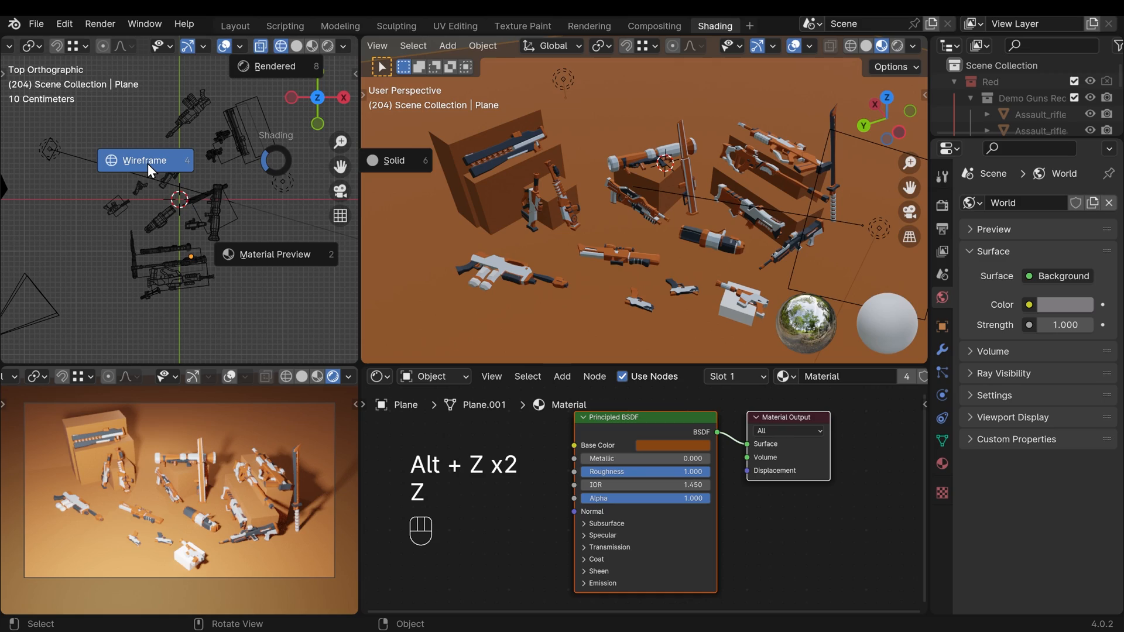
Step: Switch the top view to wireframe and select the rotary machine gun to reposition it
key(g)
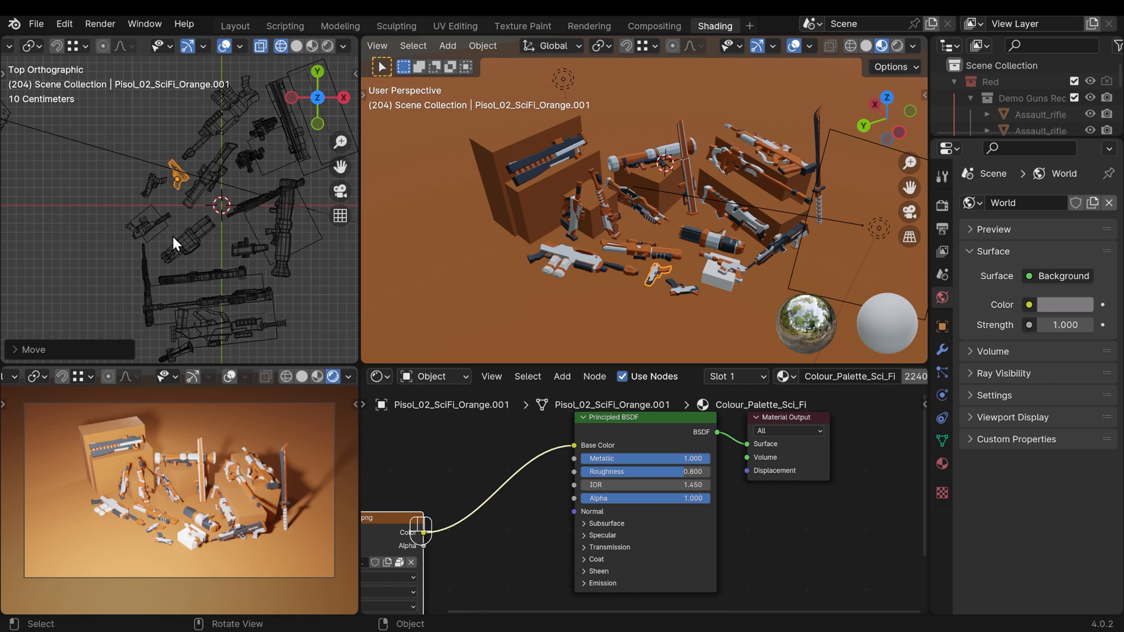
click(716, 237)
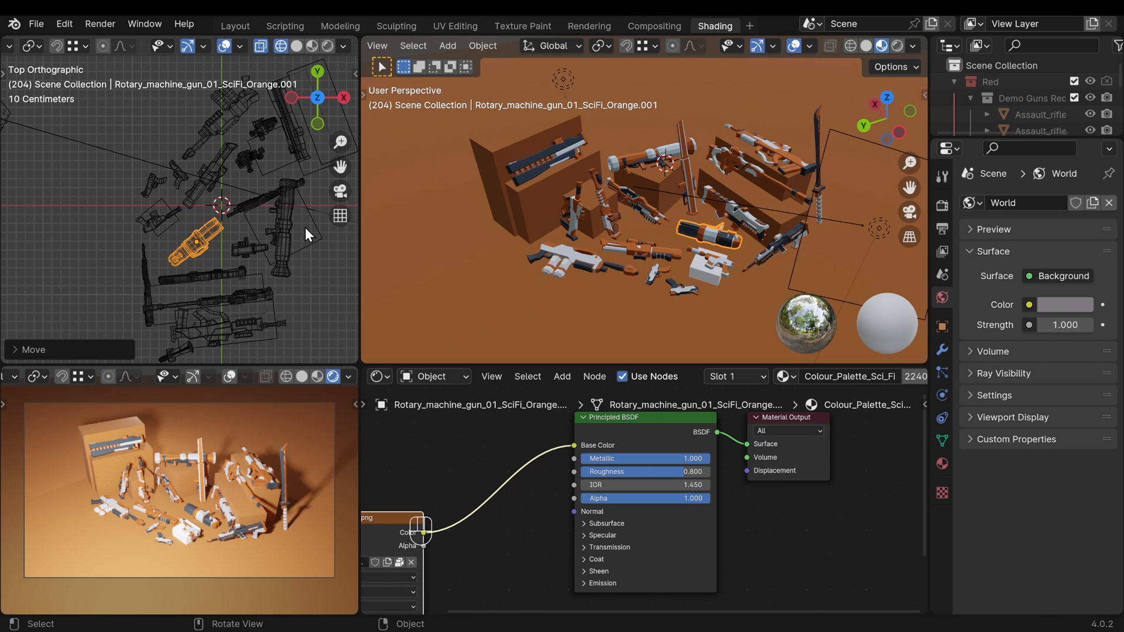
mouse_move(219, 240)
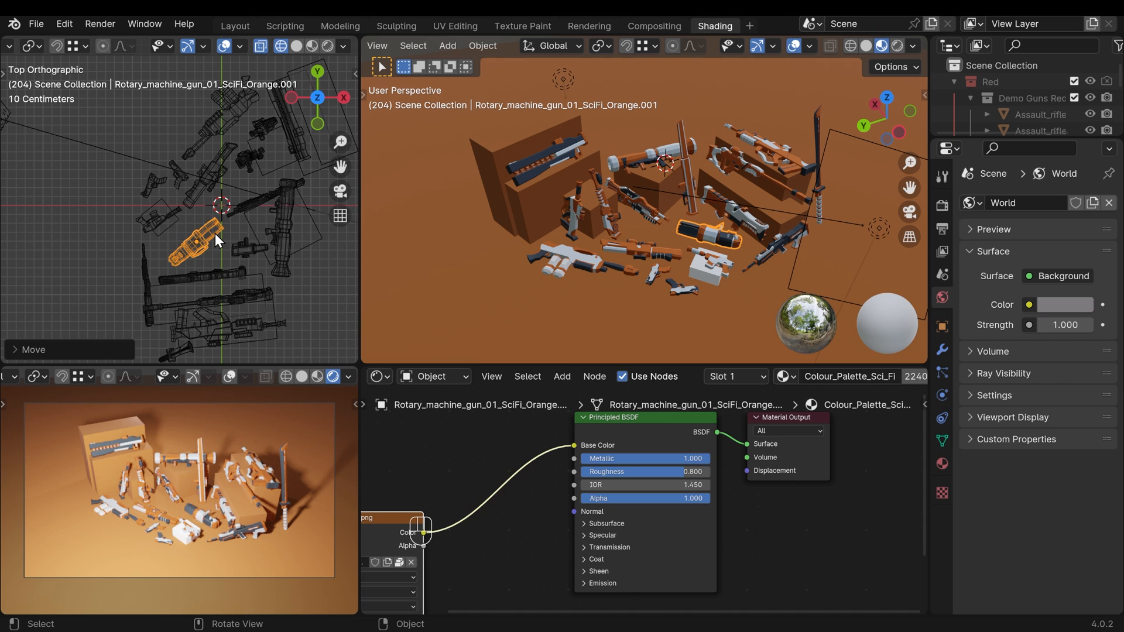
mouse_move(243, 242)
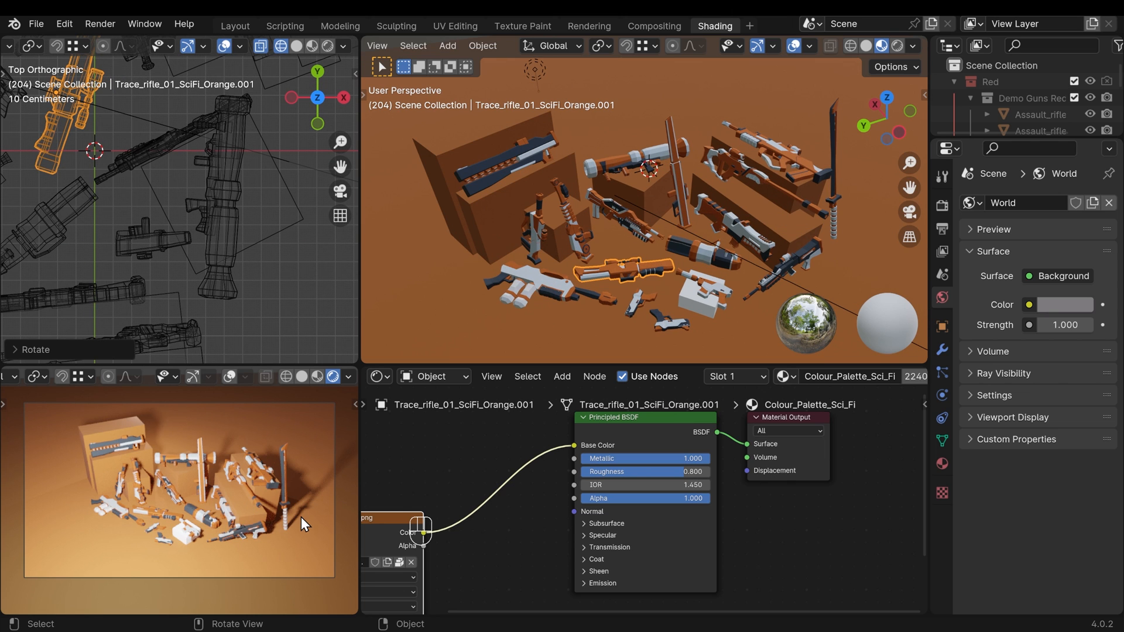
Step: Open the N sidebar in the camera preview viewport
key(n)
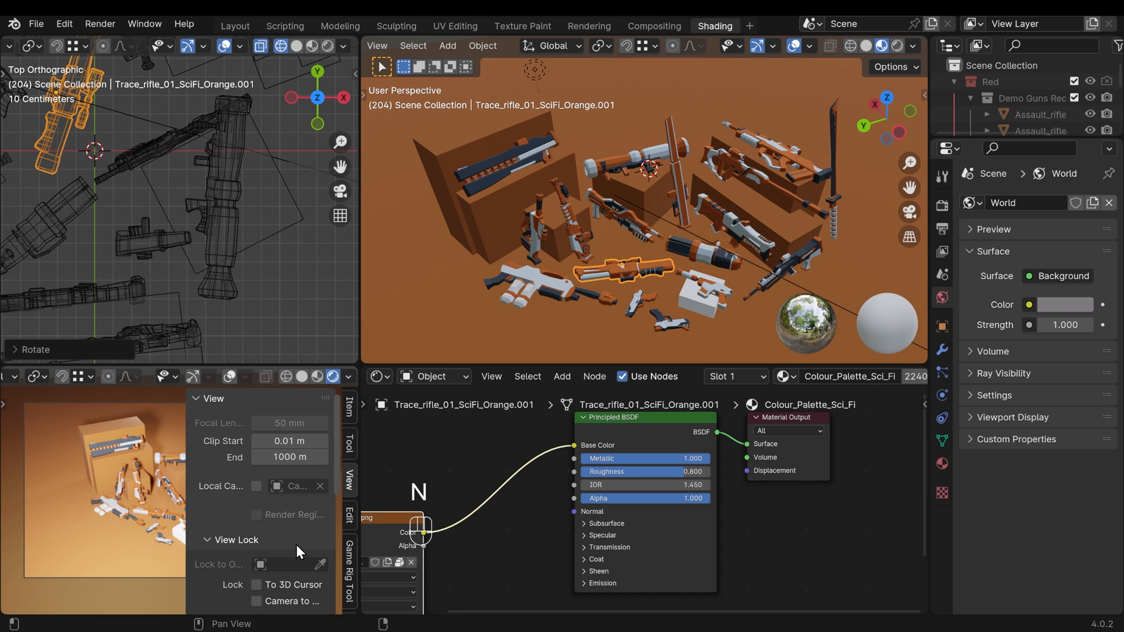
mouse_move(259, 611)
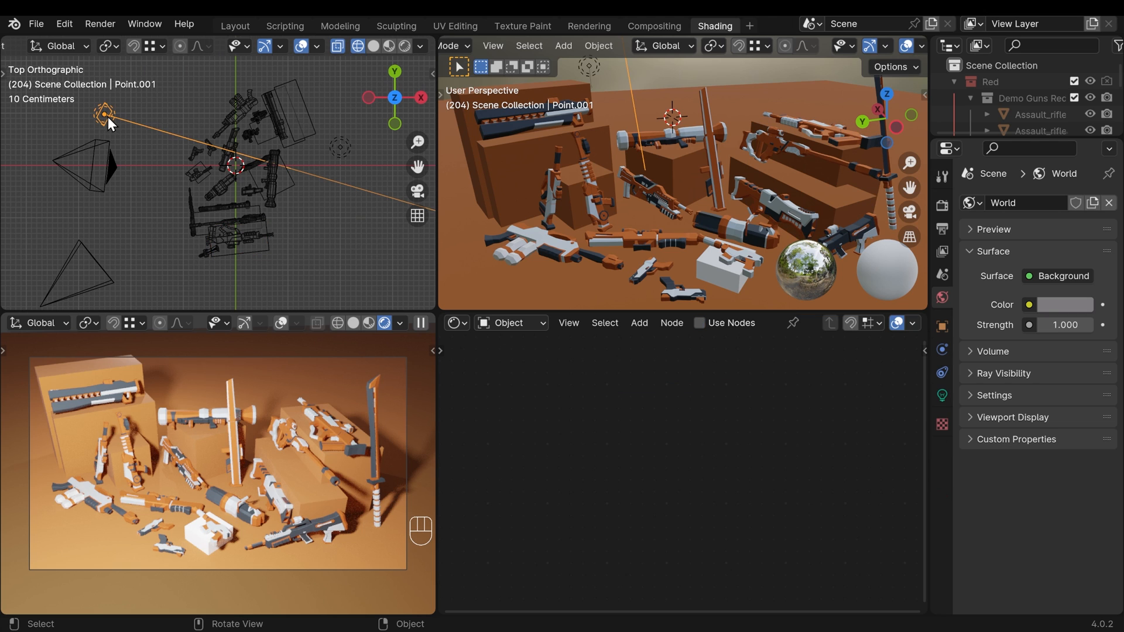
mouse_move(353, 464)
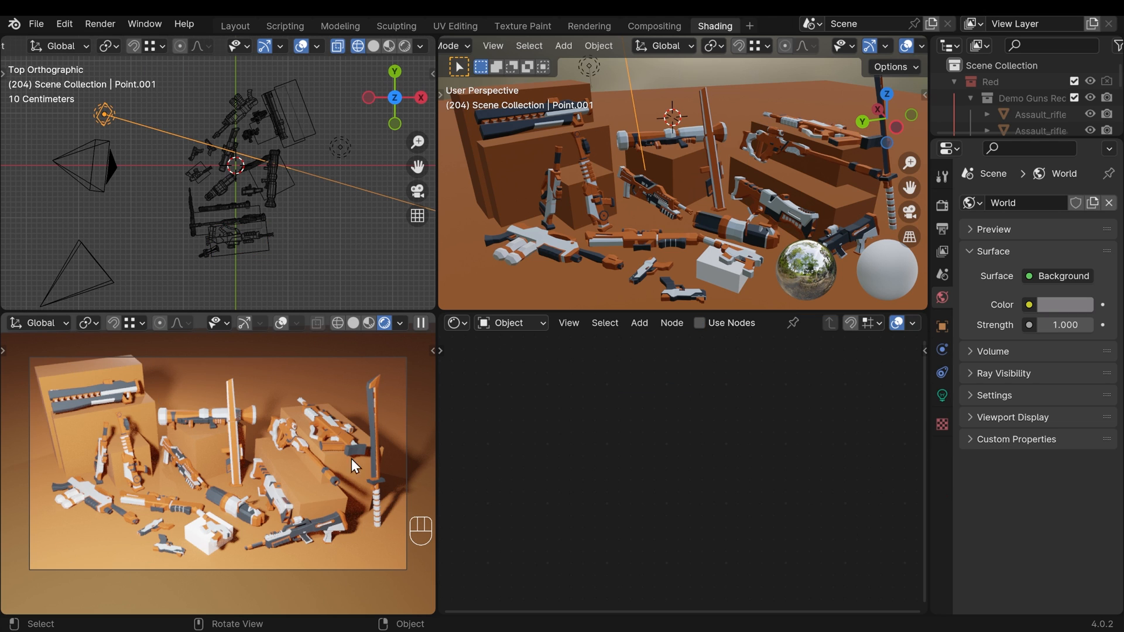
mouse_move(408, 493)
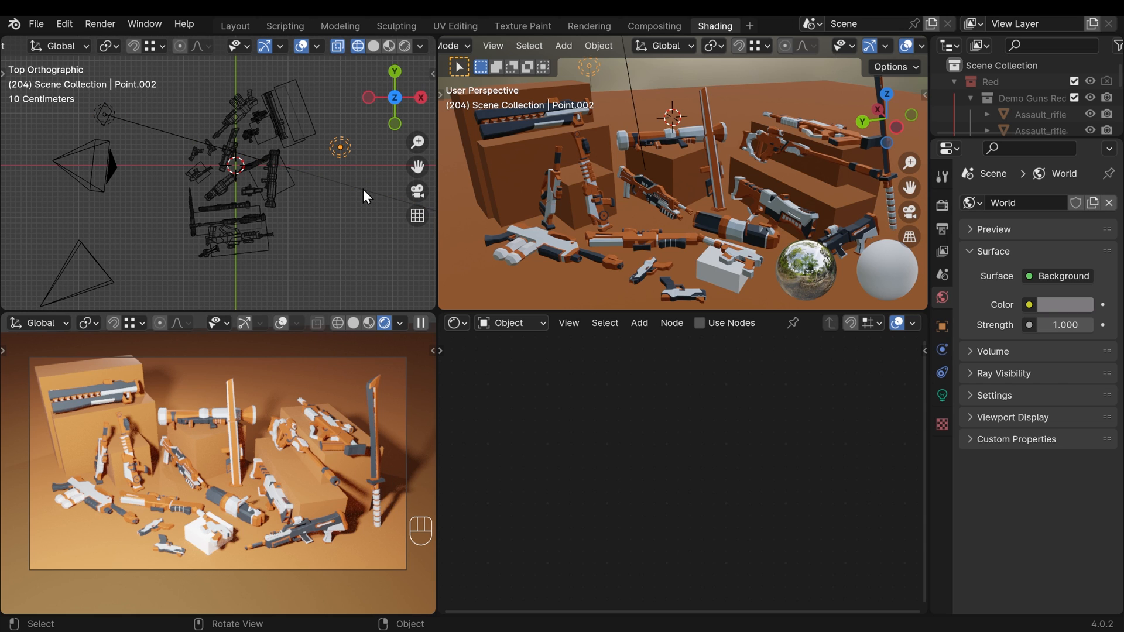
Step: Select the area light Point.001 to edit its light power
click(942, 395)
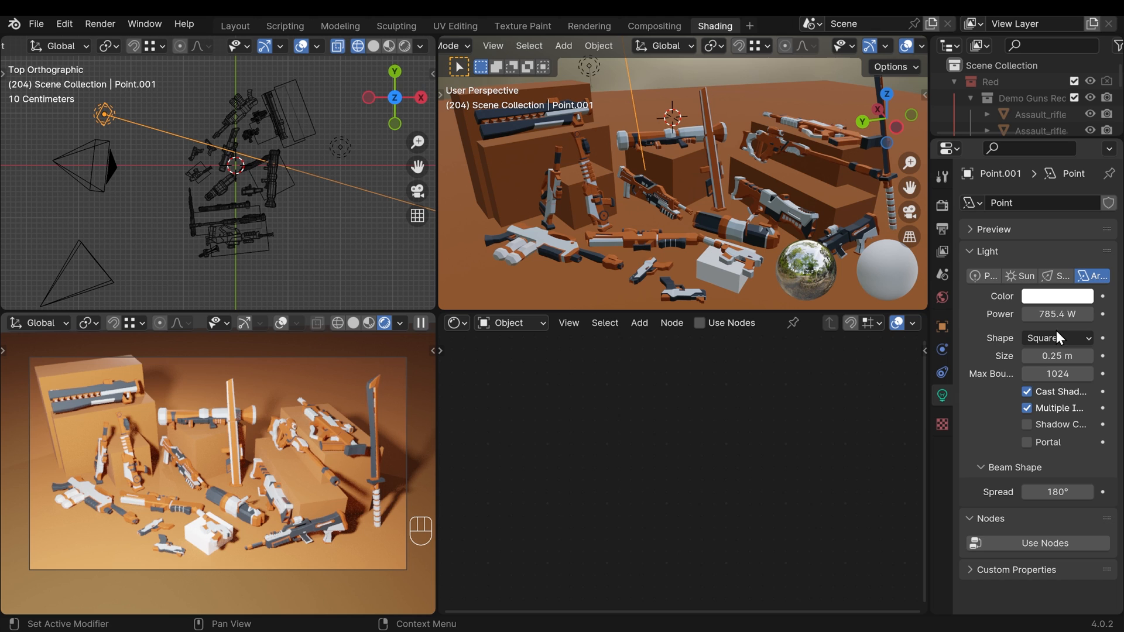
mouse_move(719, 221)
text(100)
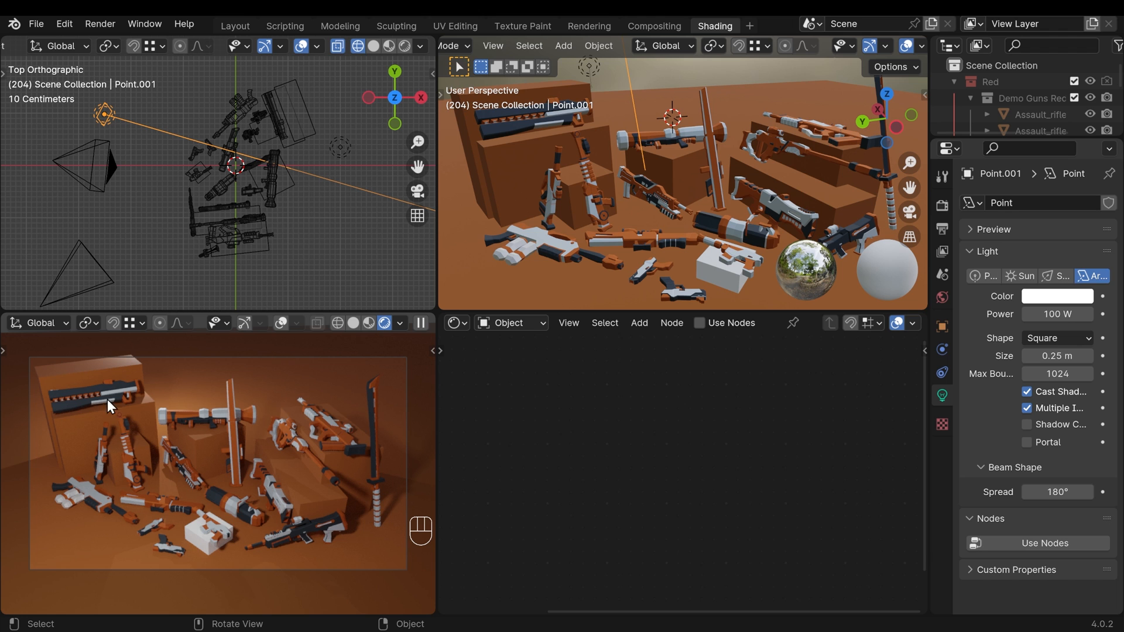
mouse_move(348, 427)
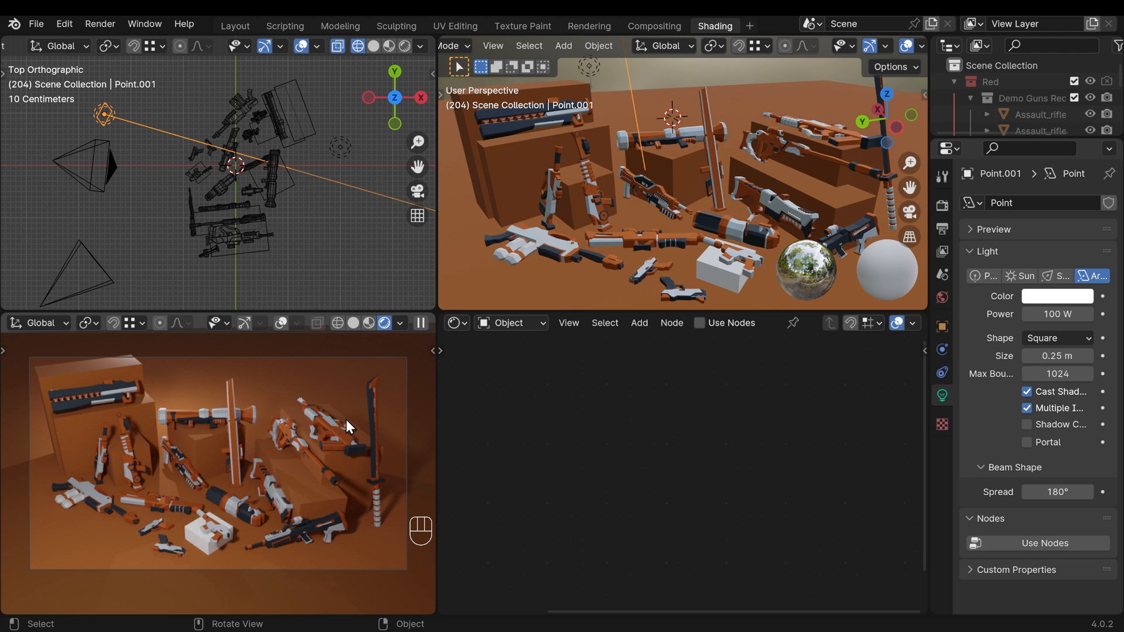
mouse_move(896, 46)
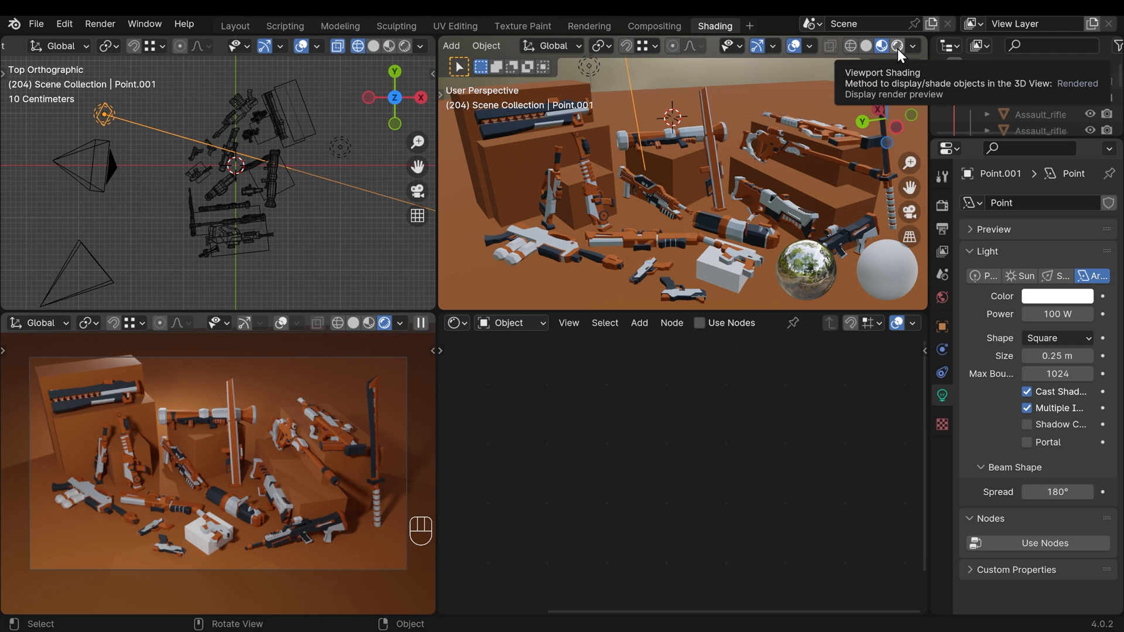
Step: Show a rendered perspective preview and reposition the area light above the weapons
click(895, 45)
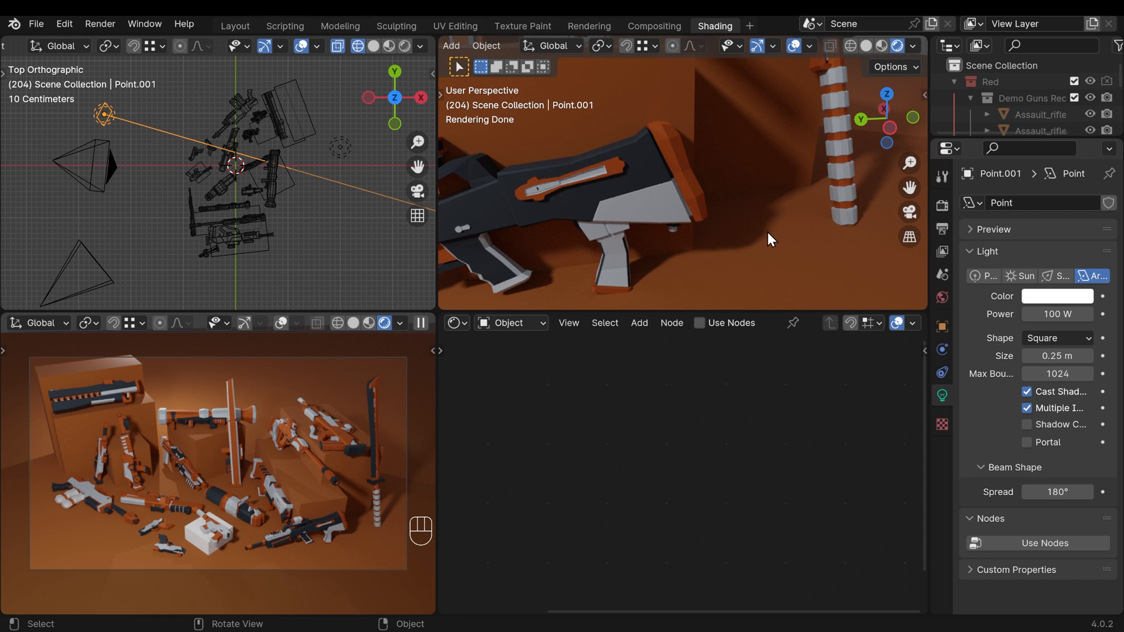
mouse_move(562, 300)
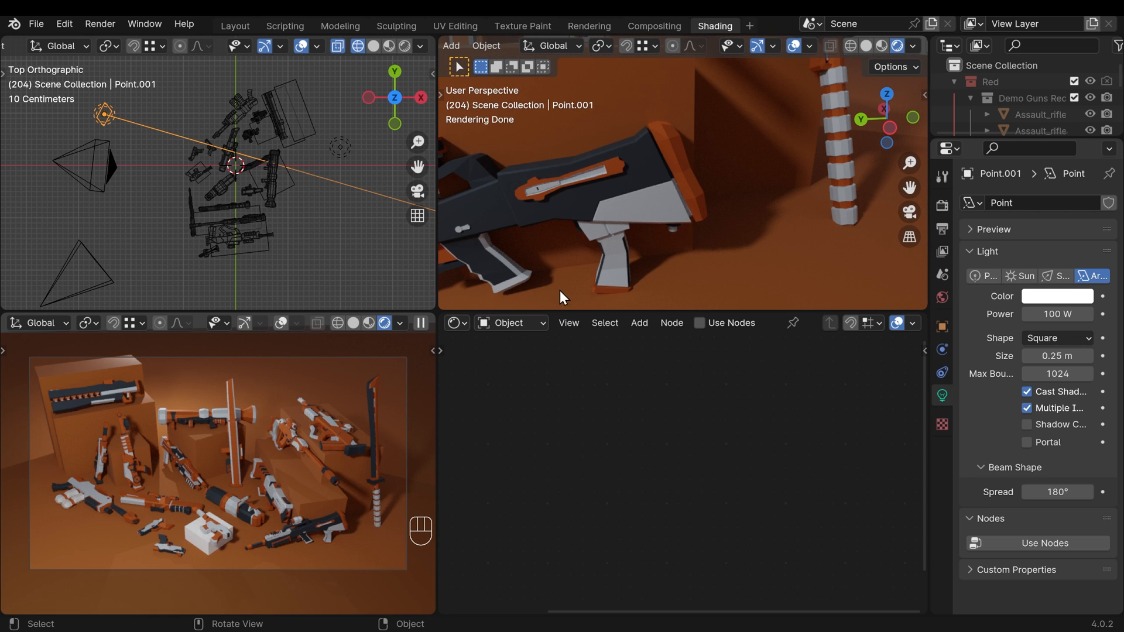
mouse_move(628, 272)
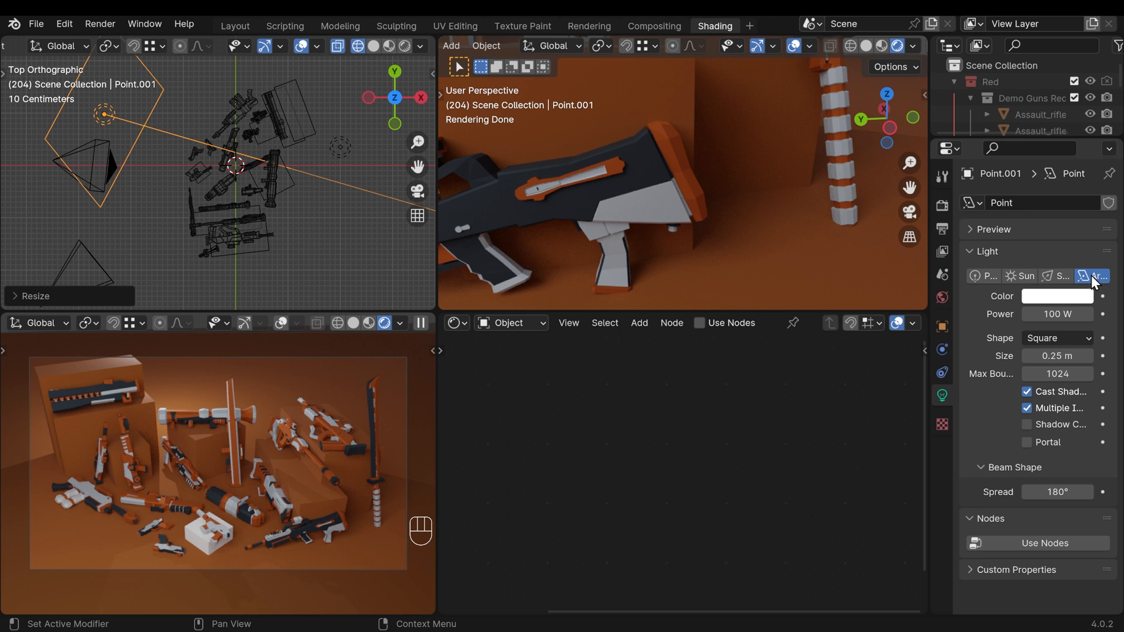
mouse_move(783, 240)
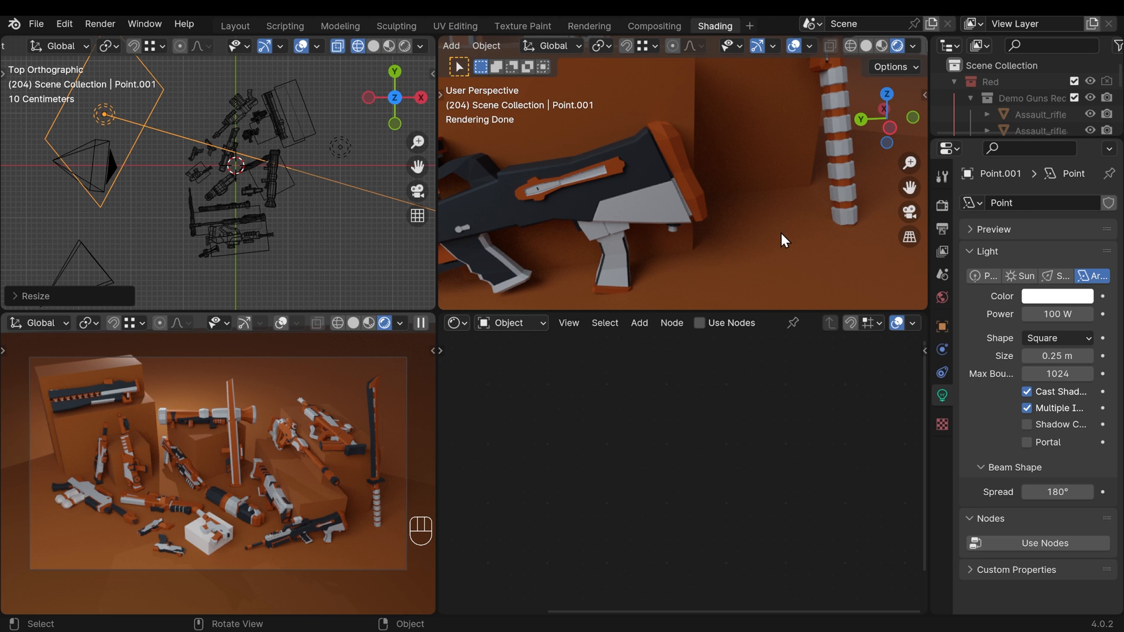
mouse_move(153, 504)
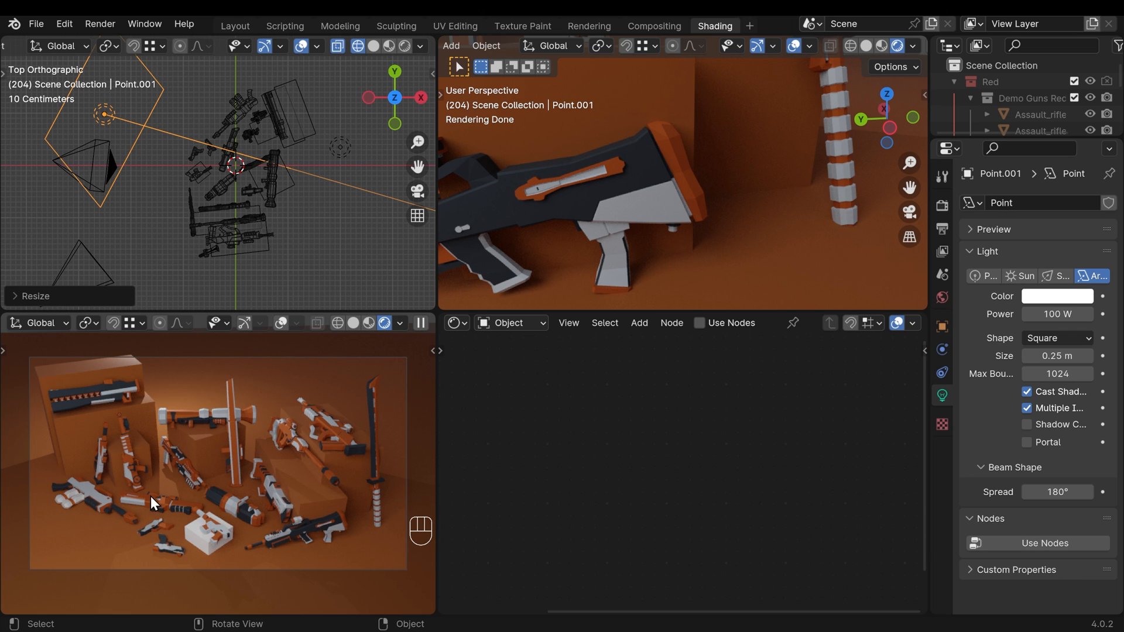
mouse_move(306, 526)
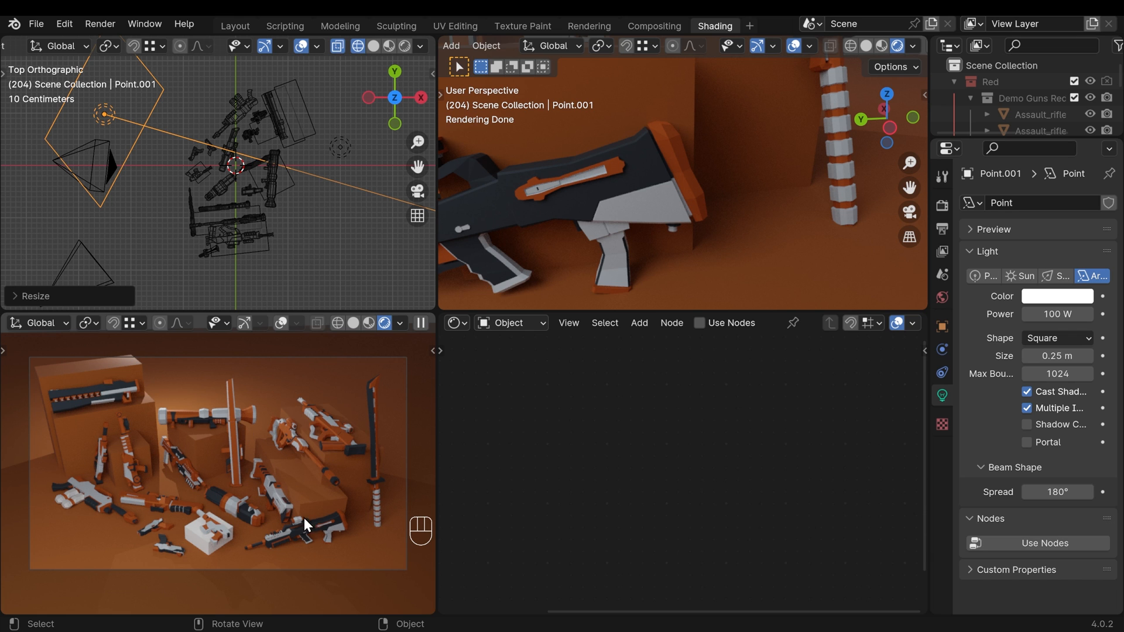
mouse_move(265, 280)
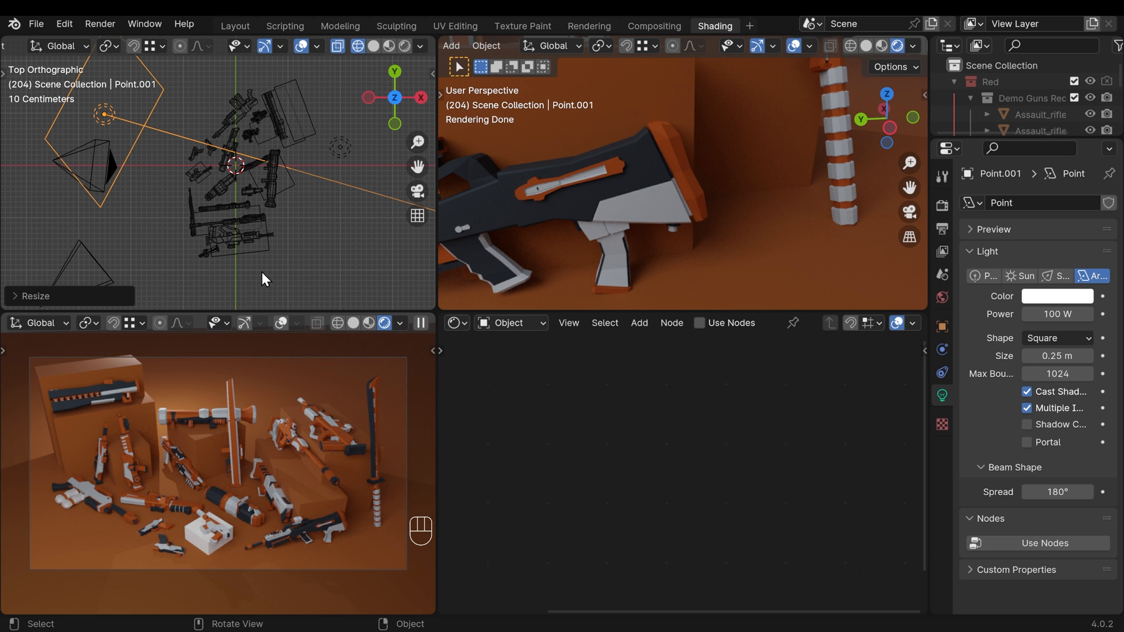
key(r)
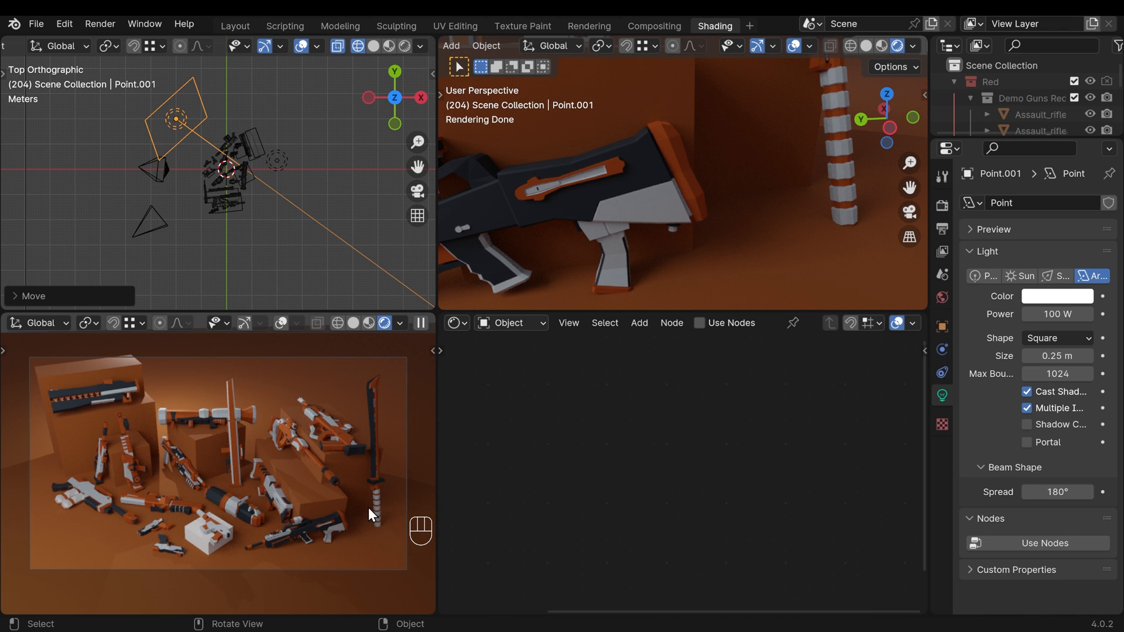
mouse_move(282, 170)
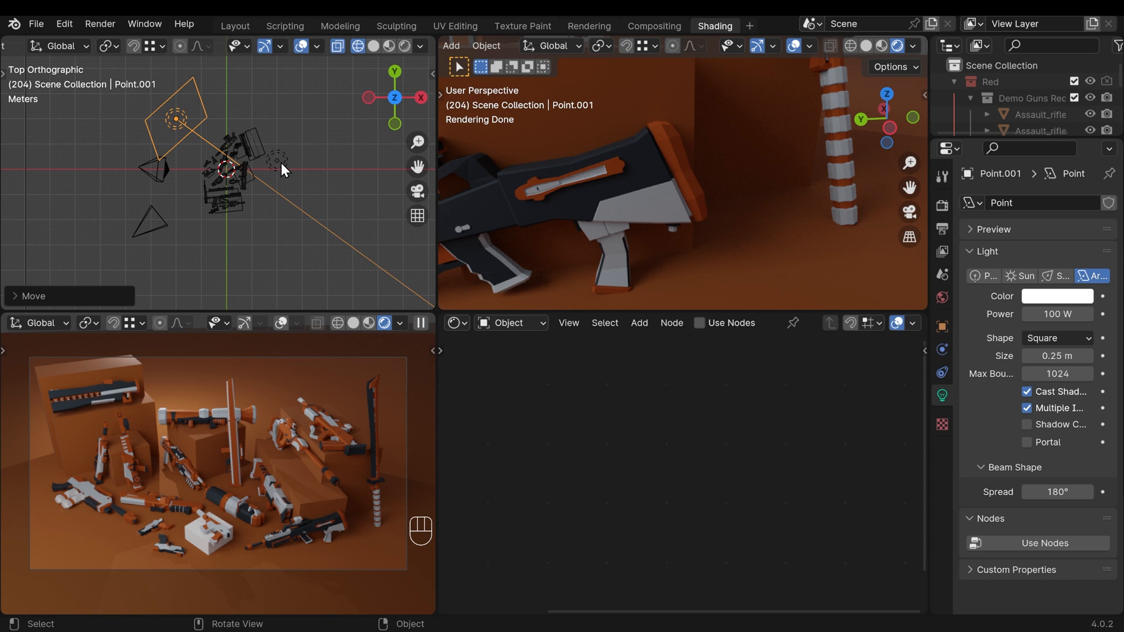
Step: Delete the unwanted light, then duplicate the area light, rotating and scaling the copy down
key(Delete)
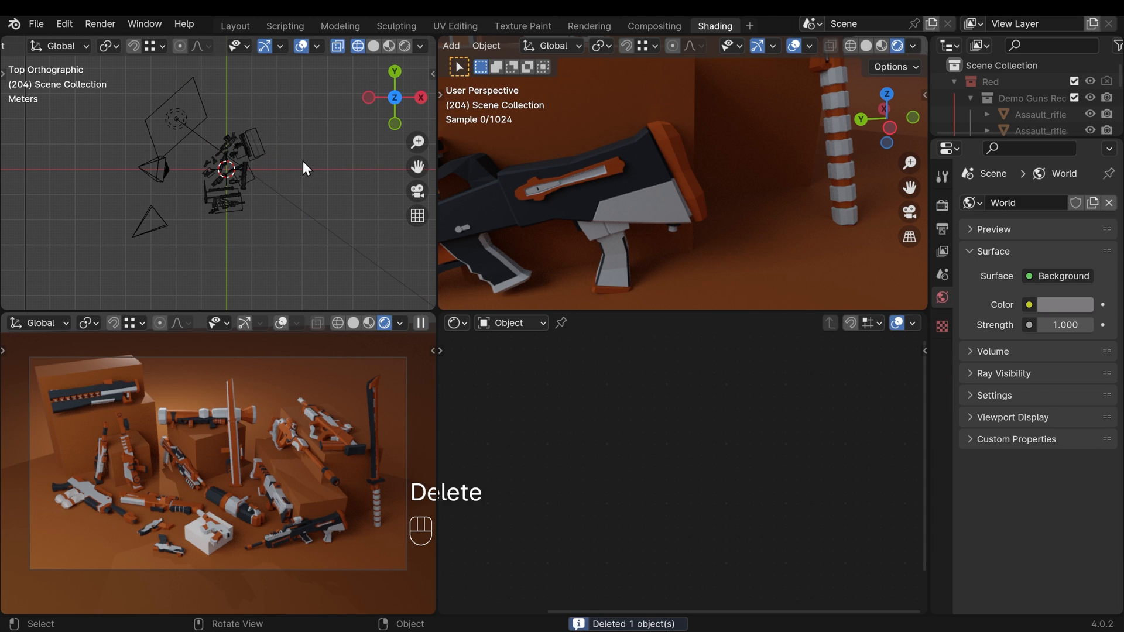
key(shift+d)
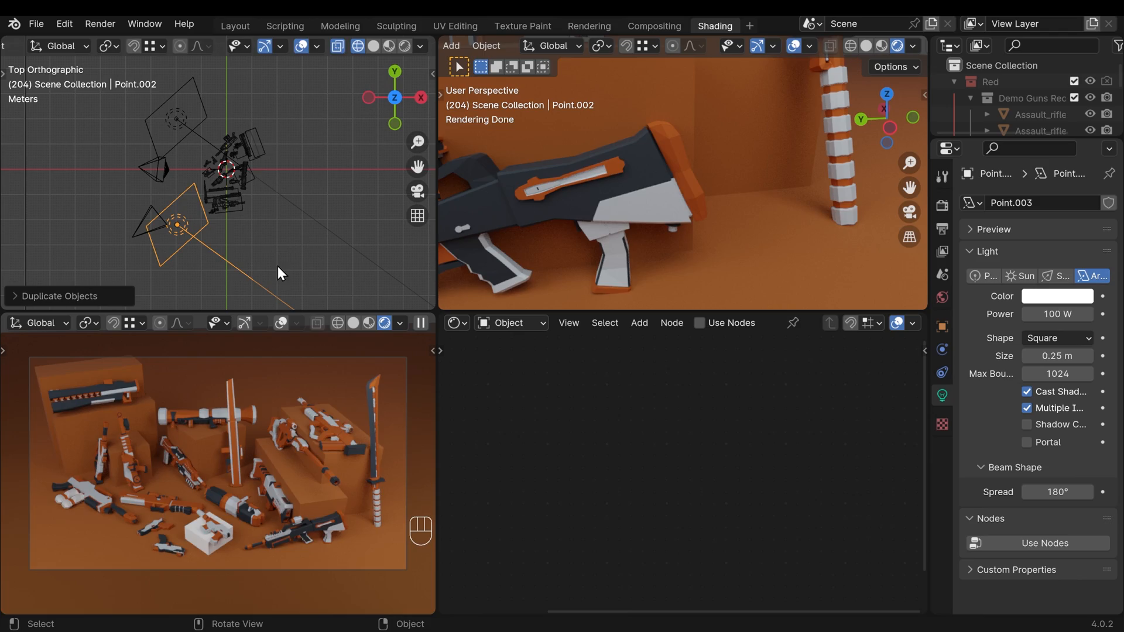
key(r)
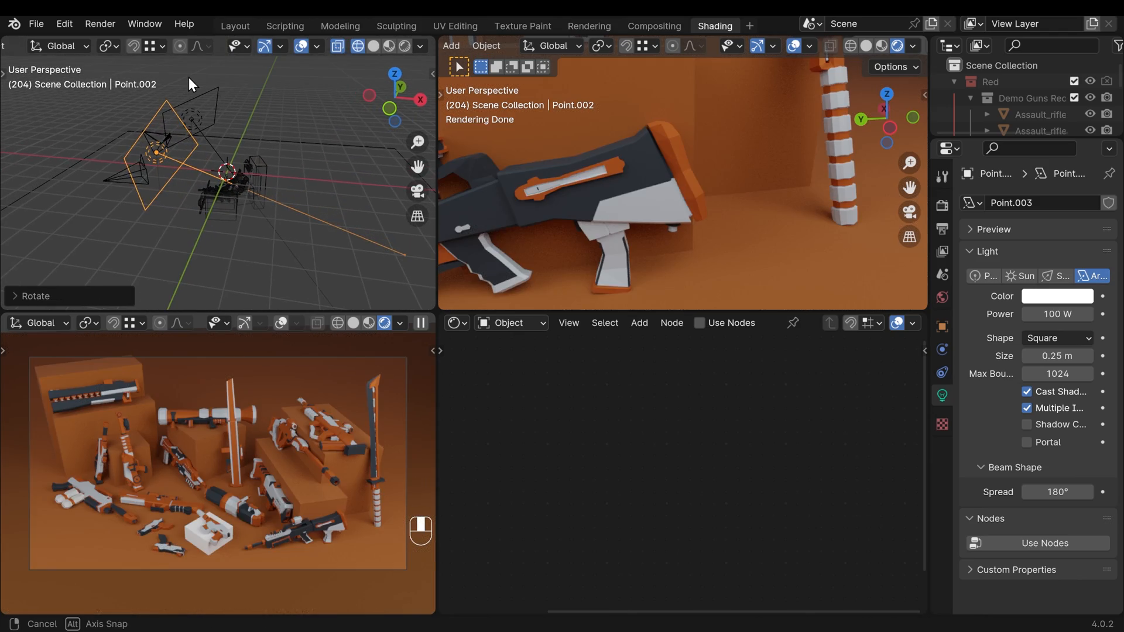
key(s)
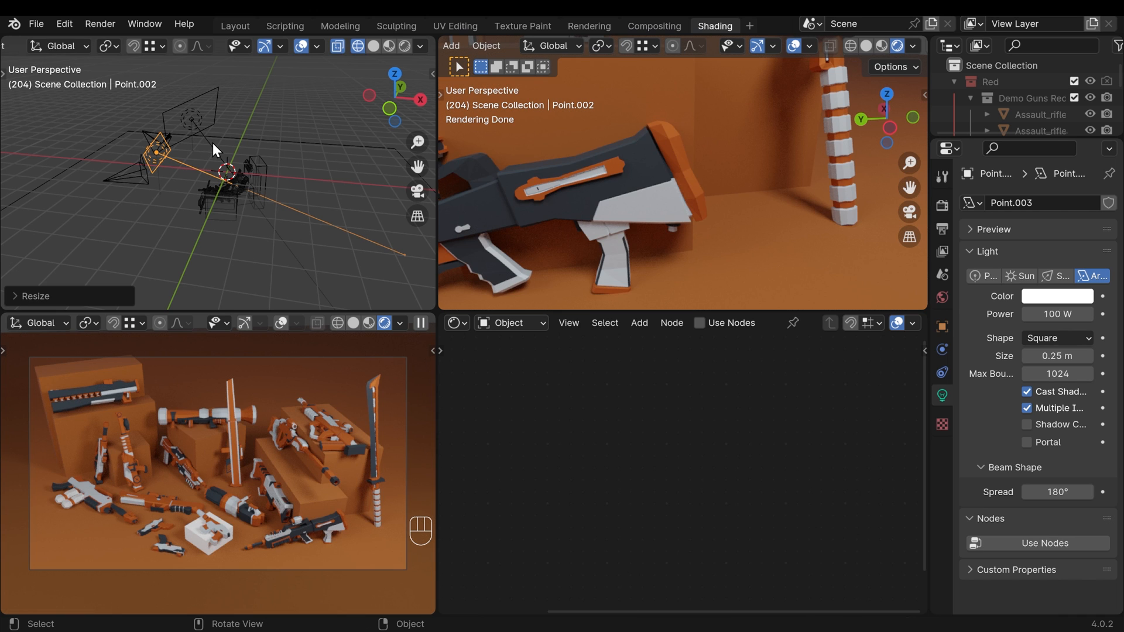
mouse_move(224, 486)
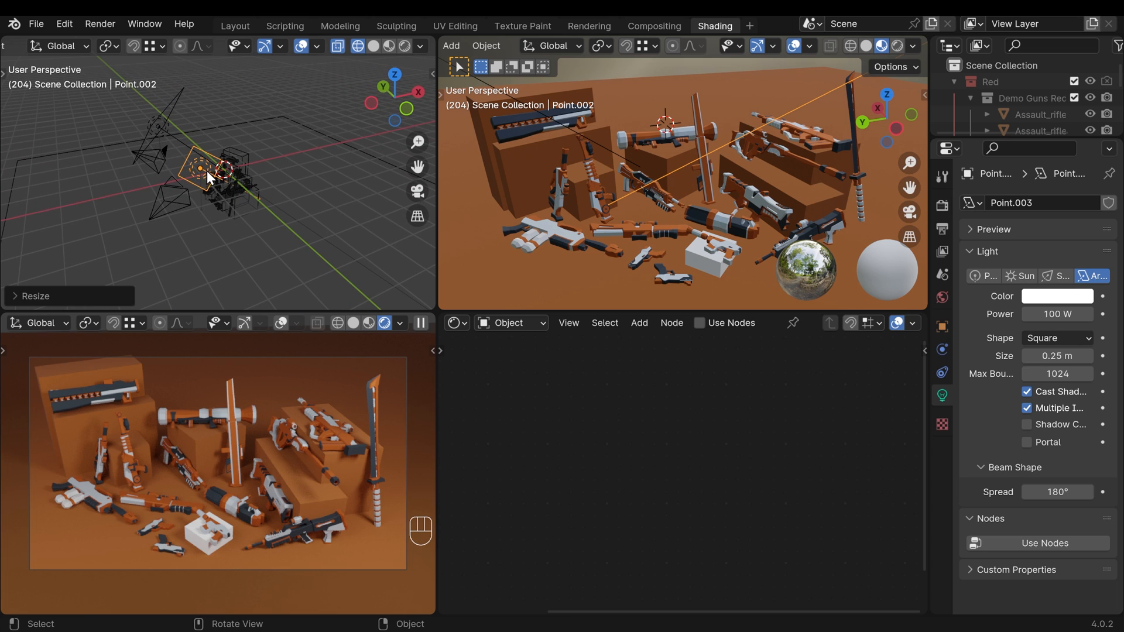
mouse_move(365, 508)
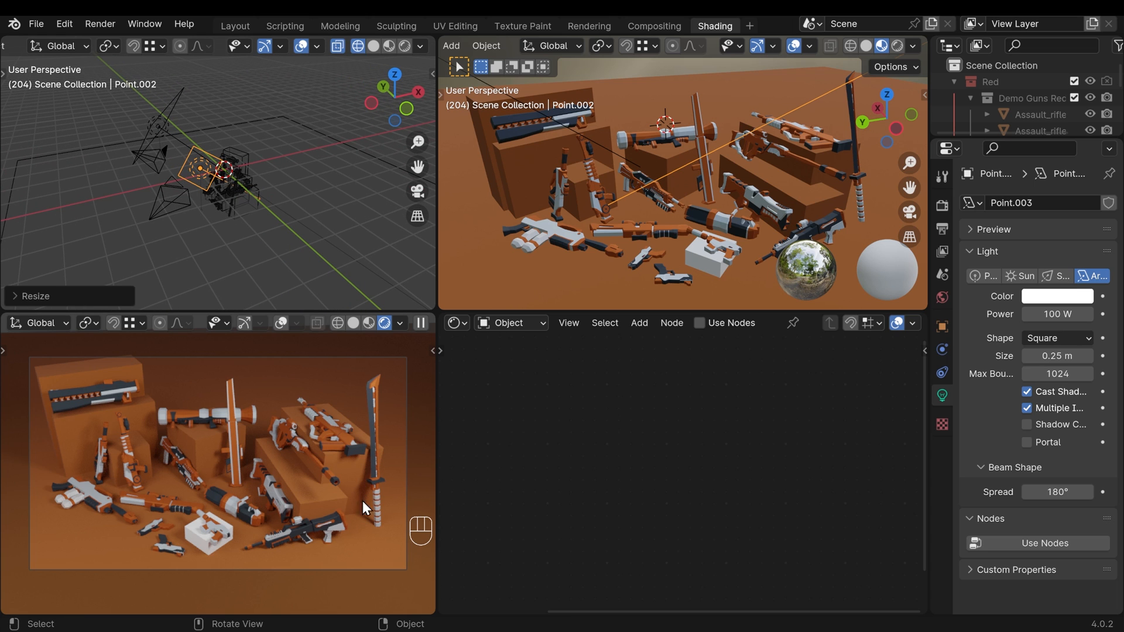
mouse_move(185, 151)
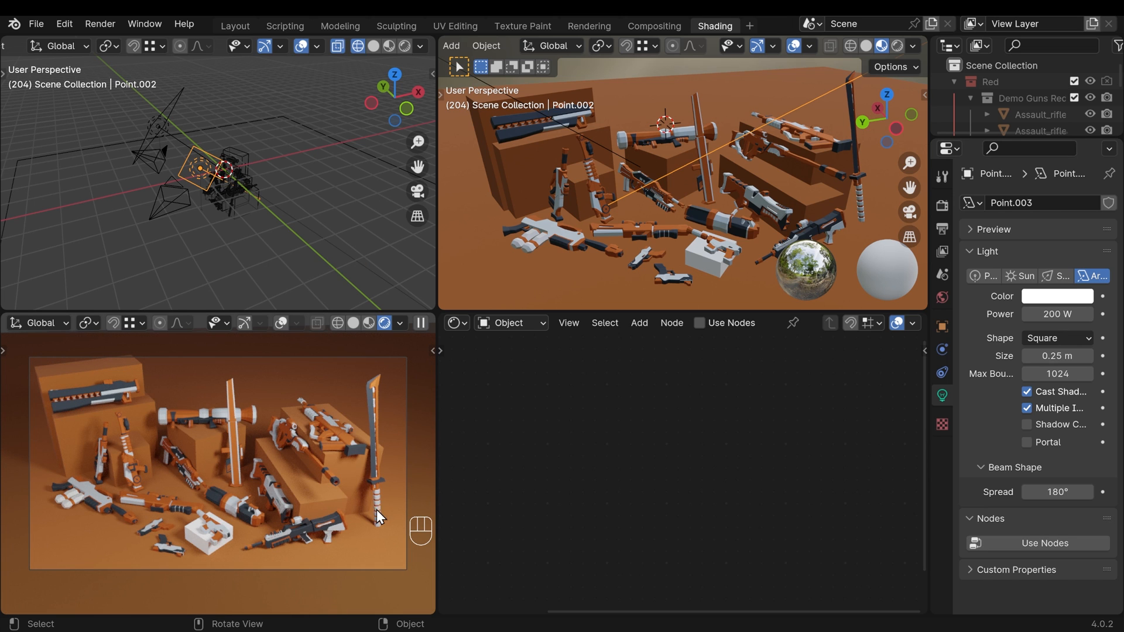
mouse_move(178, 360)
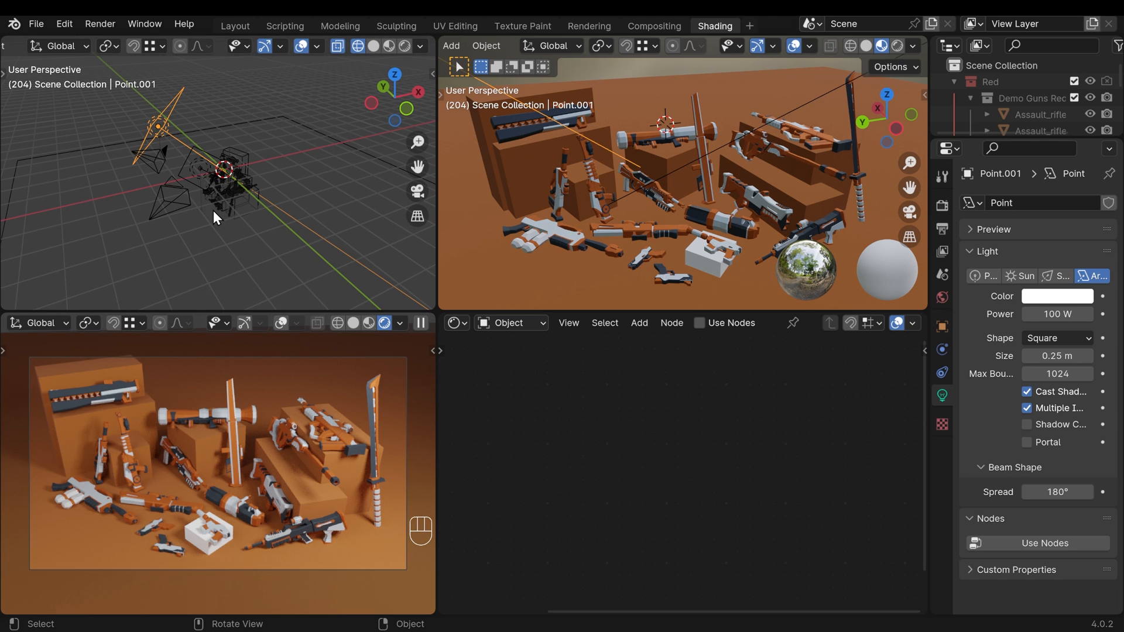
mouse_move(276, 186)
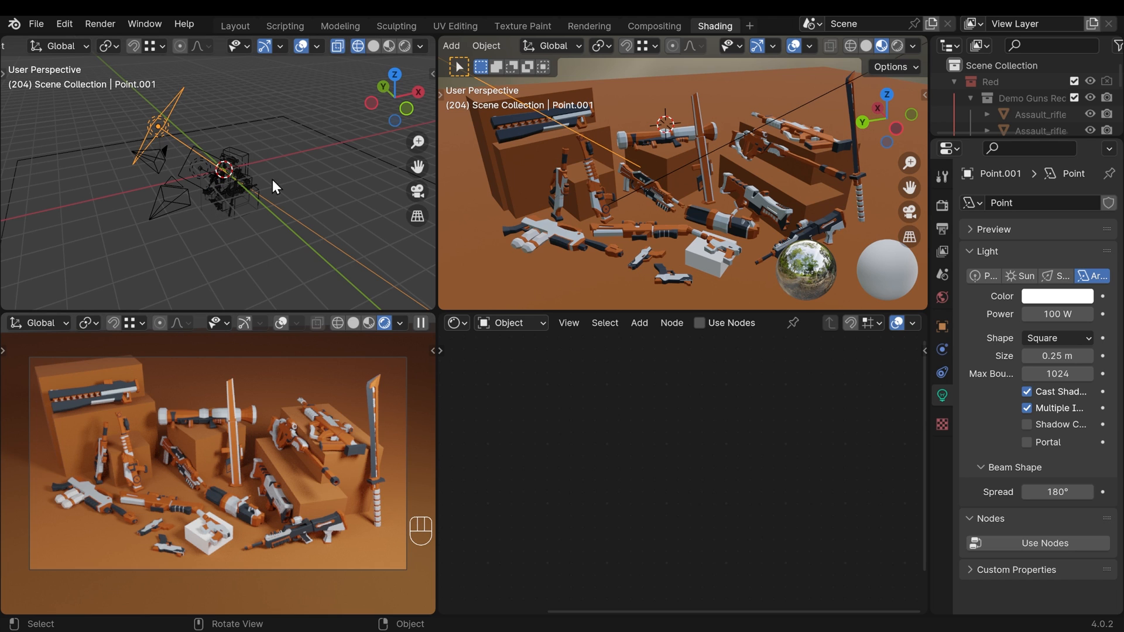
mouse_move(225, 537)
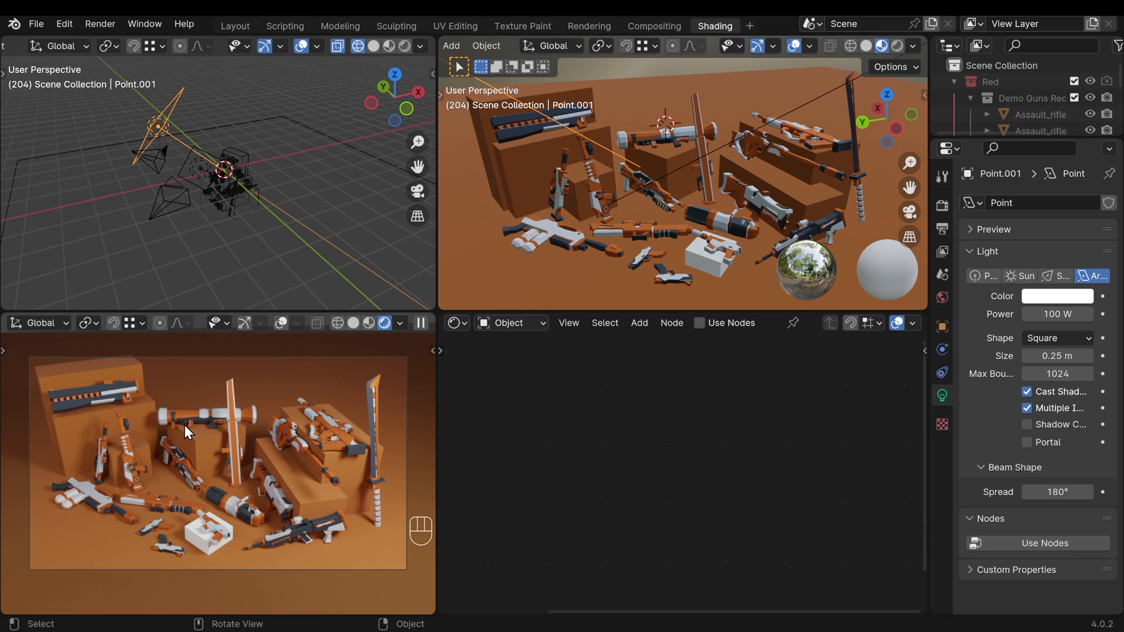
mouse_move(218, 223)
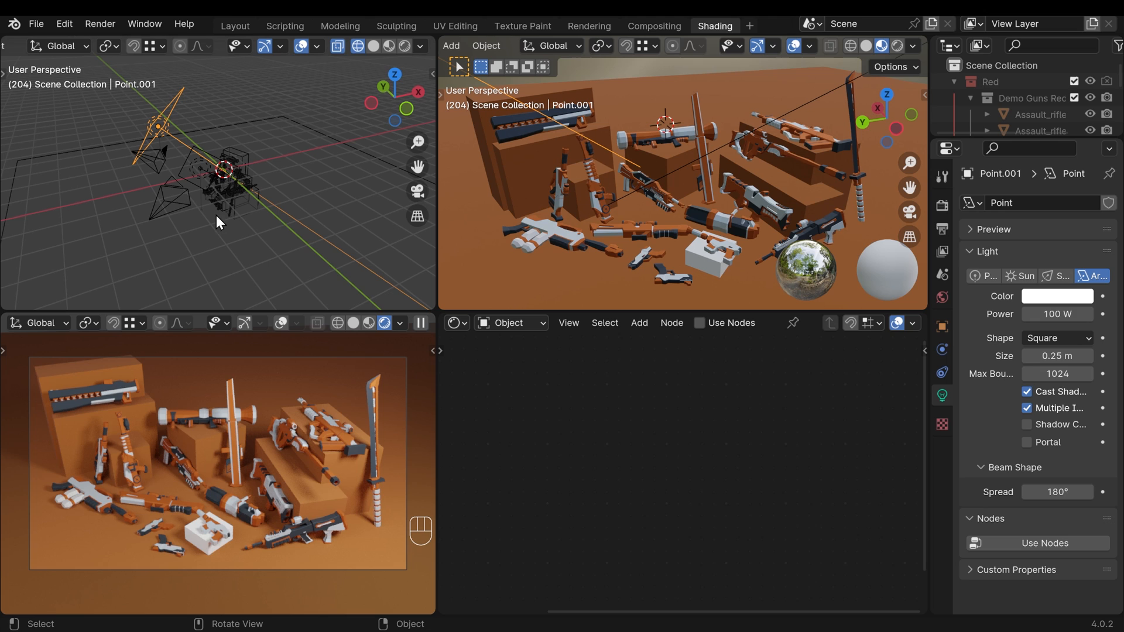
mouse_move(225, 228)
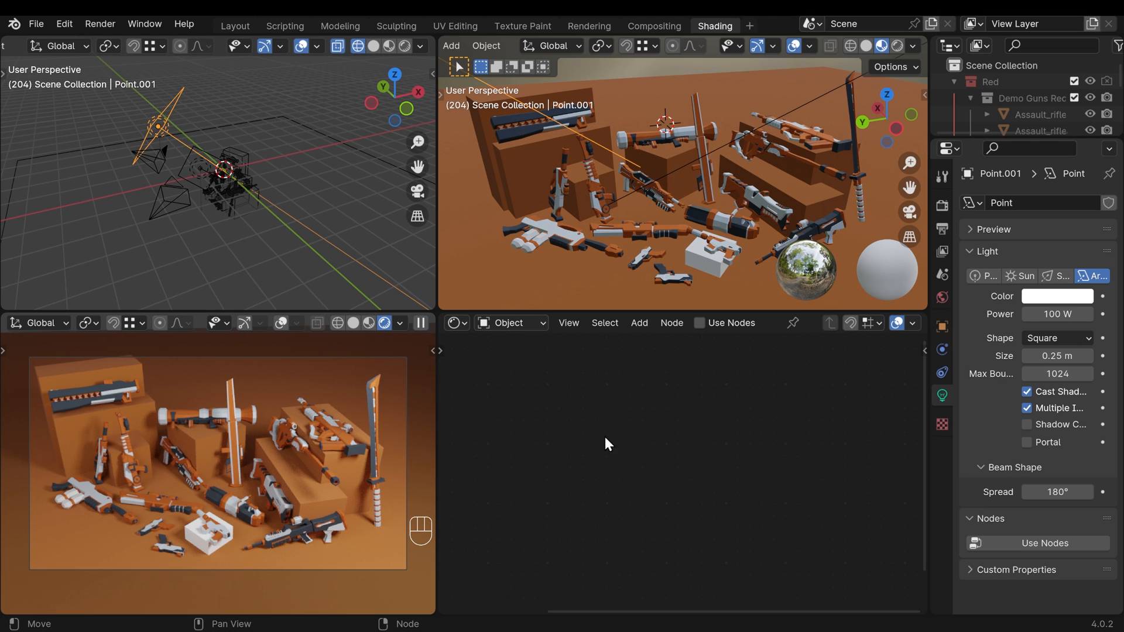
Step: Switch the Shader Editor to World and add an Environment Texture node
click(511, 322)
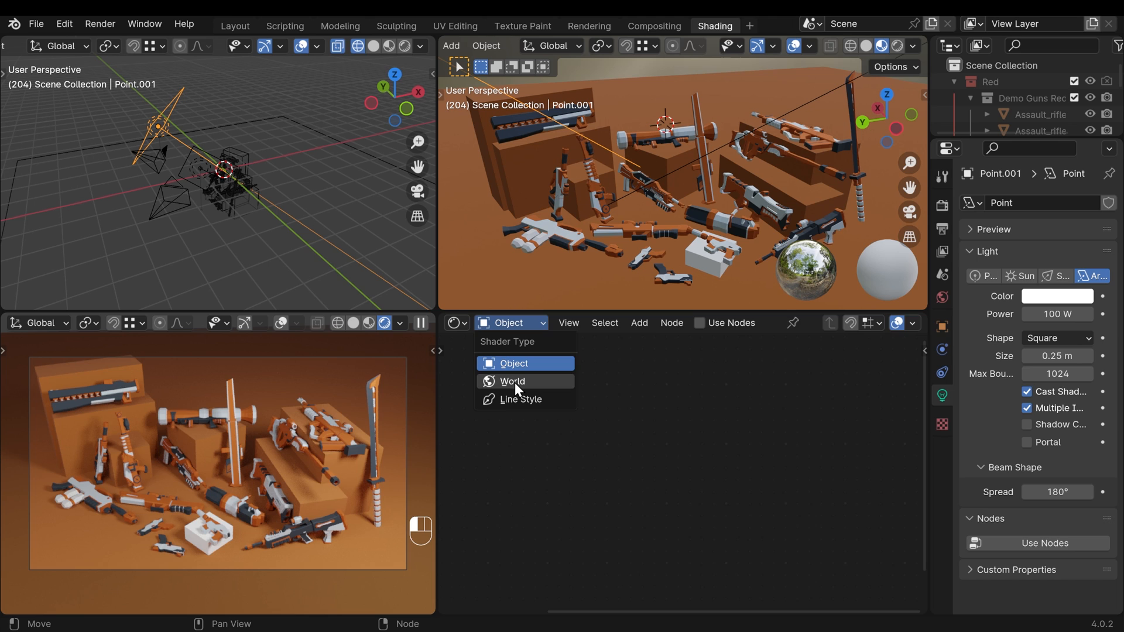
click(512, 380)
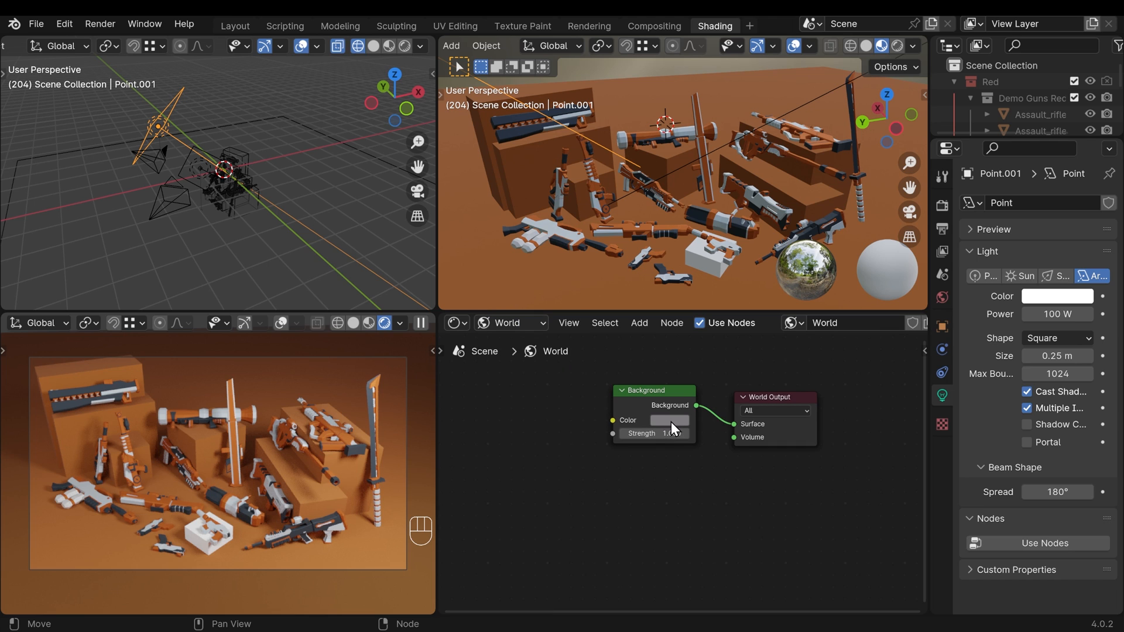
mouse_move(673, 431)
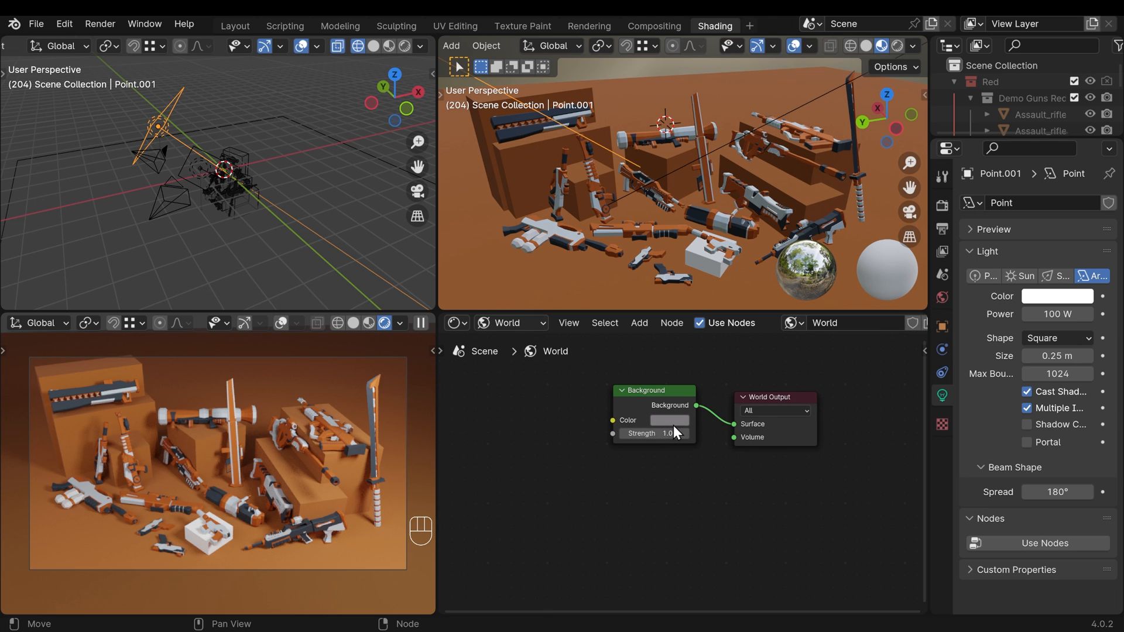
key(shift+a)
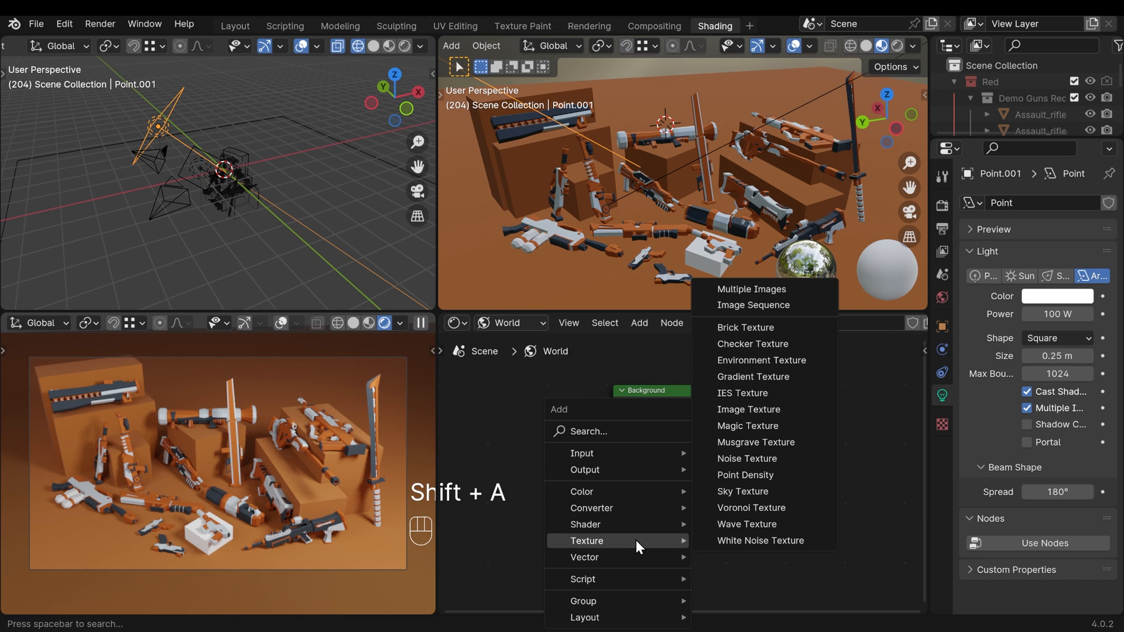
mouse_move(761, 359)
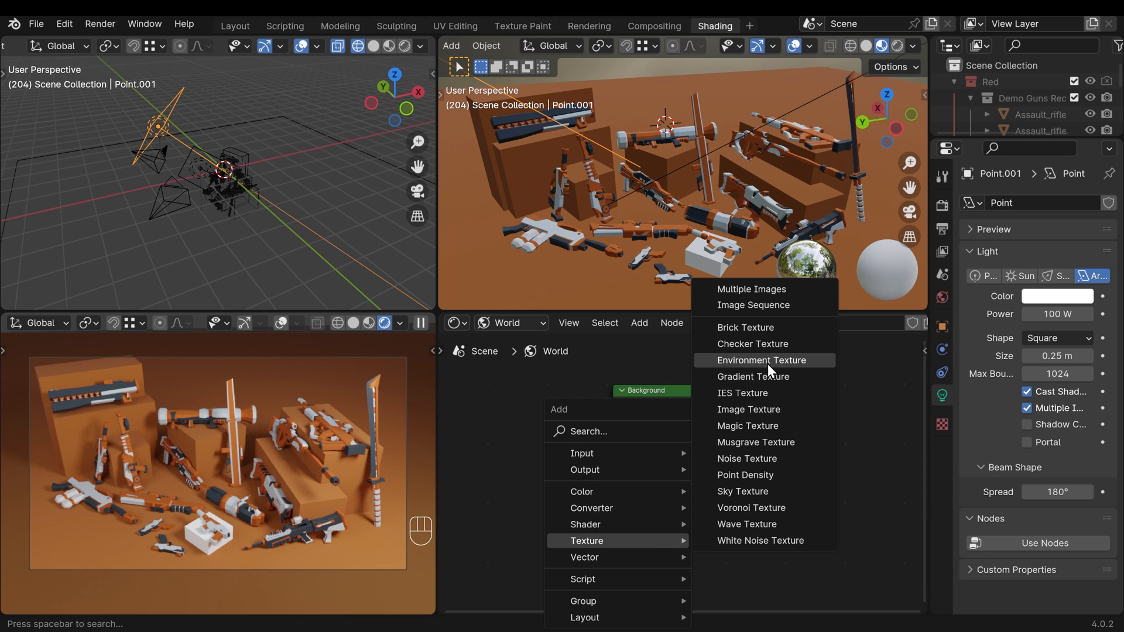
click(761, 360)
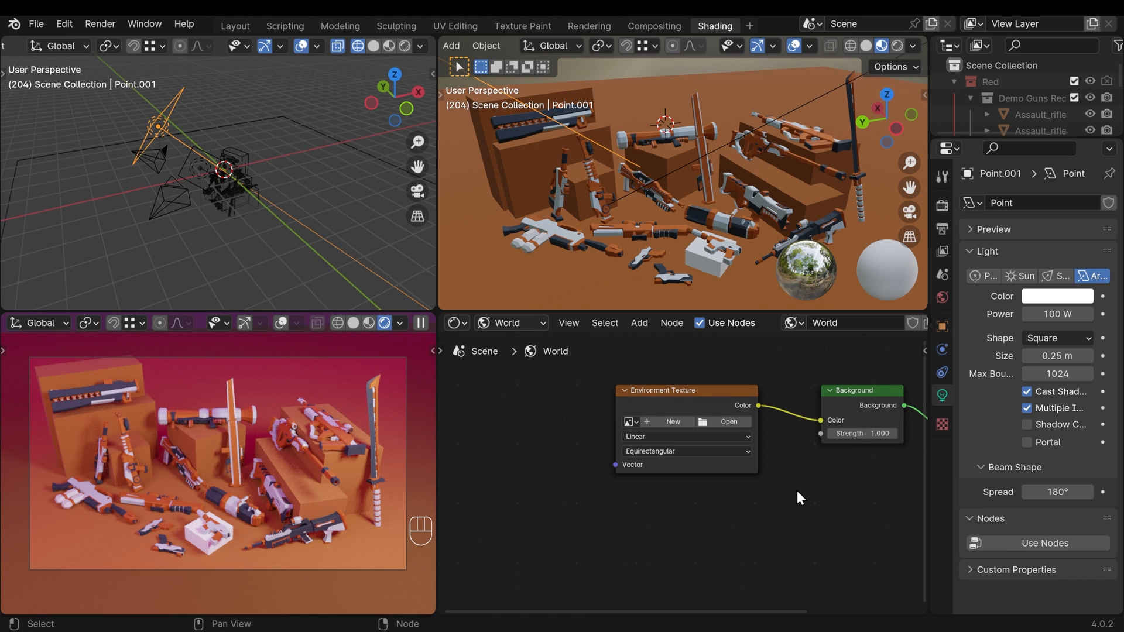
mouse_move(684, 419)
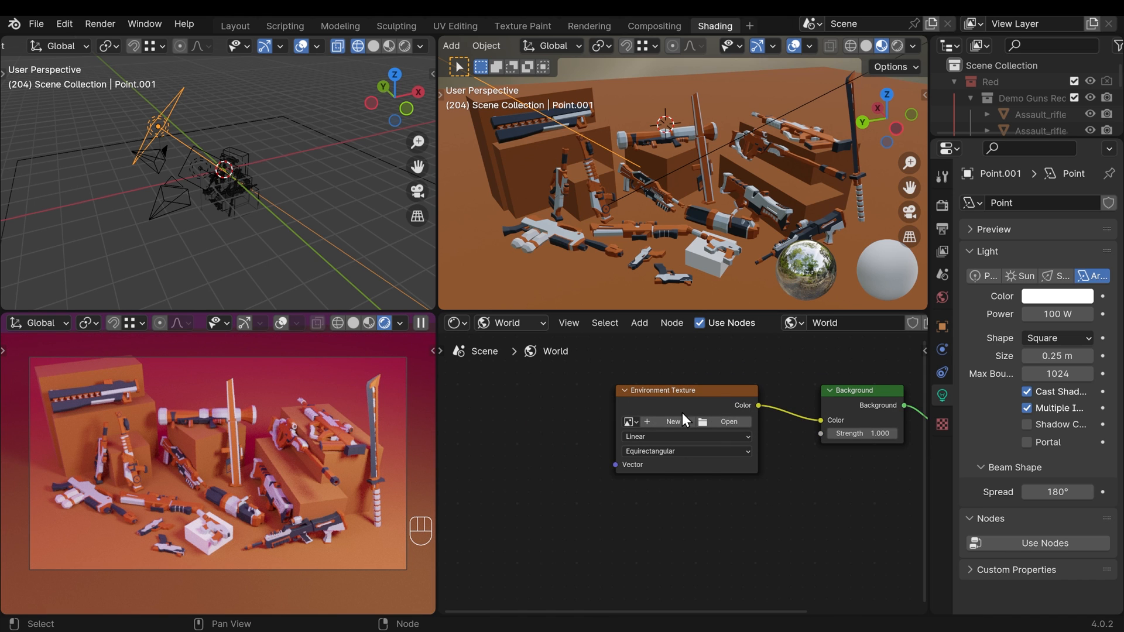
Step: Load dam_bridge_2k.exr from the hdri folder into the Environment Texture node
click(728, 422)
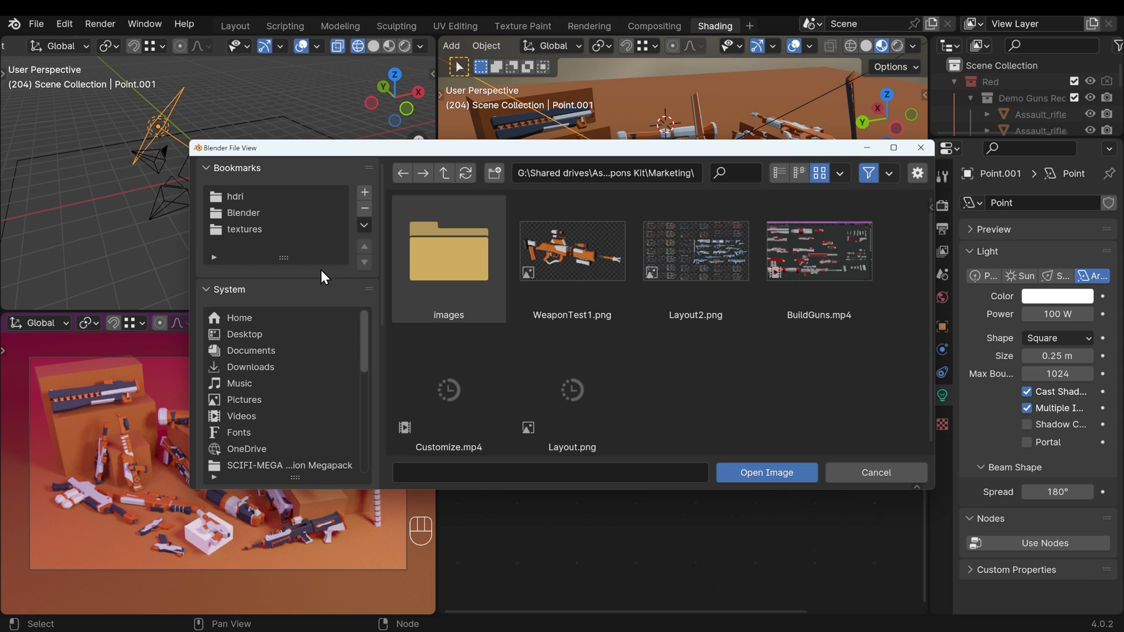
click(234, 196)
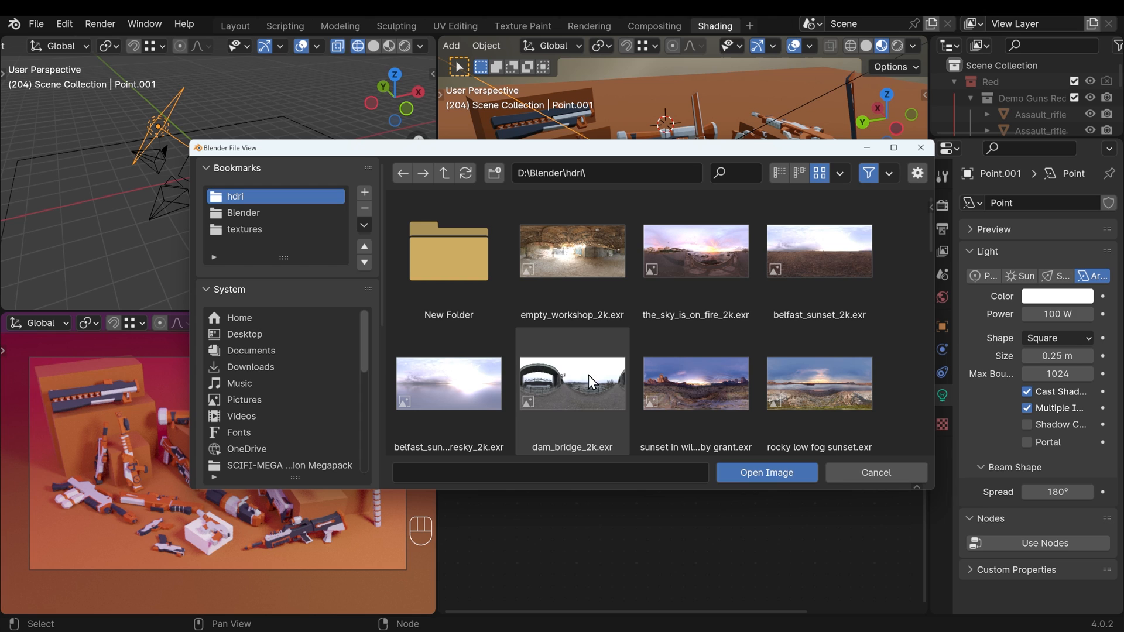
click(571, 382)
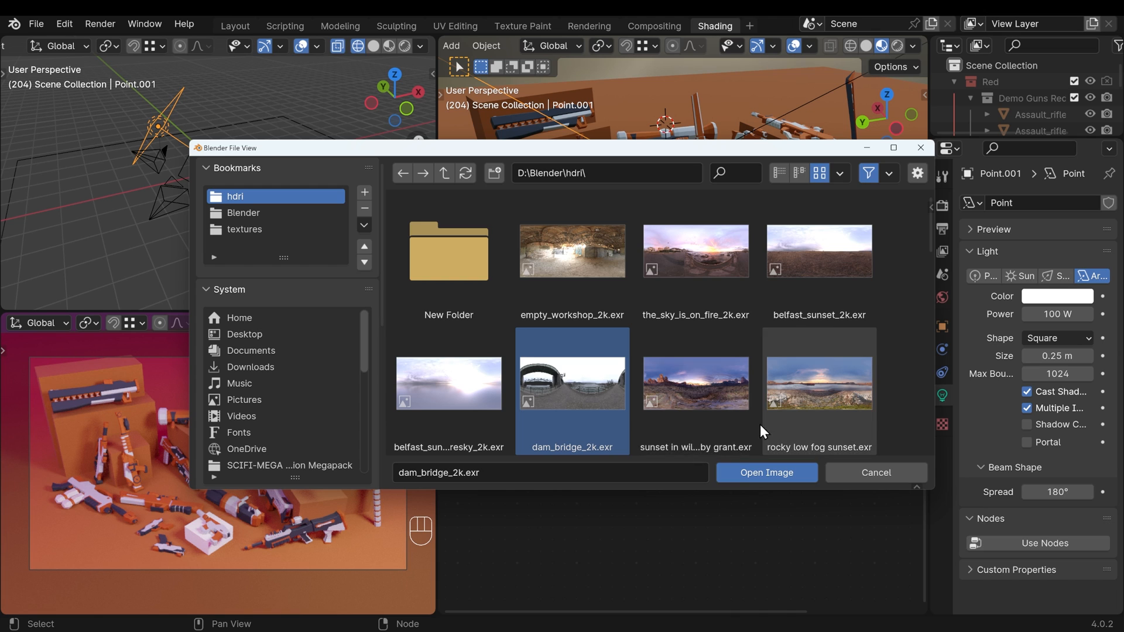
mouse_move(695, 394)
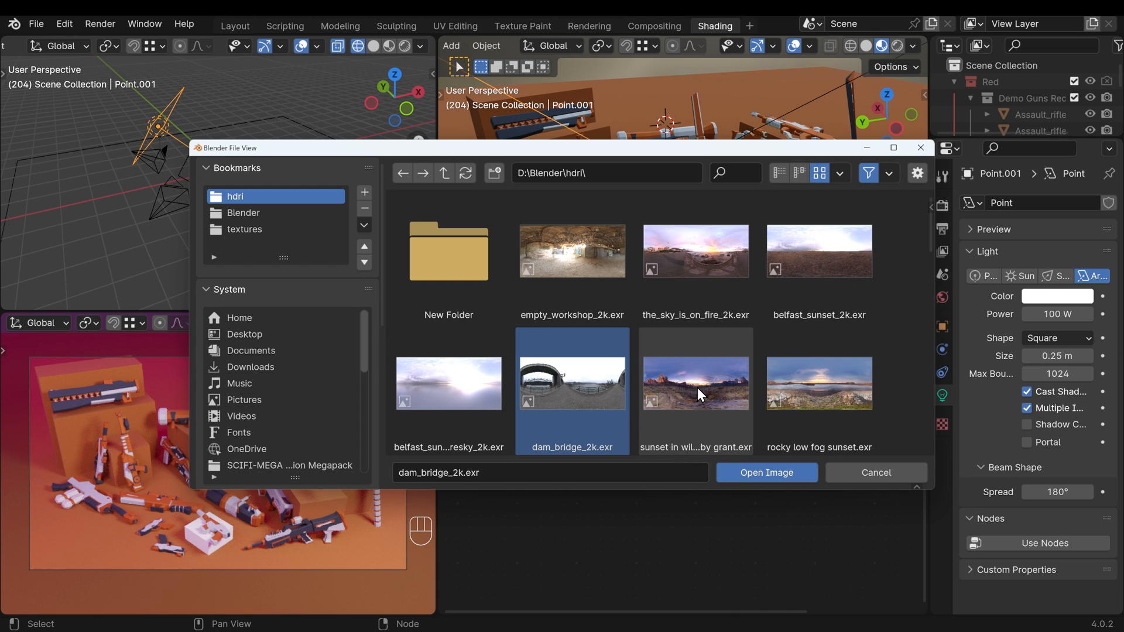
mouse_move(694, 394)
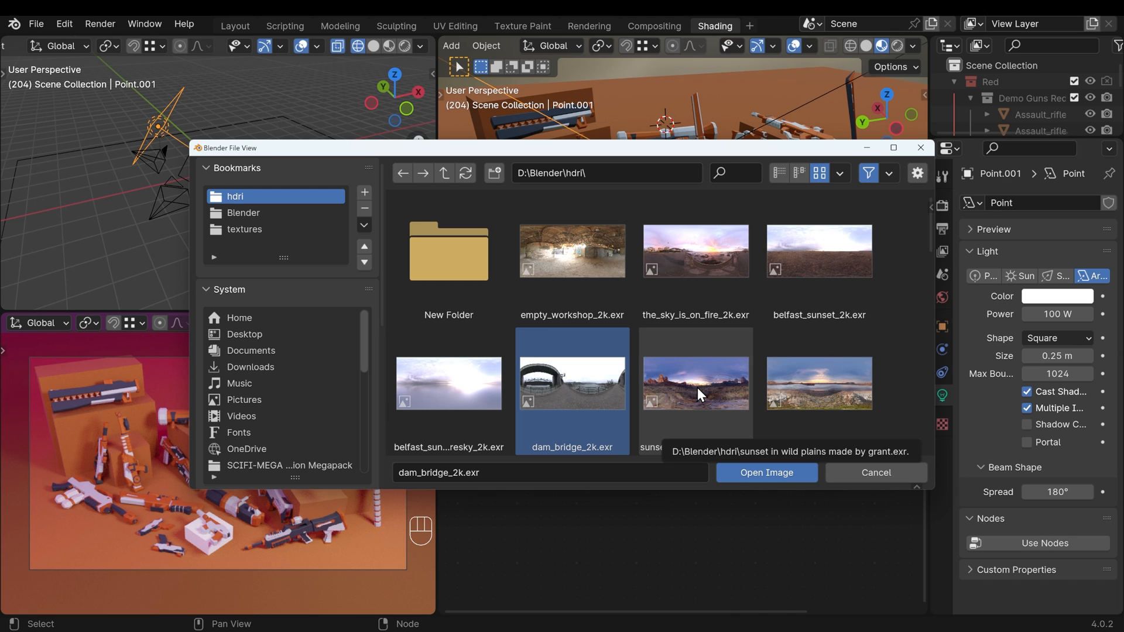
mouse_move(587, 372)
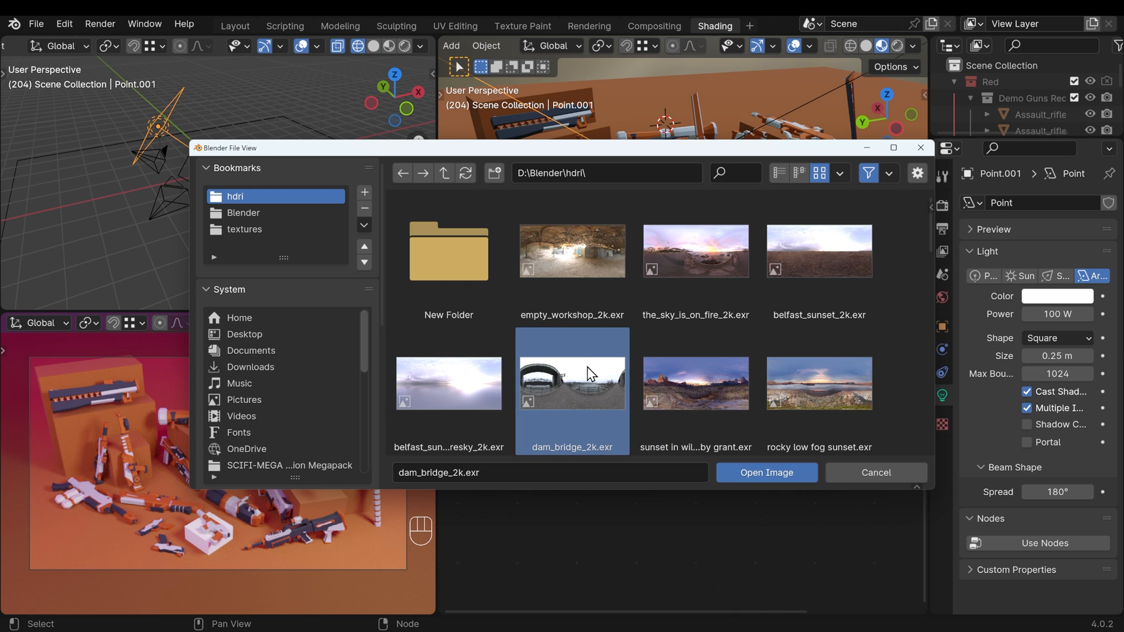
mouse_move(569, 394)
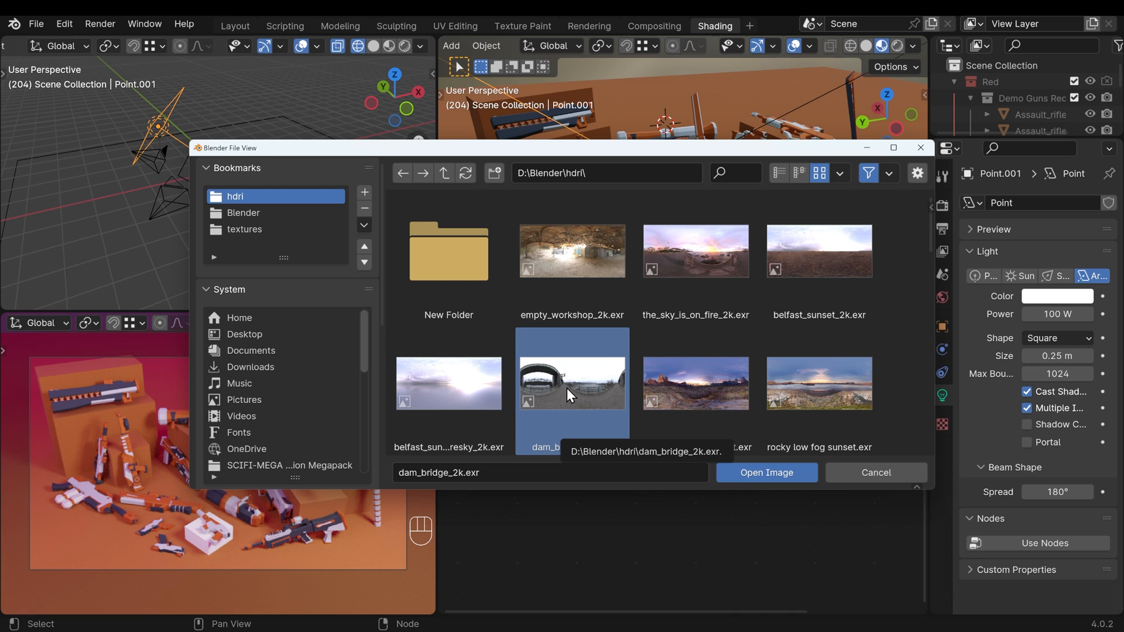
mouse_move(606, 387)
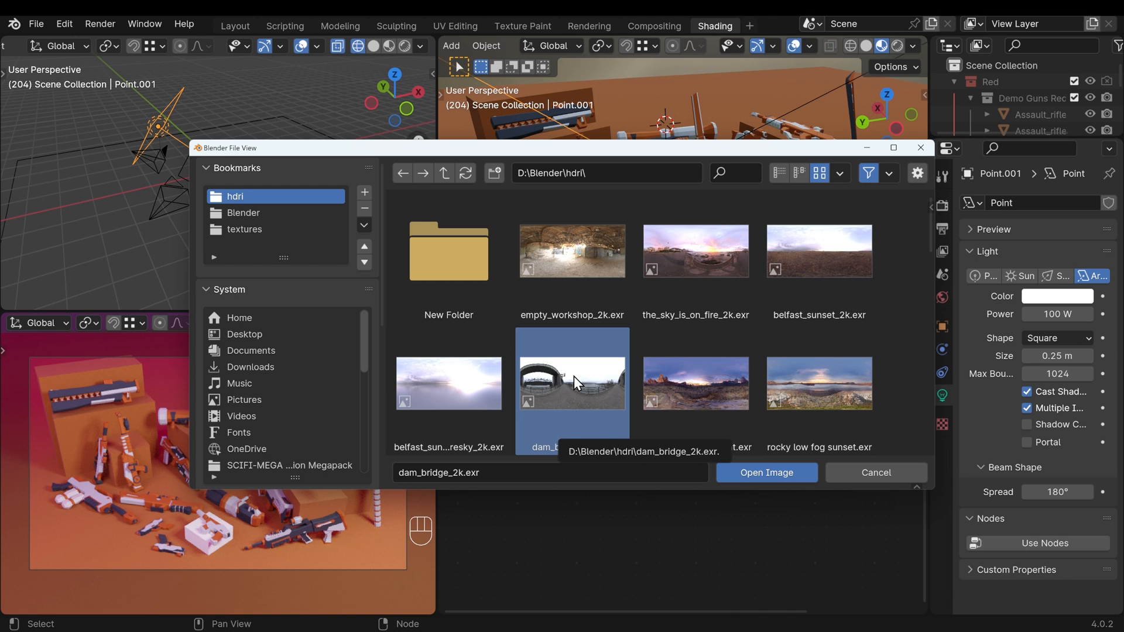
mouse_move(571, 264)
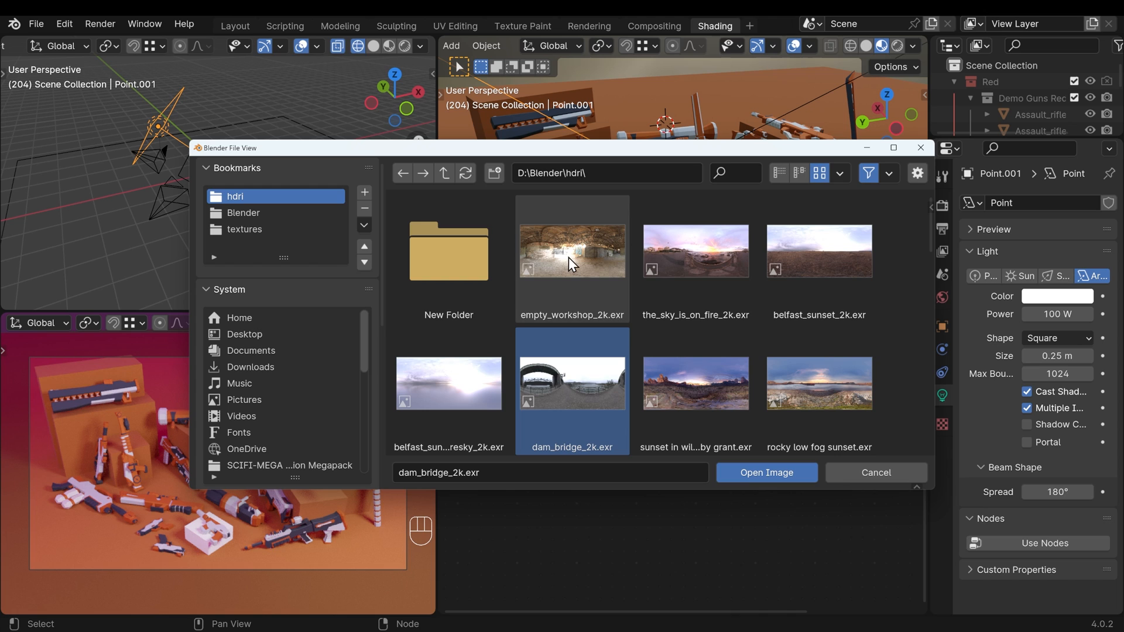
mouse_move(572, 266)
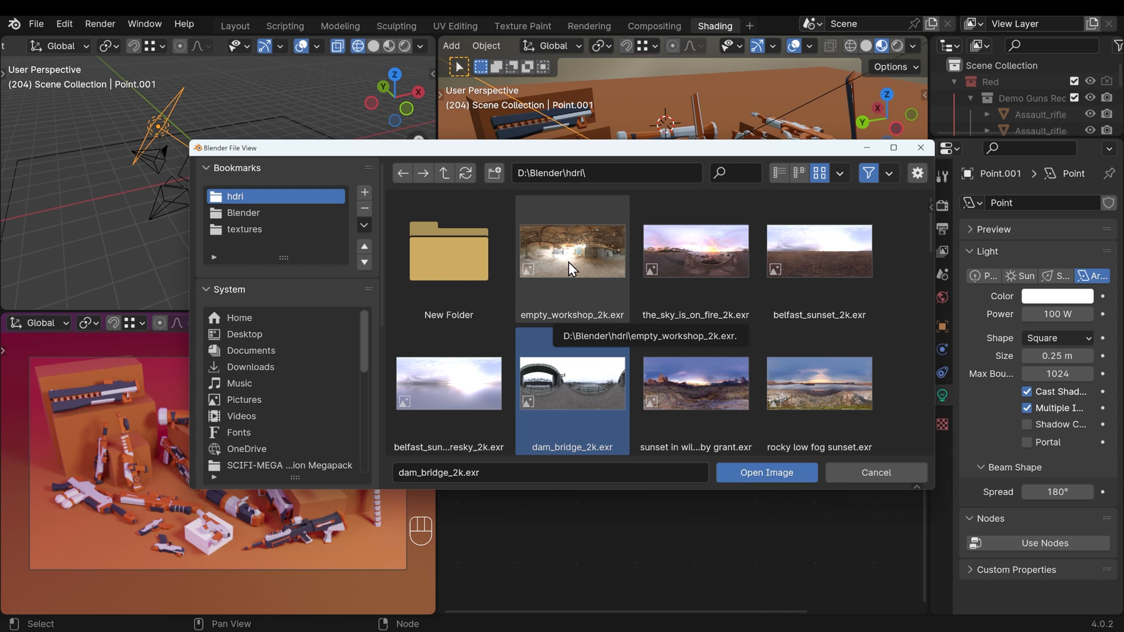
mouse_move(545, 380)
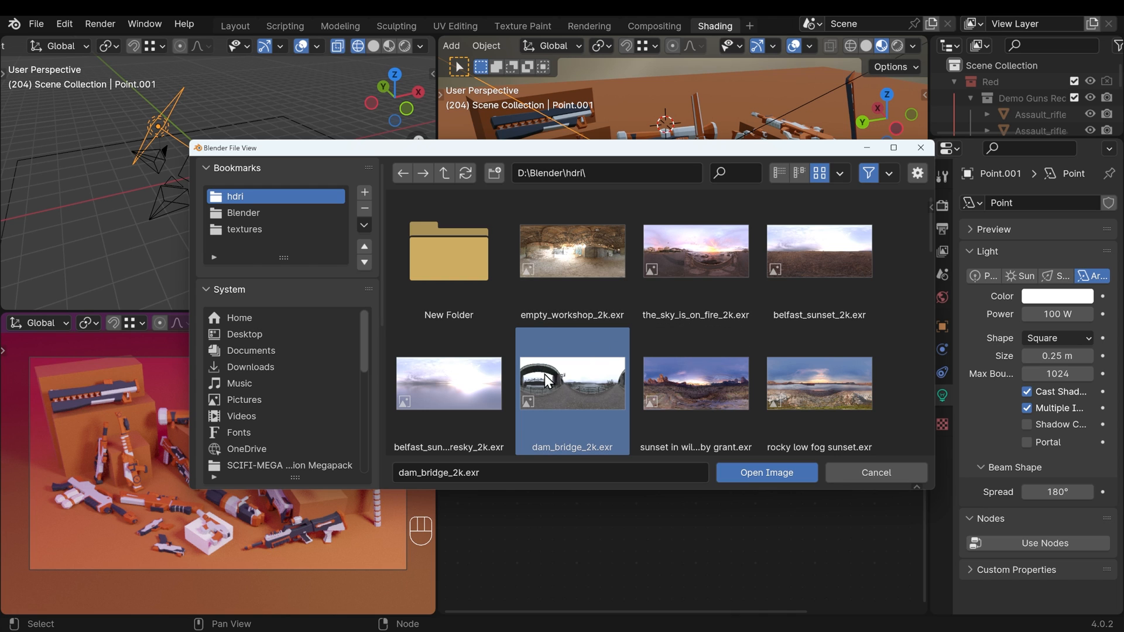
mouse_move(573, 379)
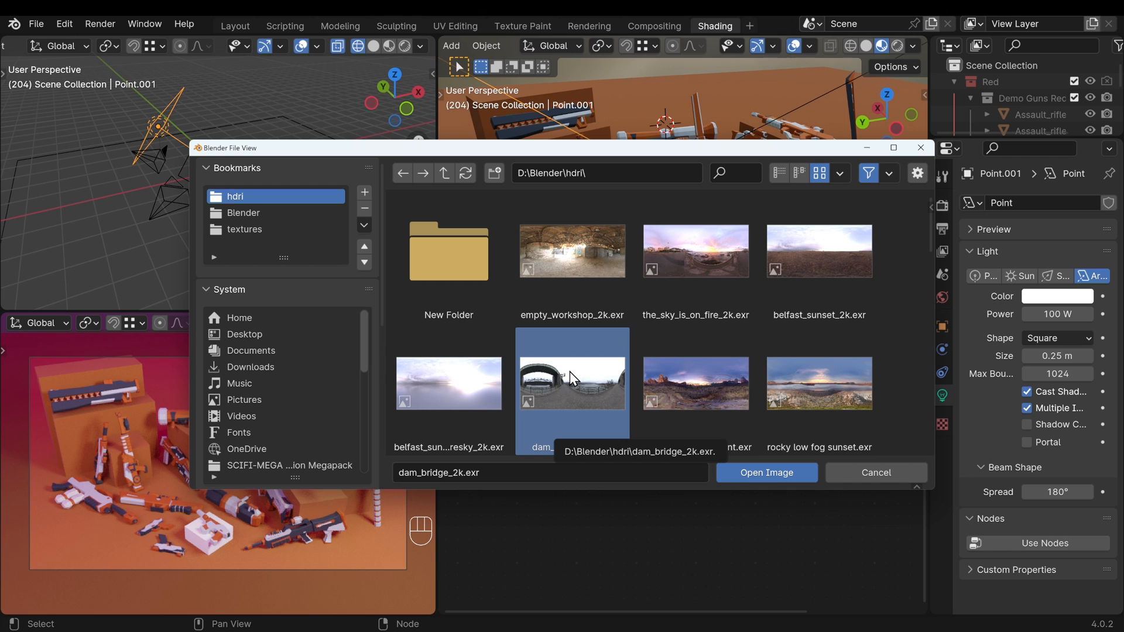
click(765, 473)
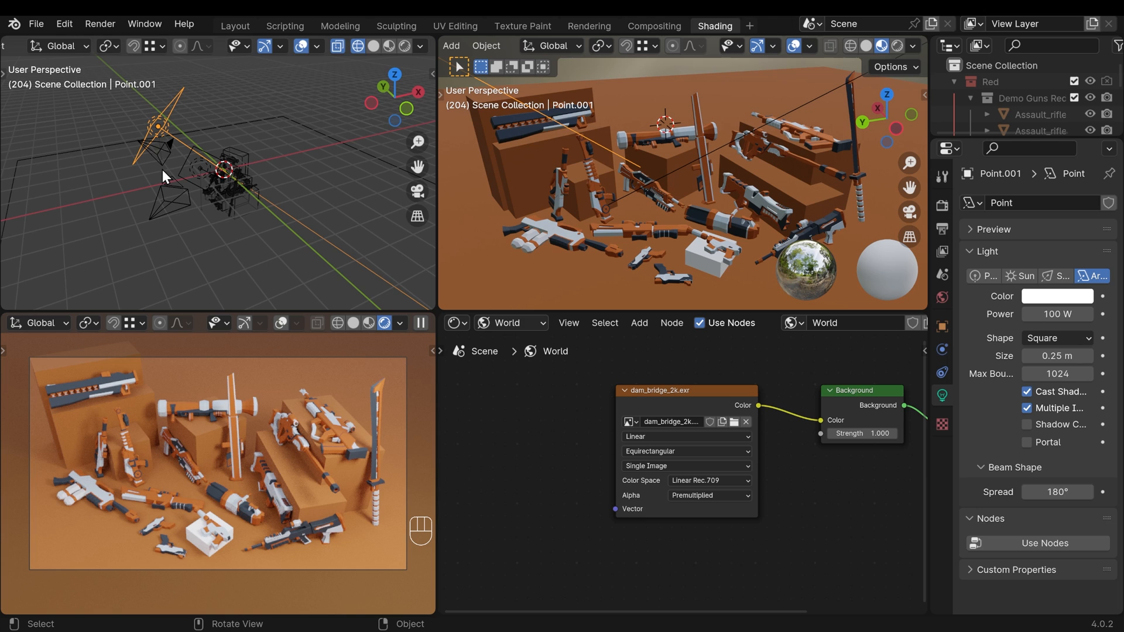
mouse_move(229, 508)
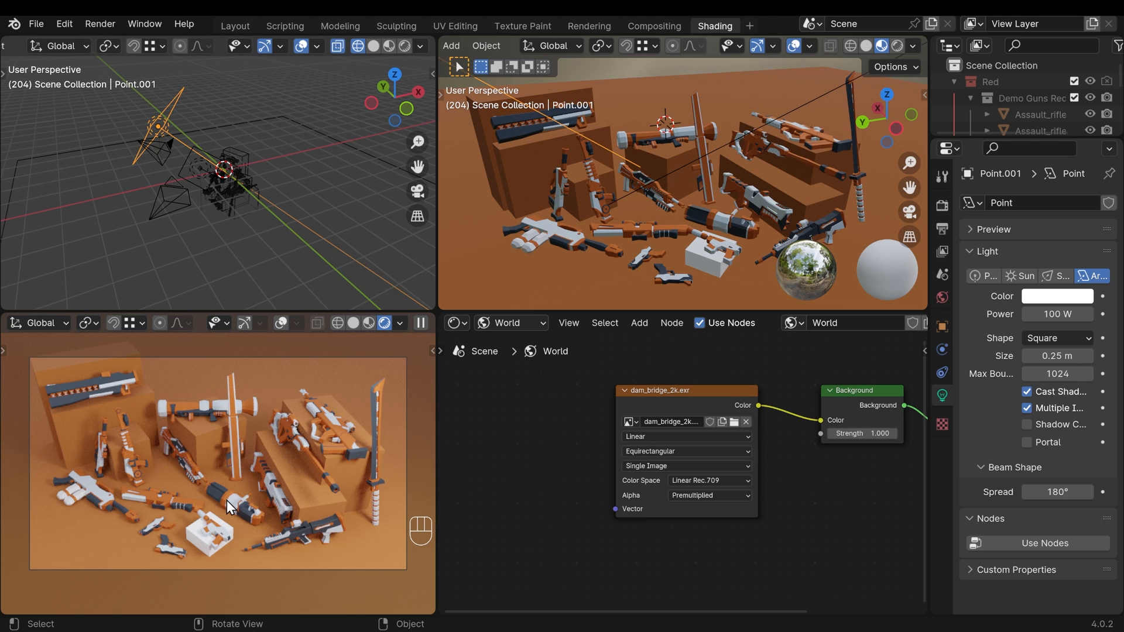
mouse_move(387, 487)
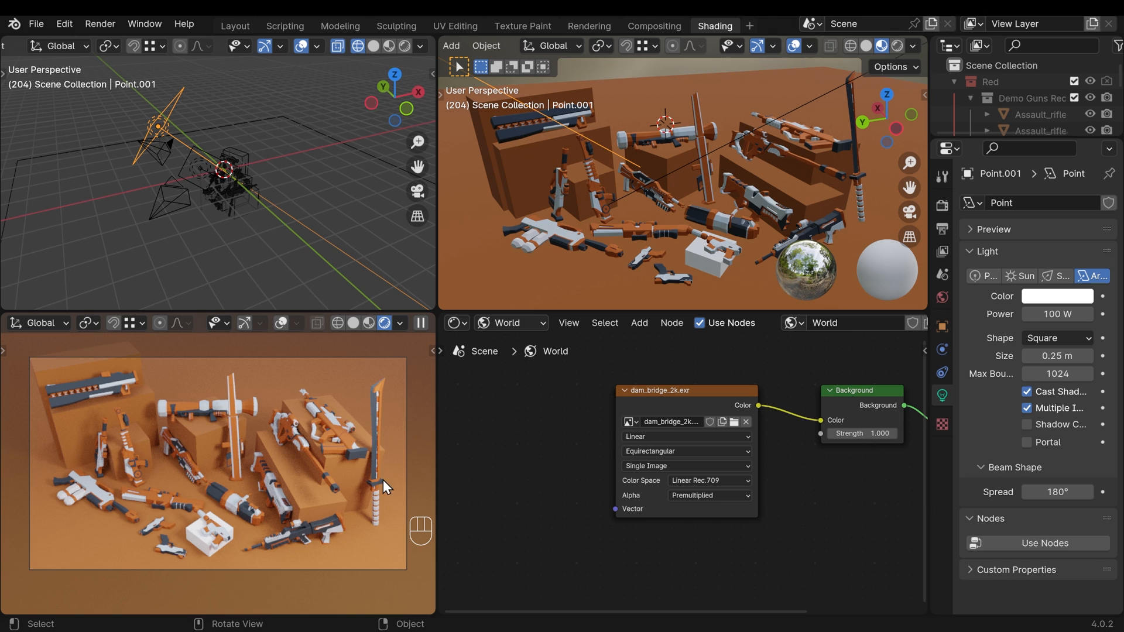
mouse_move(391, 531)
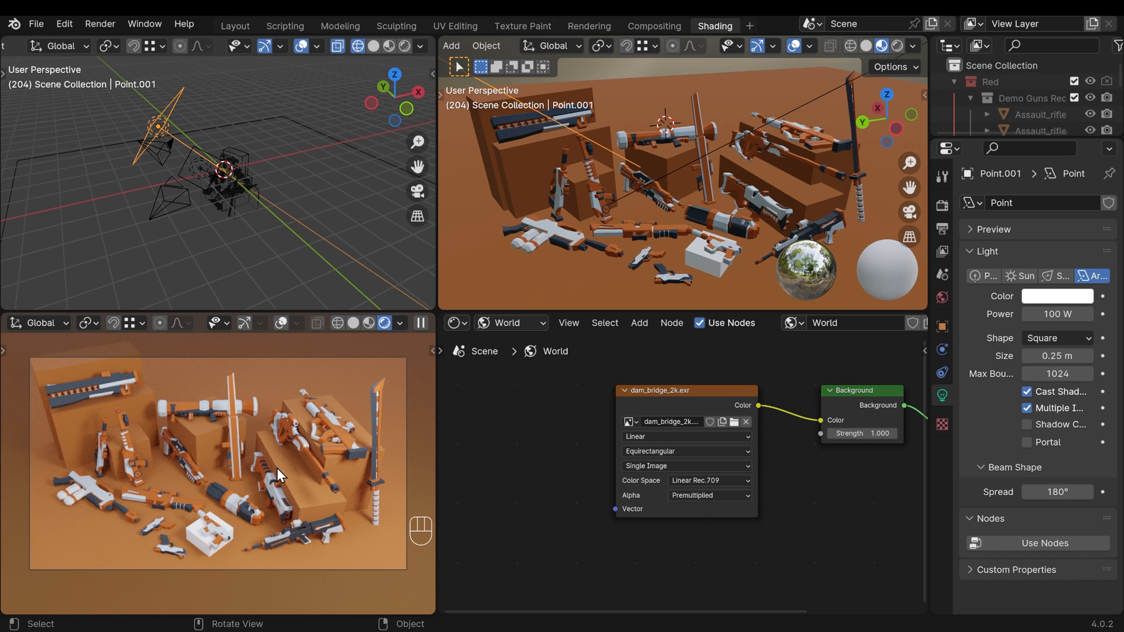
mouse_move(299, 487)
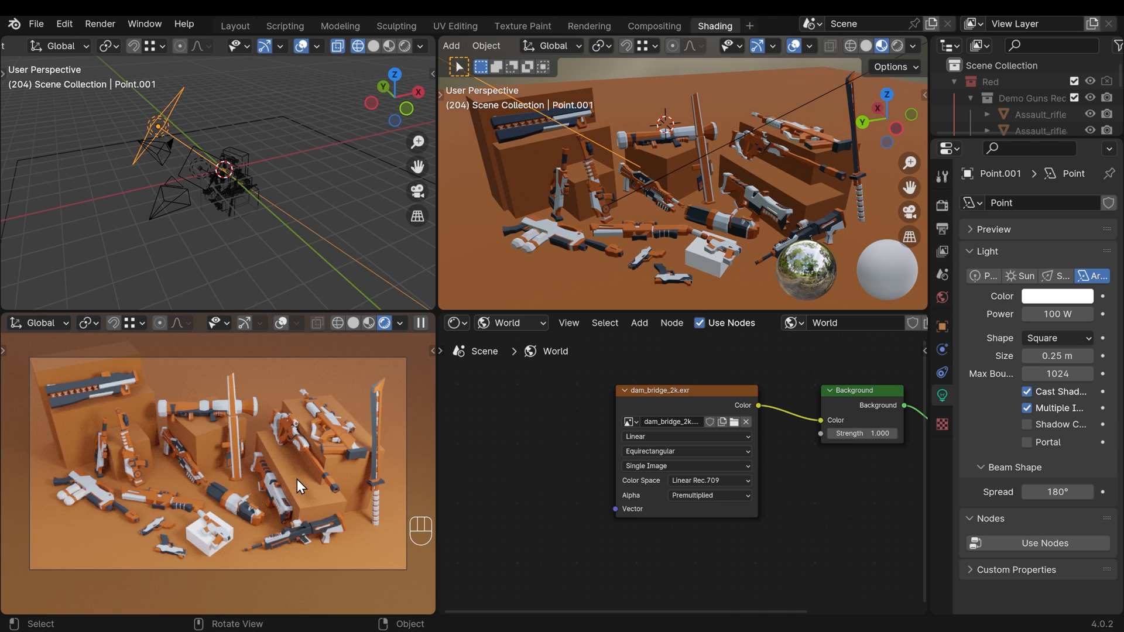
mouse_move(346, 386)
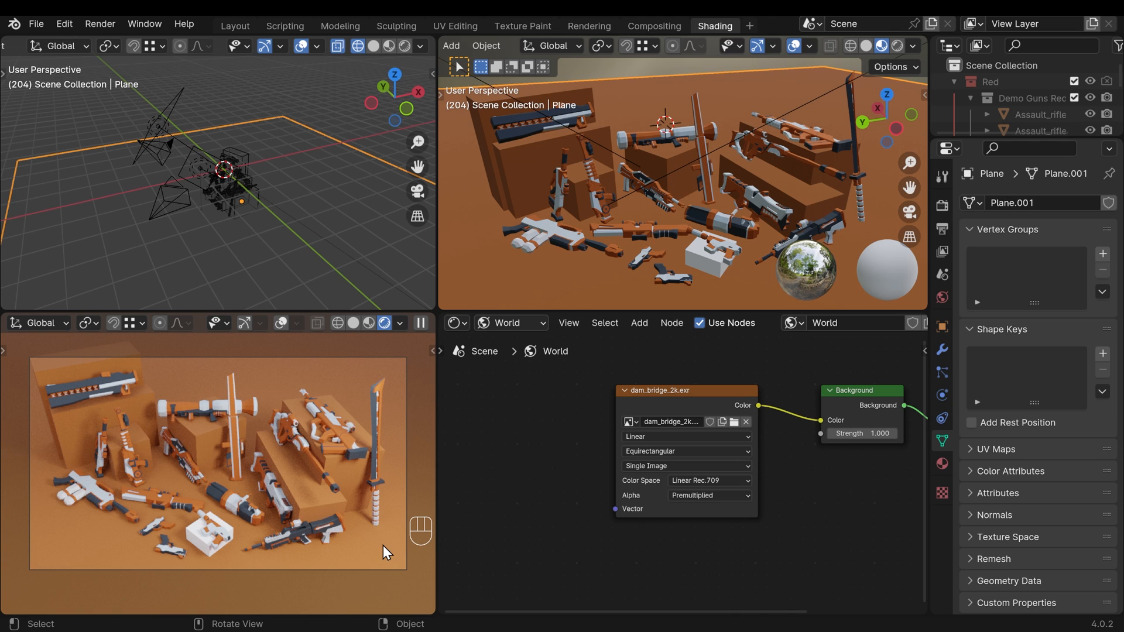
Step: Switch the Shader Editor to Object and open the Principled BSDF Base Color picker
click(510, 323)
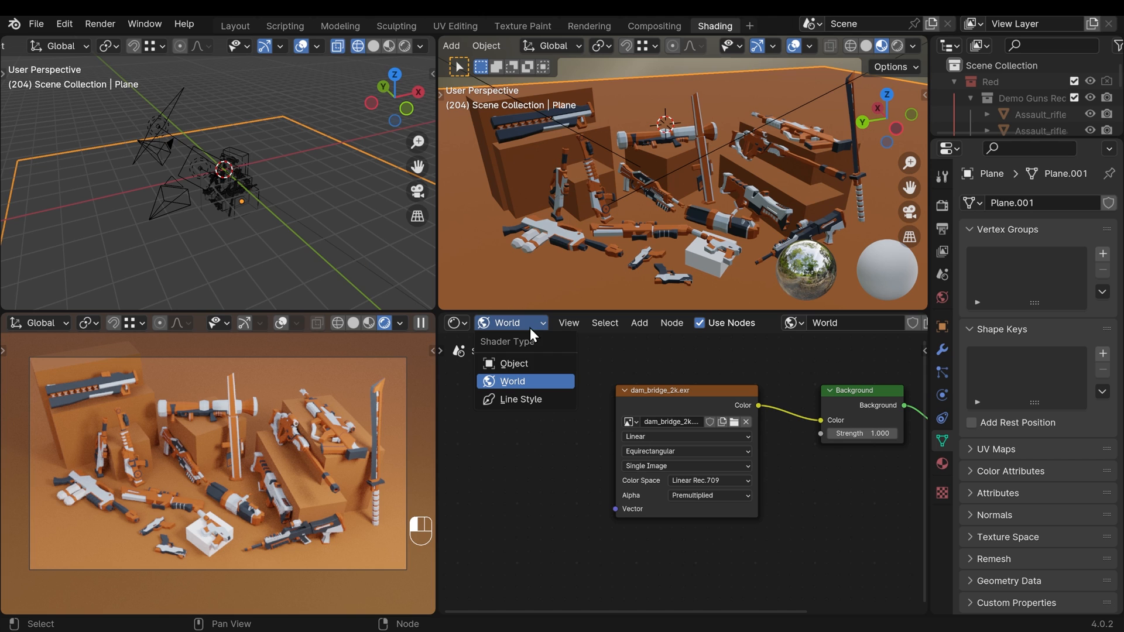
click(513, 363)
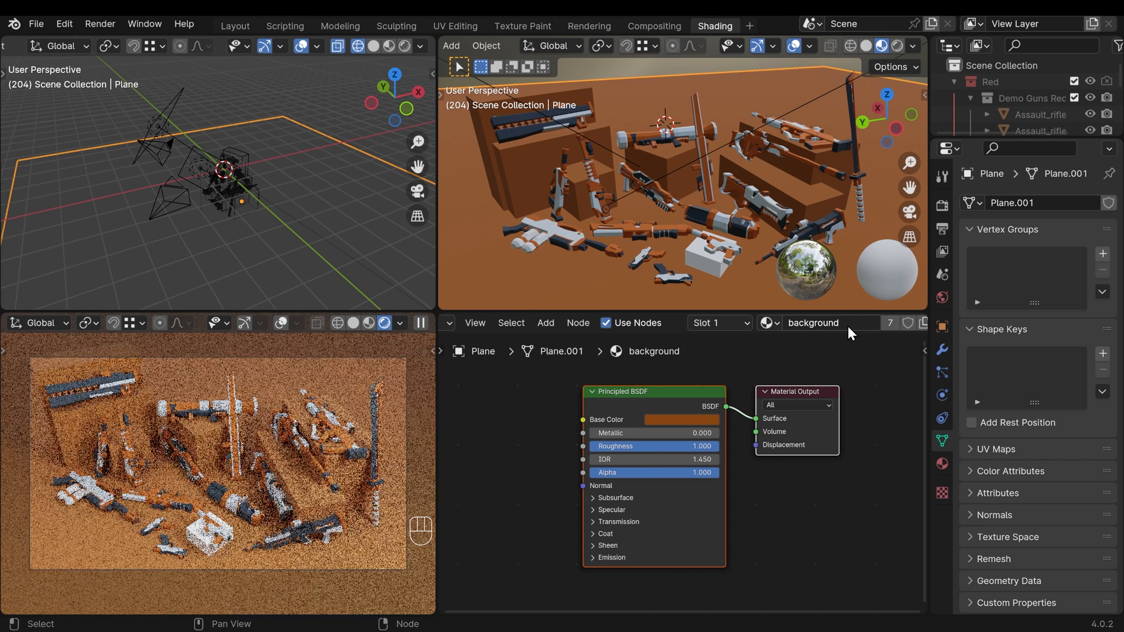
click(679, 419)
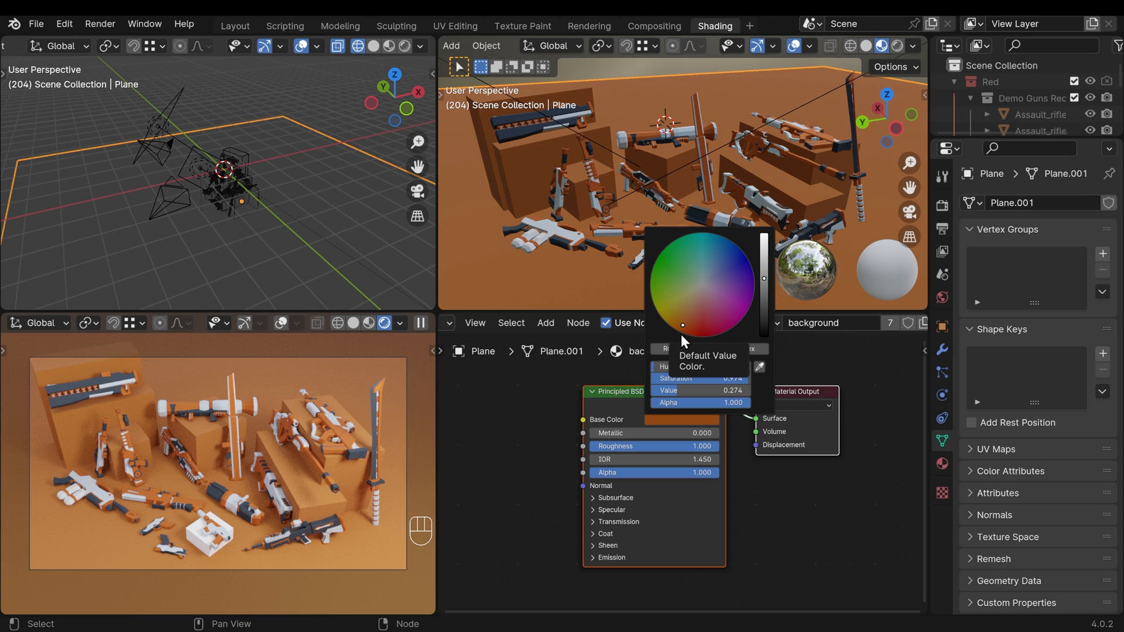
mouse_move(686, 334)
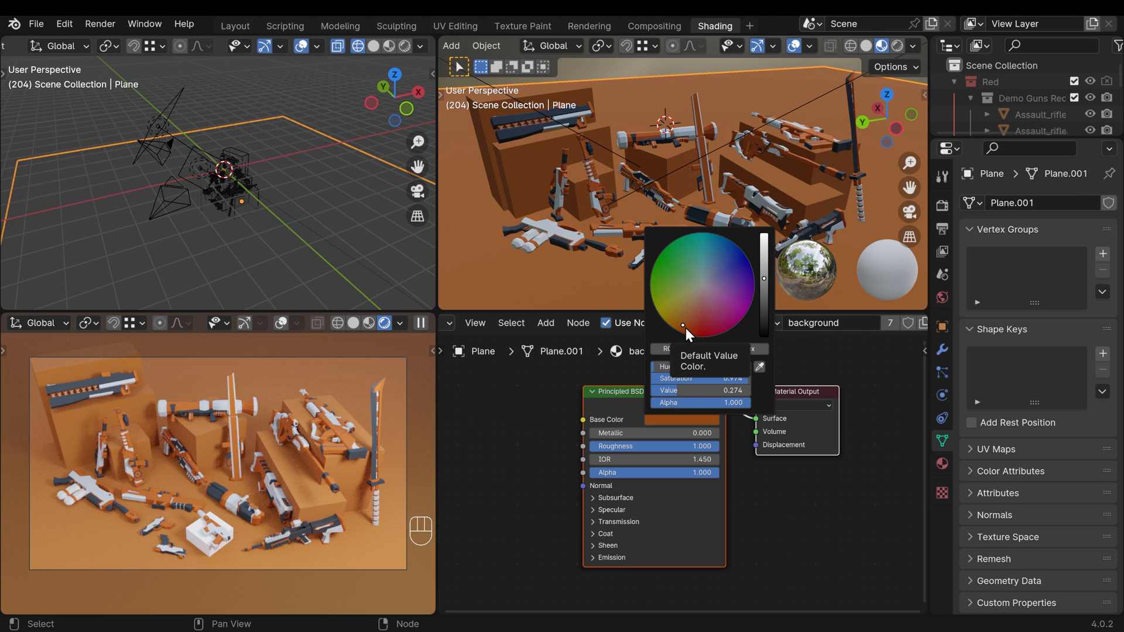
mouse_move(715, 272)
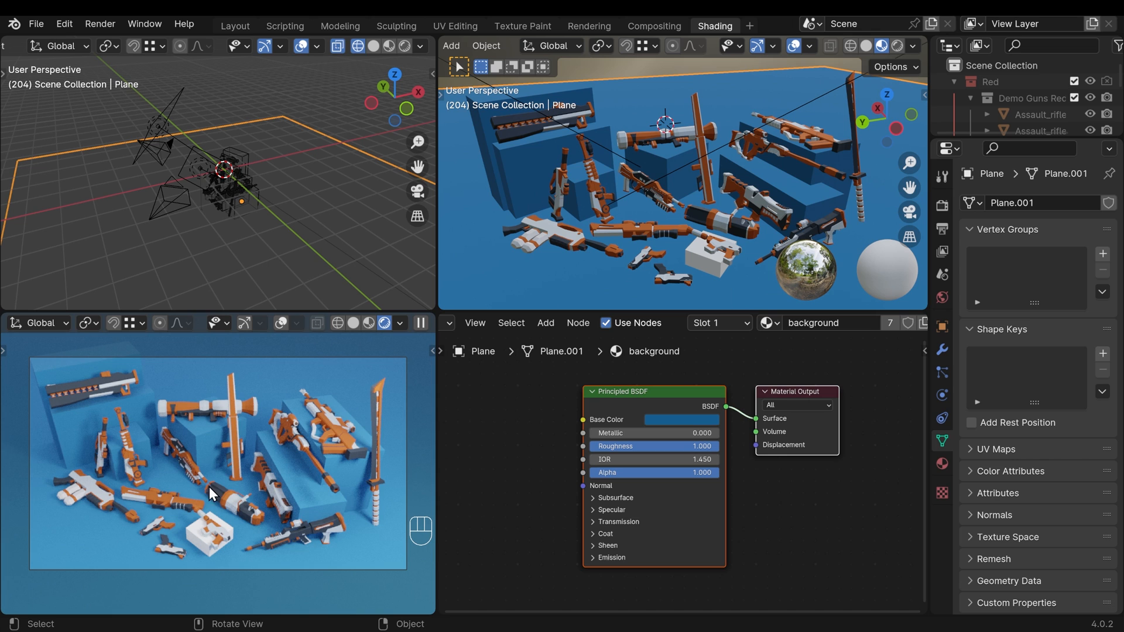
mouse_move(660, 432)
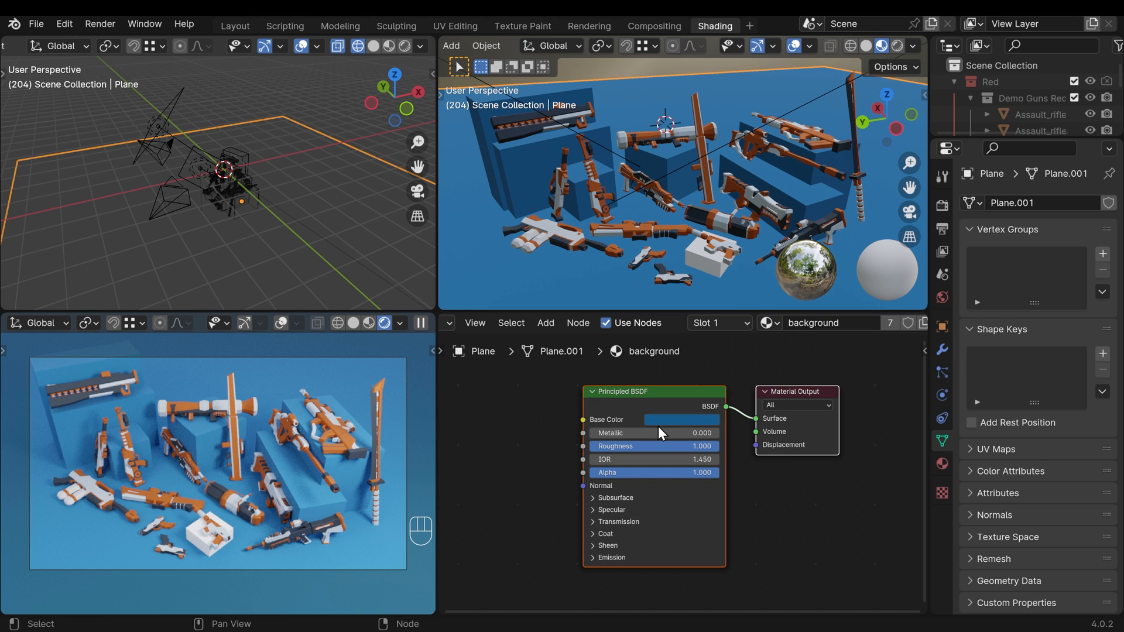
Step: Brighten the base colour to Value ~0.43, desaturate it, then select the boxes
click(679, 419)
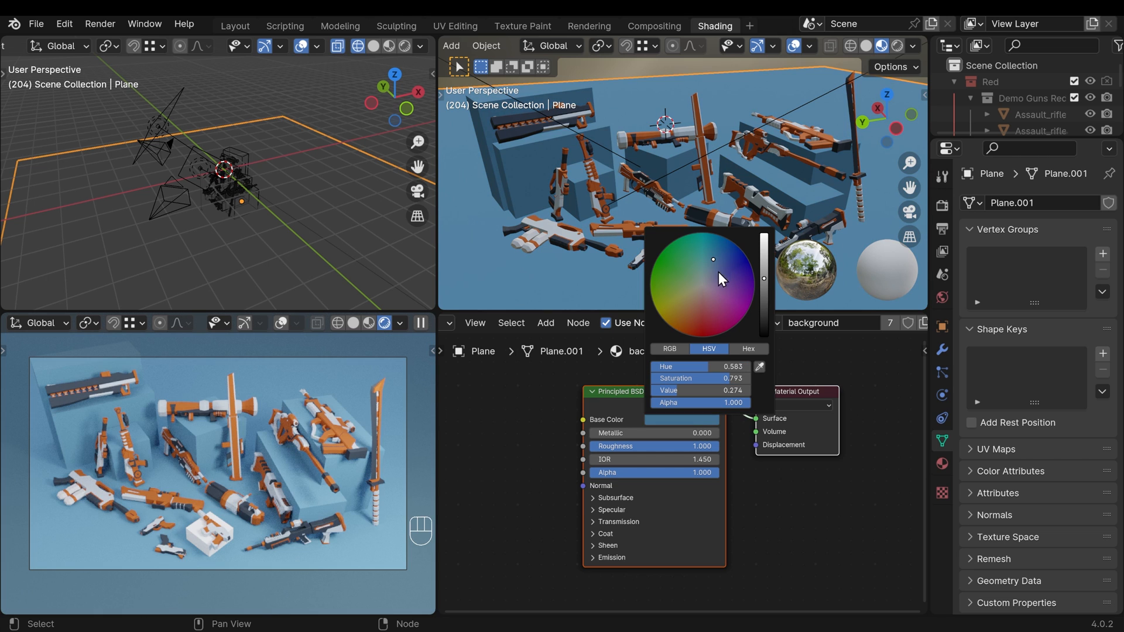
click(378, 463)
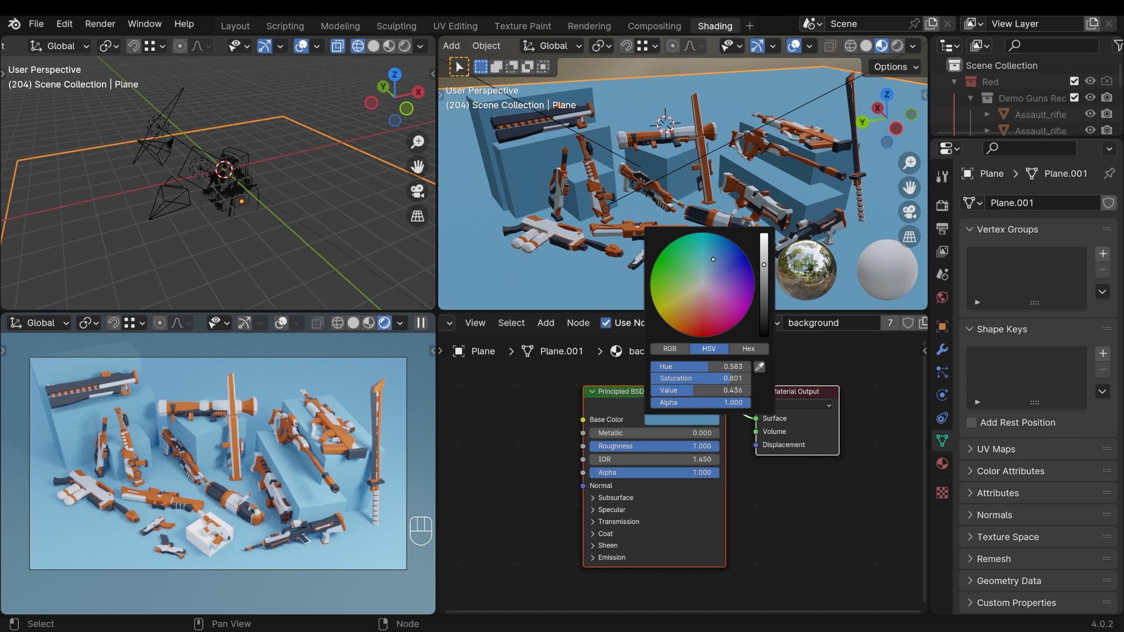
drag(712, 259, 713, 269)
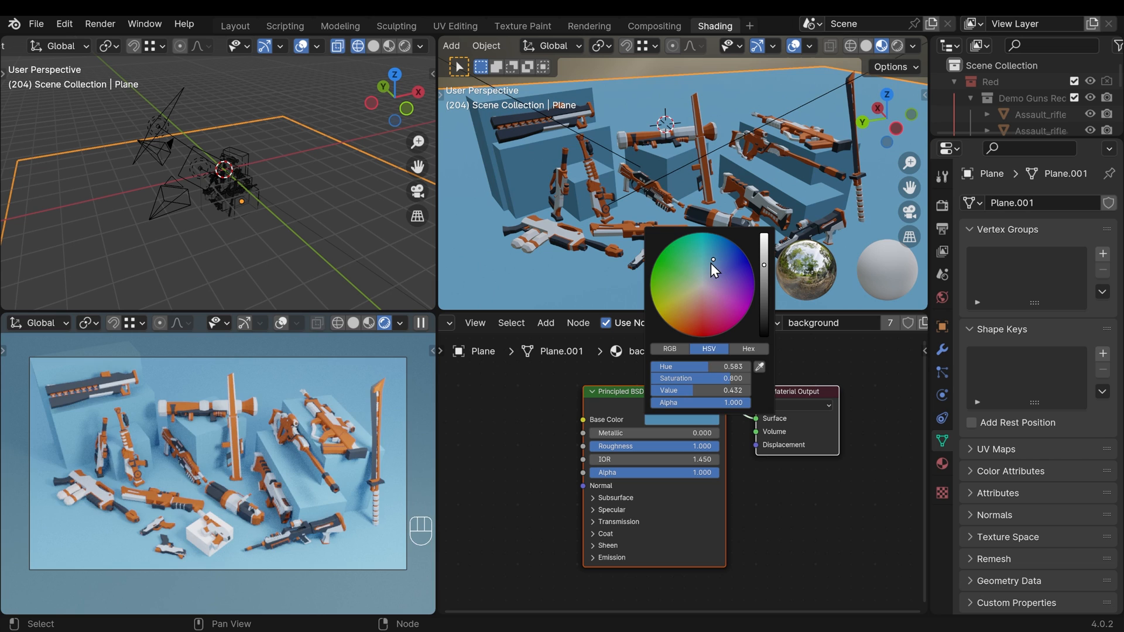
drag(713, 260, 710, 263)
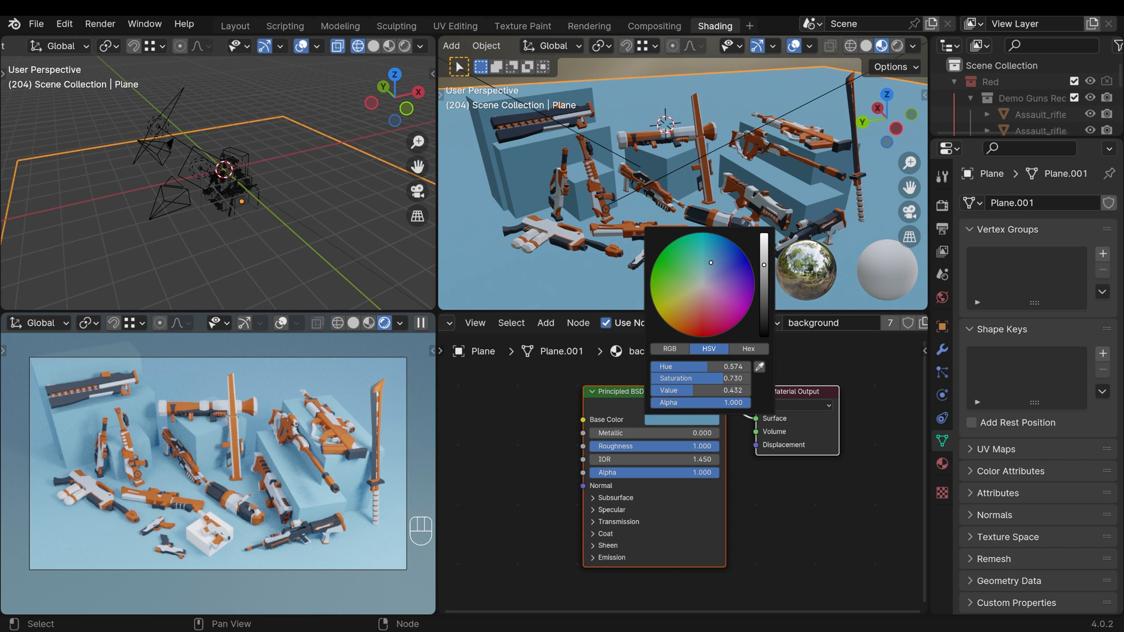
mouse_move(705, 282)
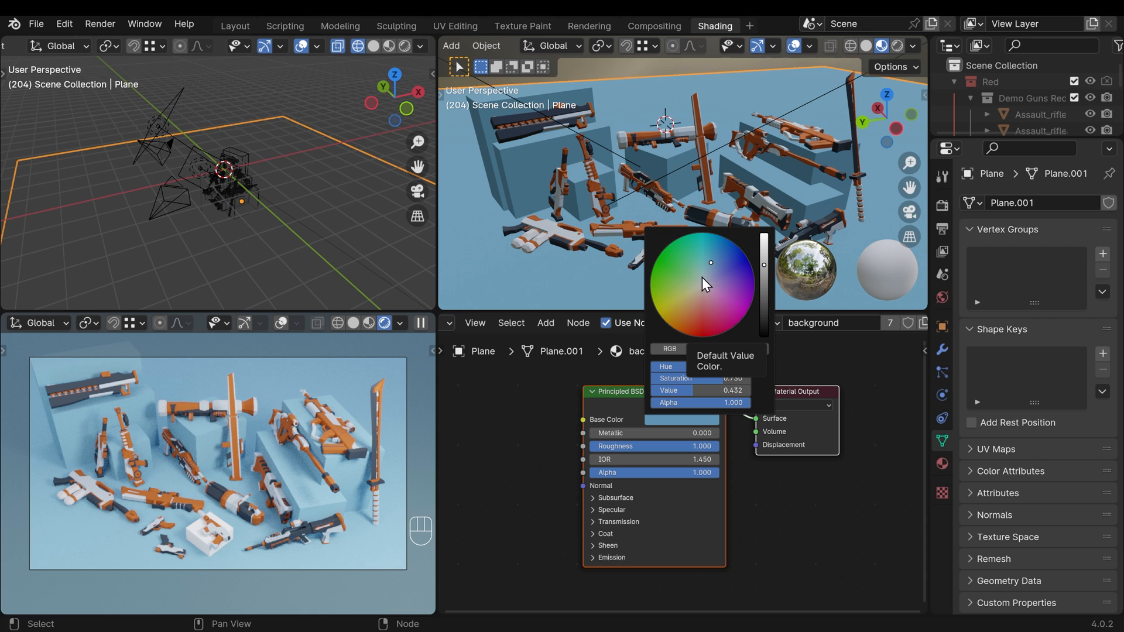
click(853, 561)
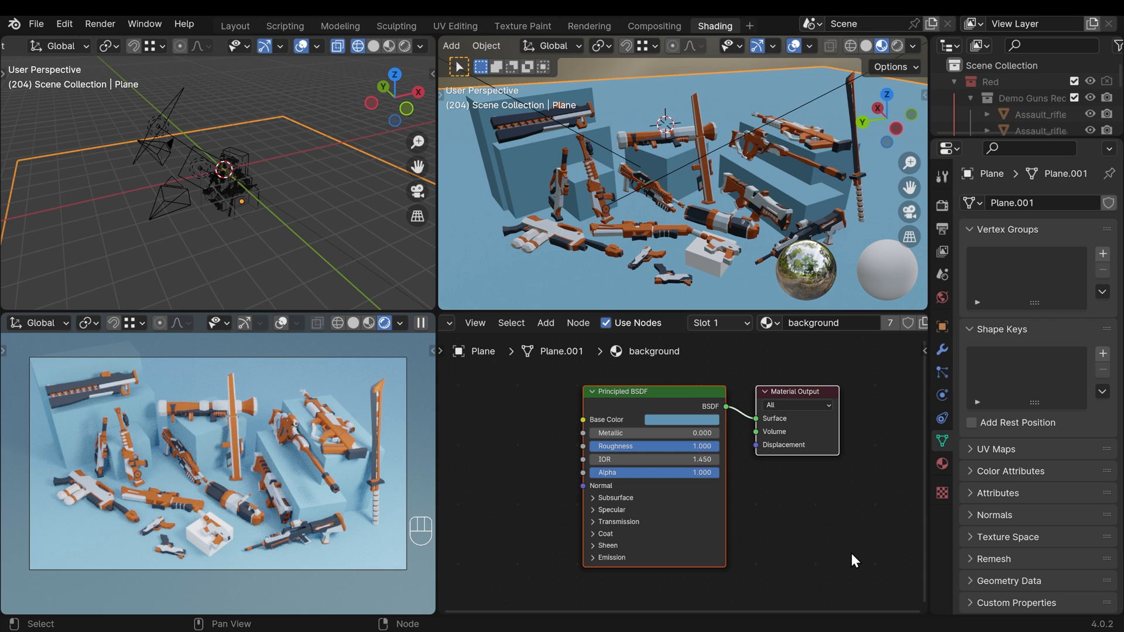
mouse_move(680, 523)
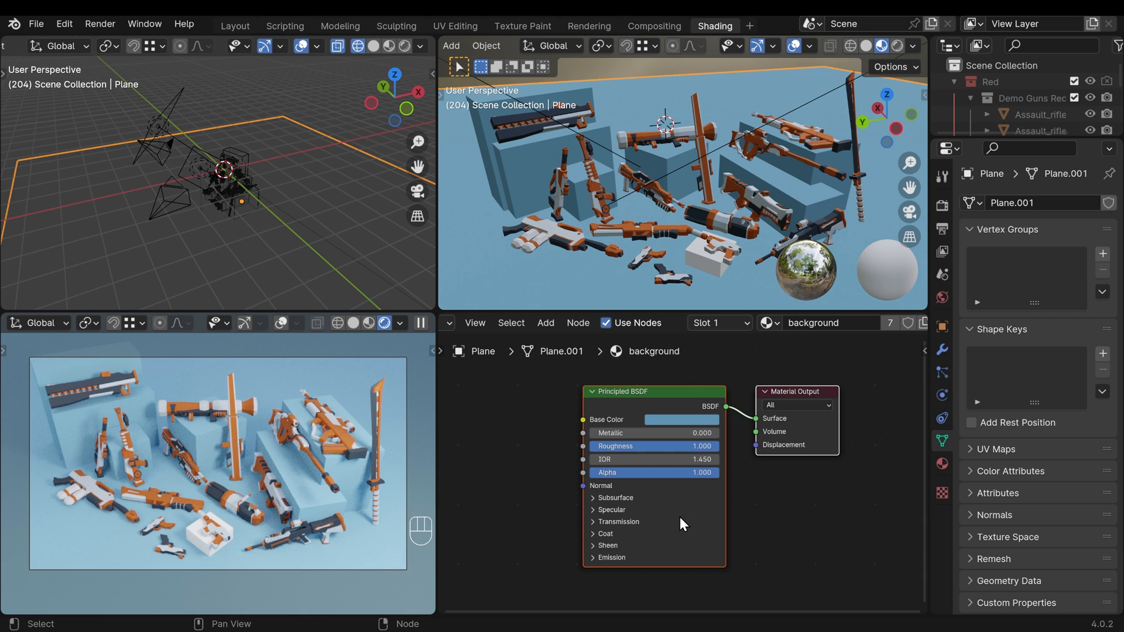
click(706, 258)
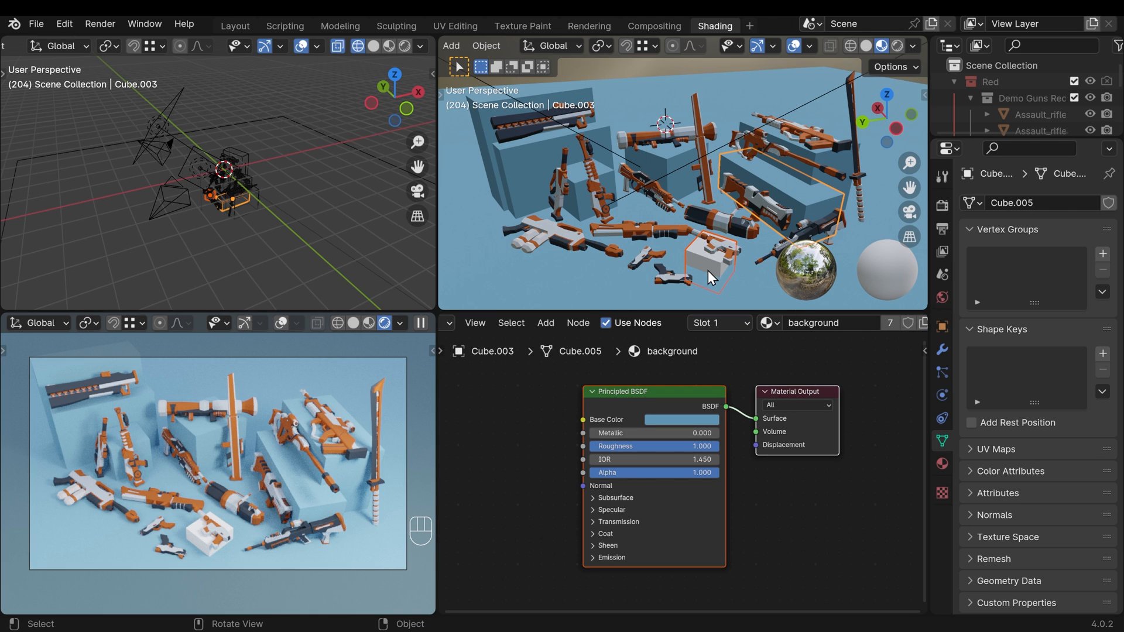
mouse_move(810, 206)
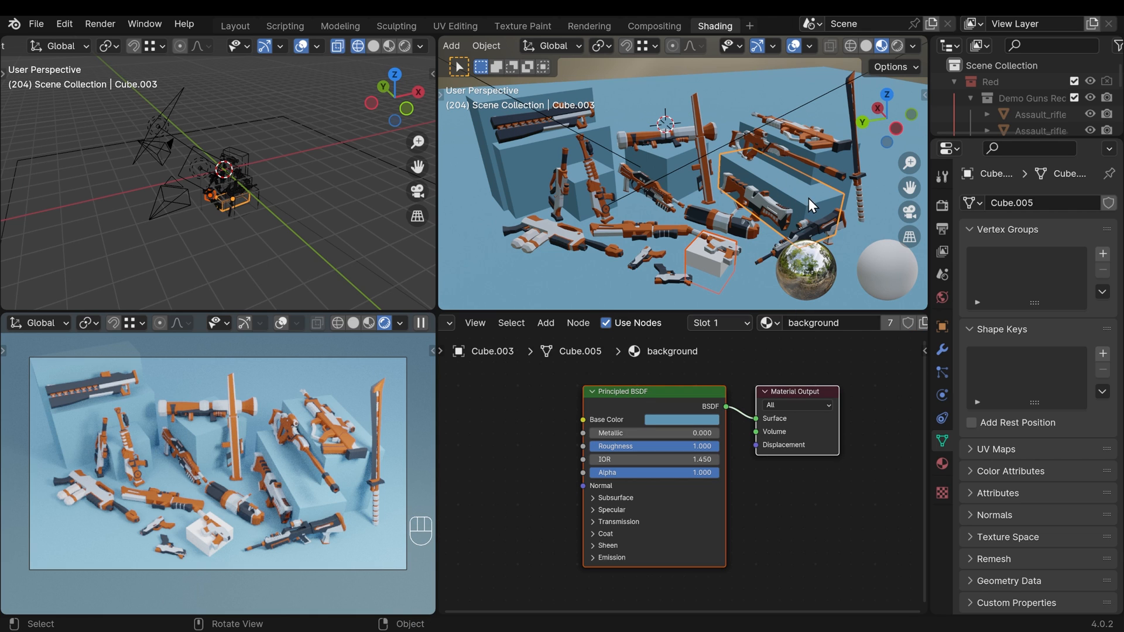
mouse_move(822, 198)
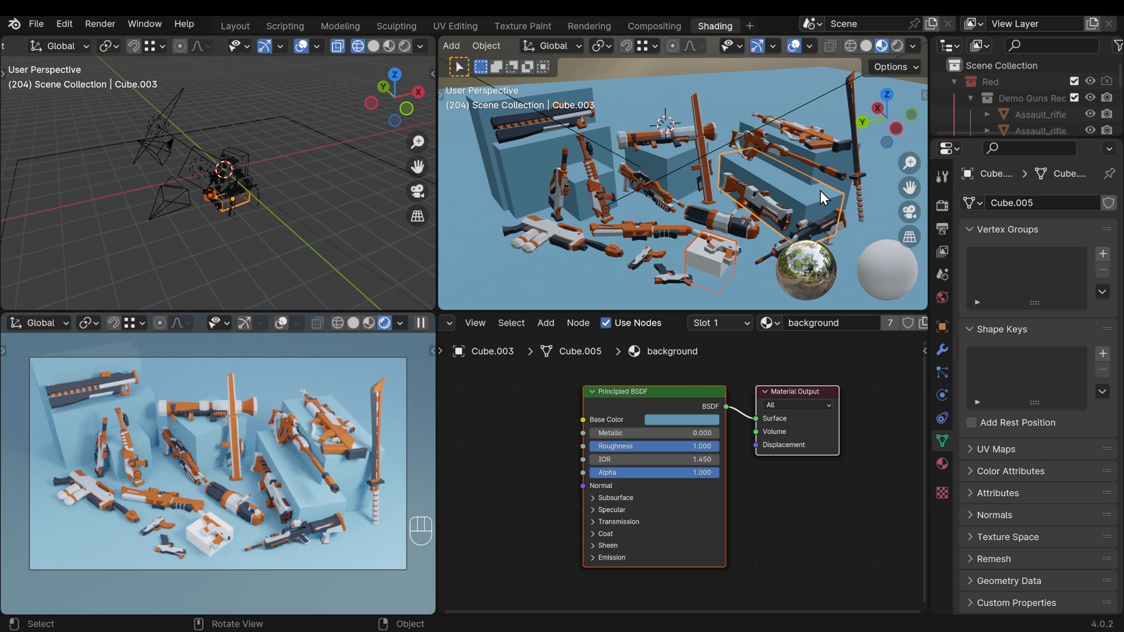
Step: Link the floor plane's blue material to the selected display boxes with Ctrl+L Link Materials
key(ctrl+l)
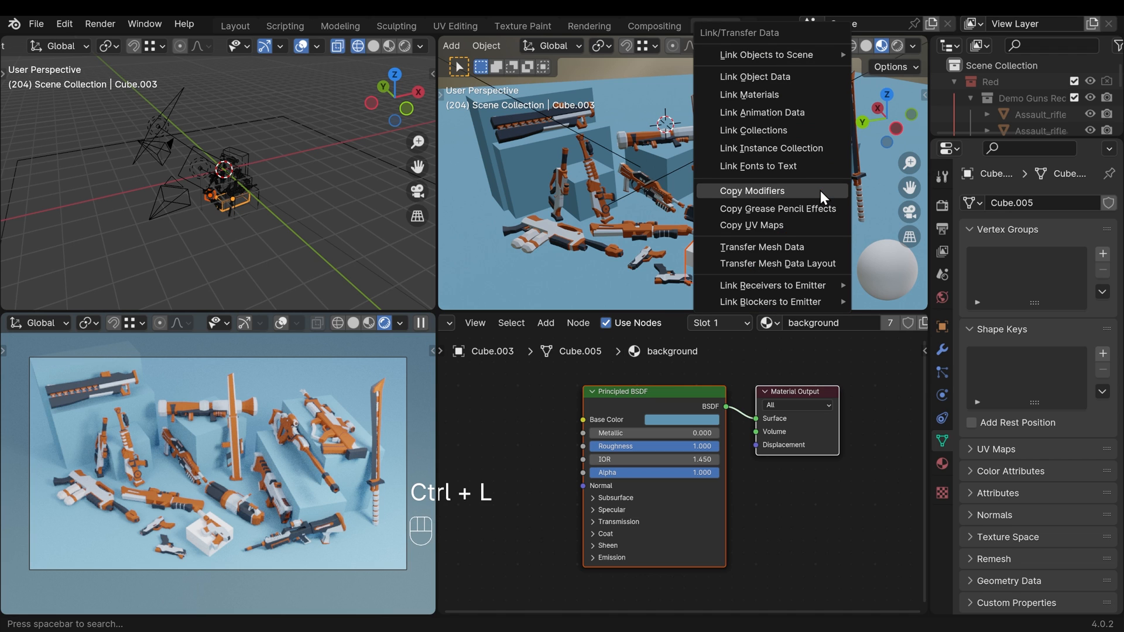
mouse_move(748, 94)
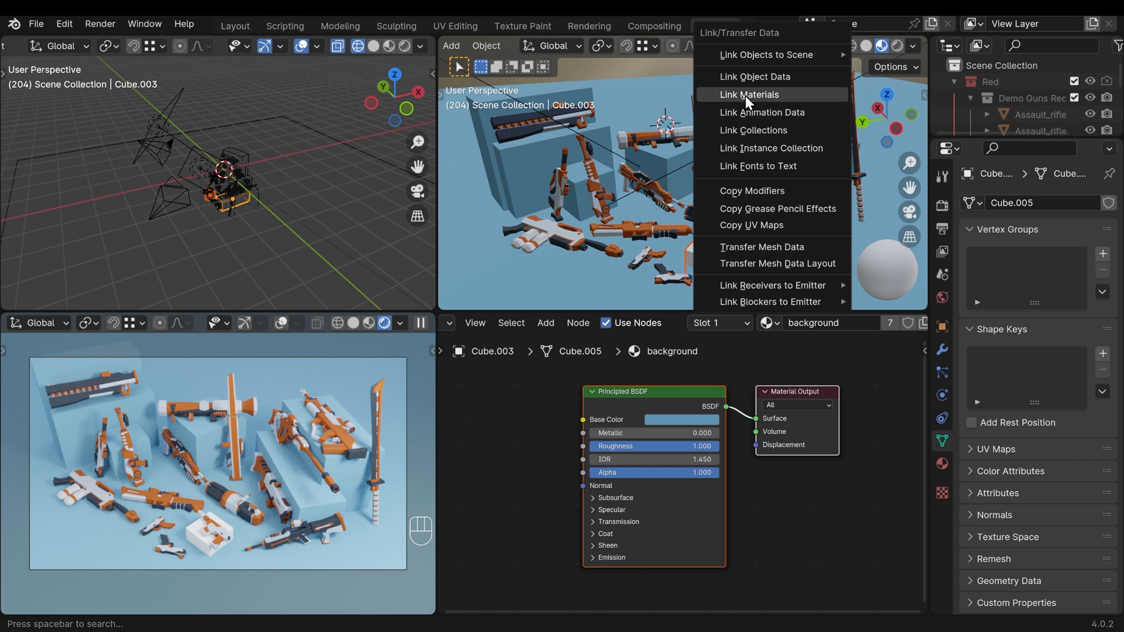
click(749, 94)
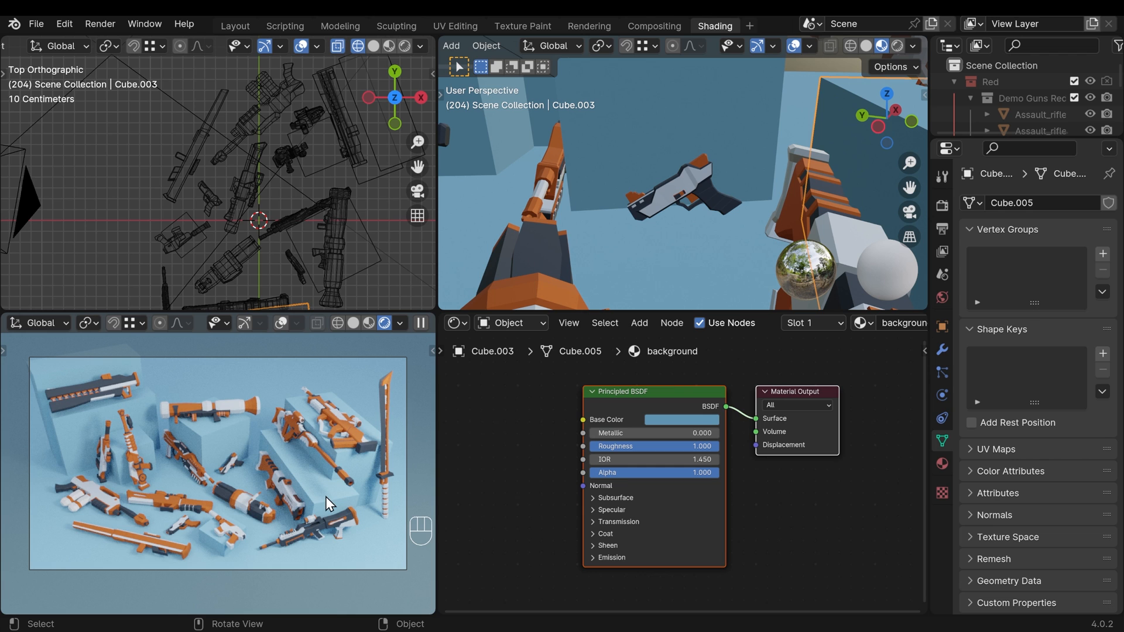
Step: Apply the boxes' scale and add a Bevel modifier of 0.02 m with 3 segments
click(942, 349)
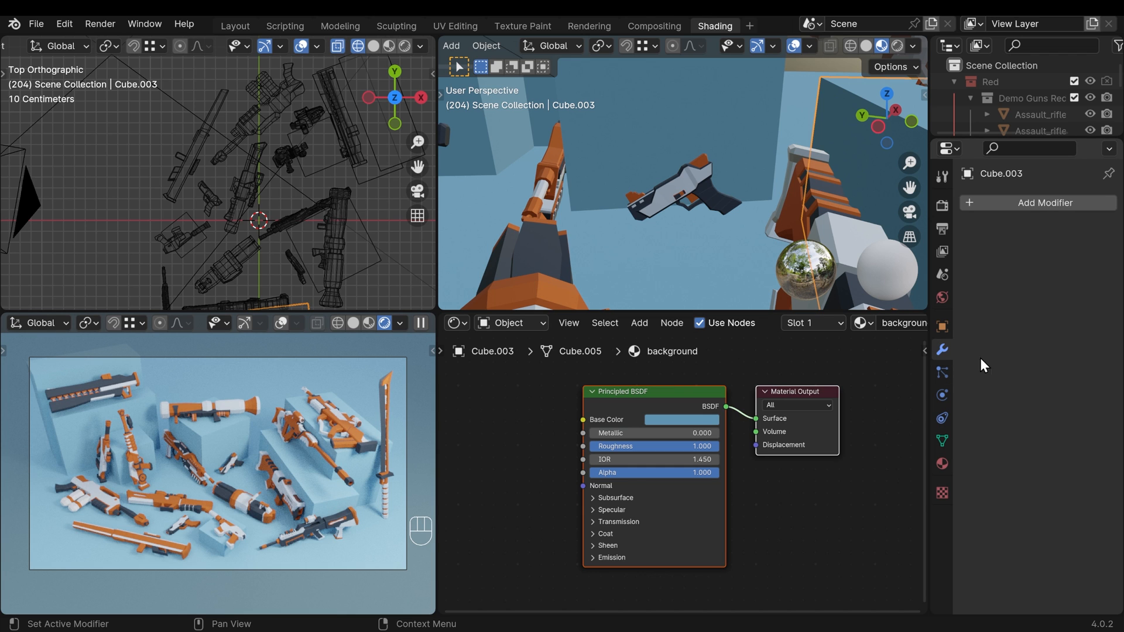
click(1044, 204)
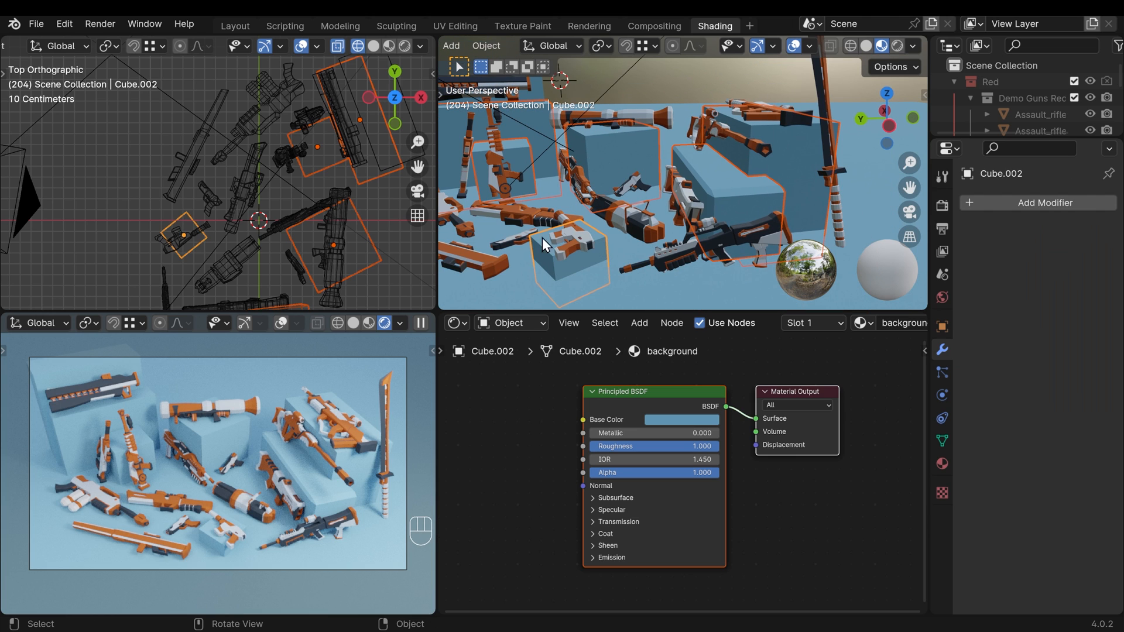
key(ctrl+a)
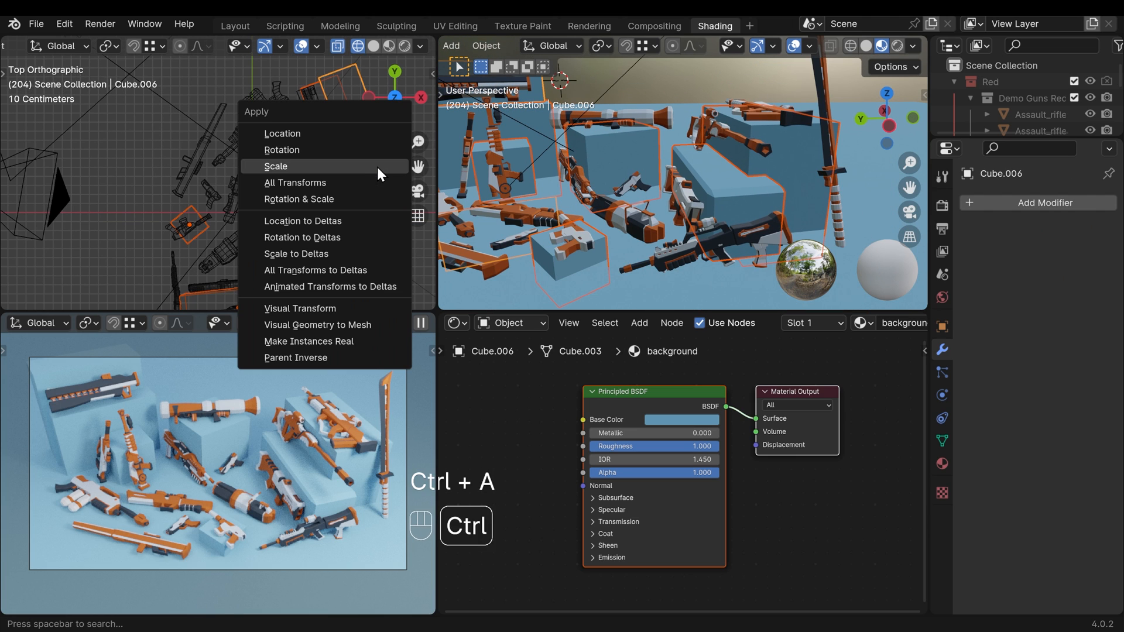
click(275, 166)
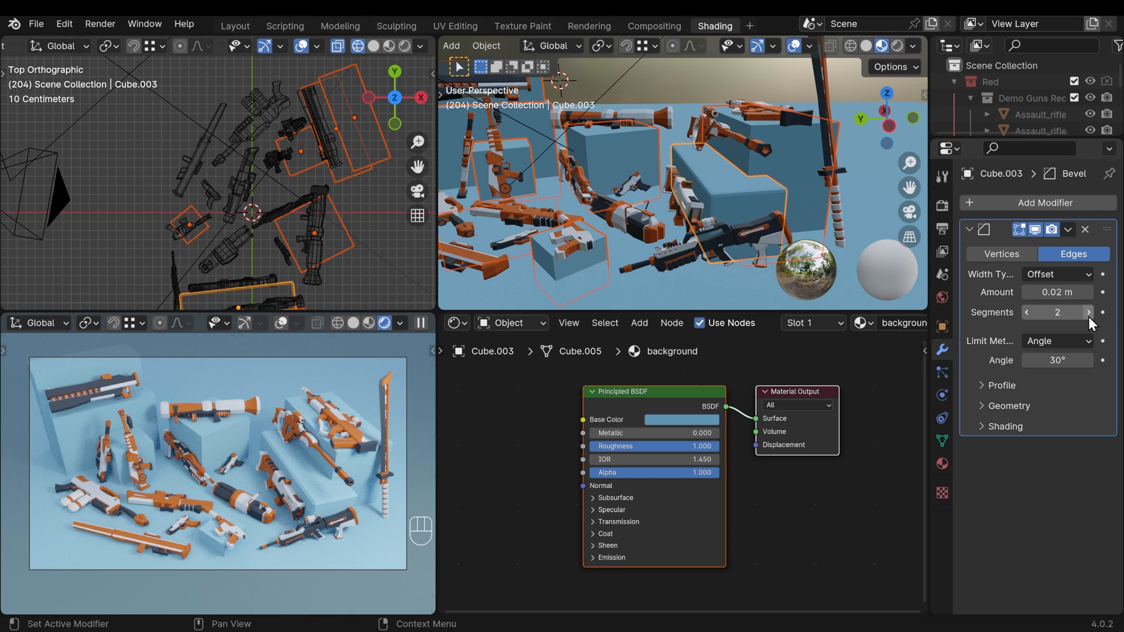
click(1087, 312)
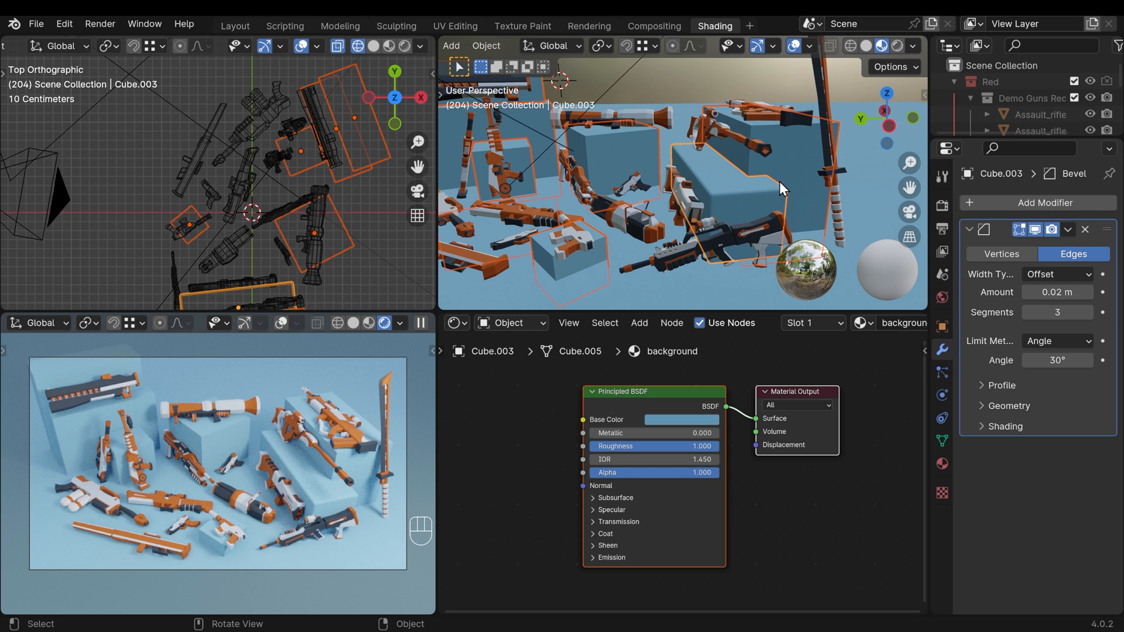
Step: Copy the bevel to all boxes, shade them smooth, and set material roughness to 0.897
key(ctrl+l)
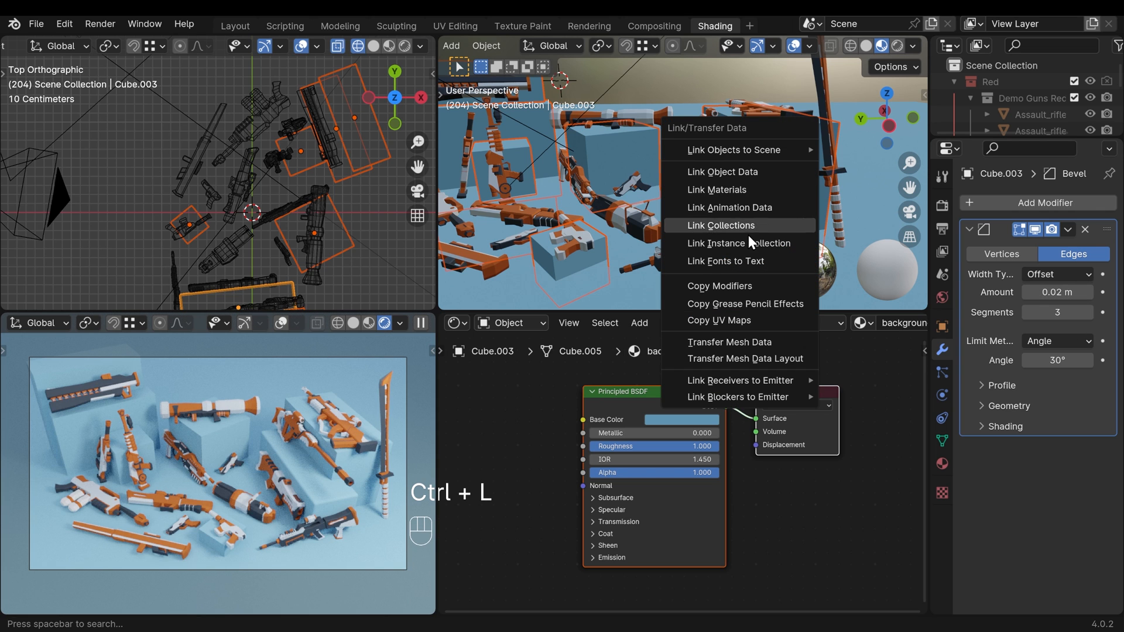
click(743, 209)
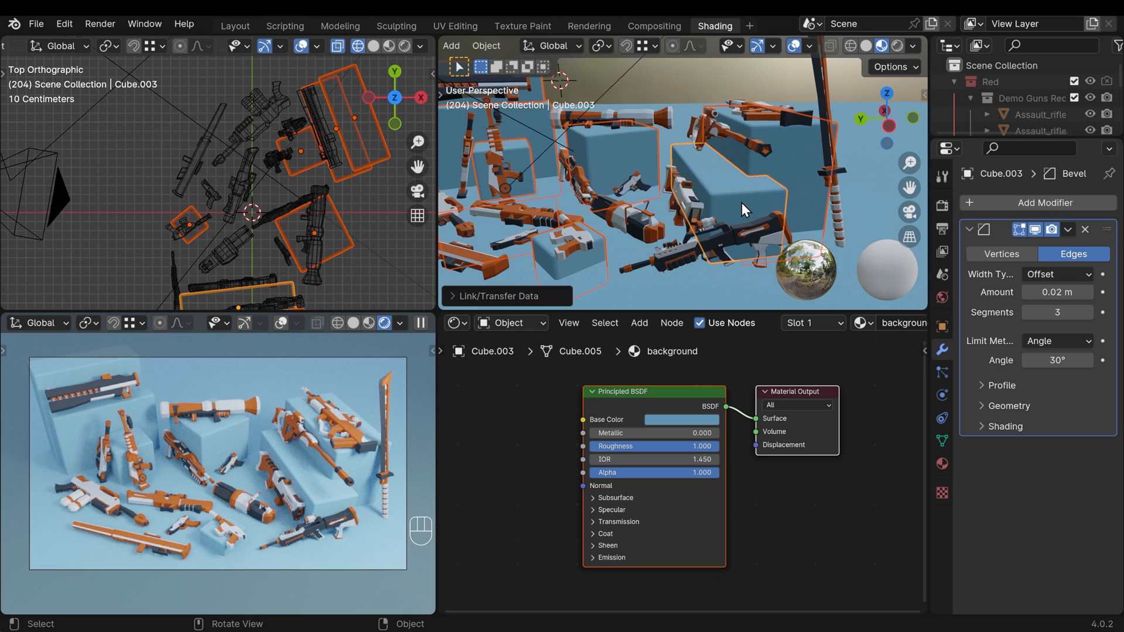
right_click(741, 208)
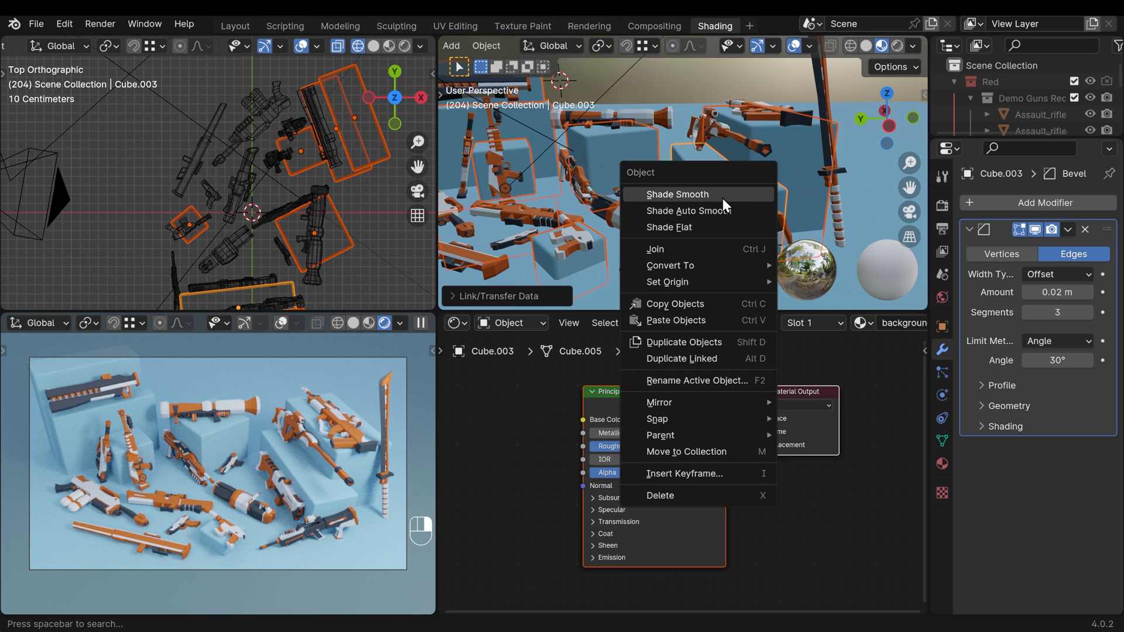
click(676, 194)
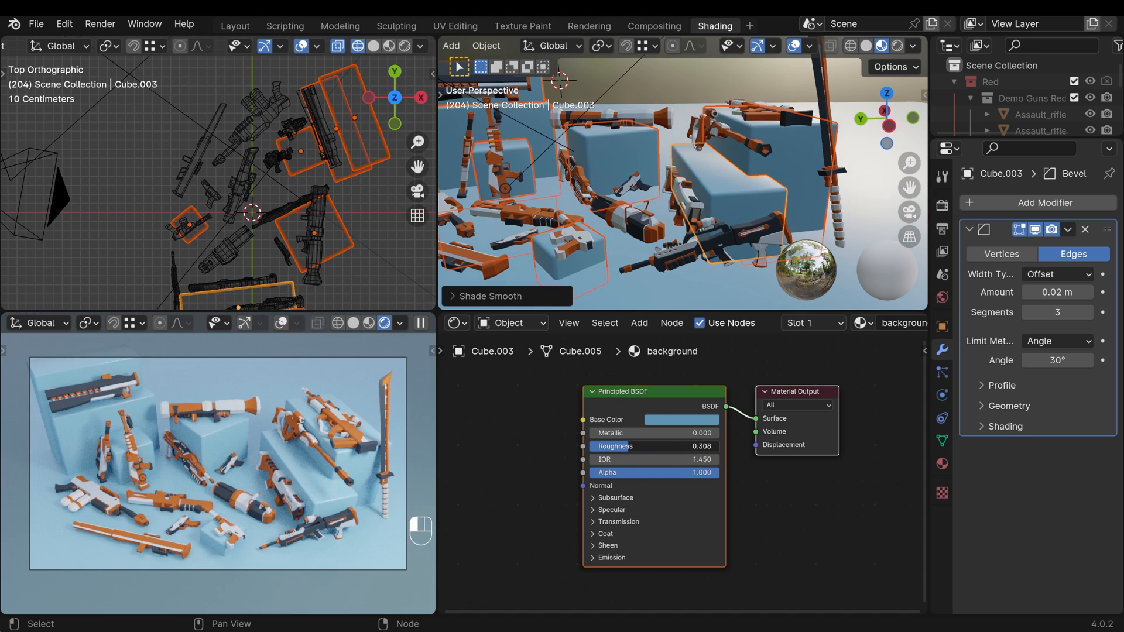
drag(652, 446, 706, 446)
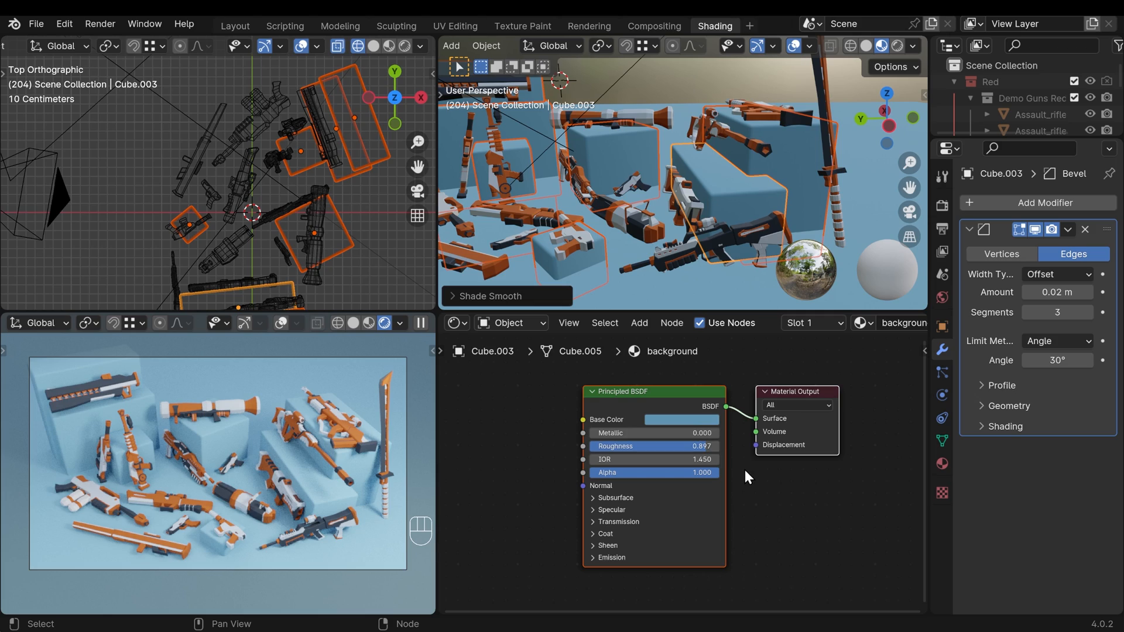
click(941, 204)
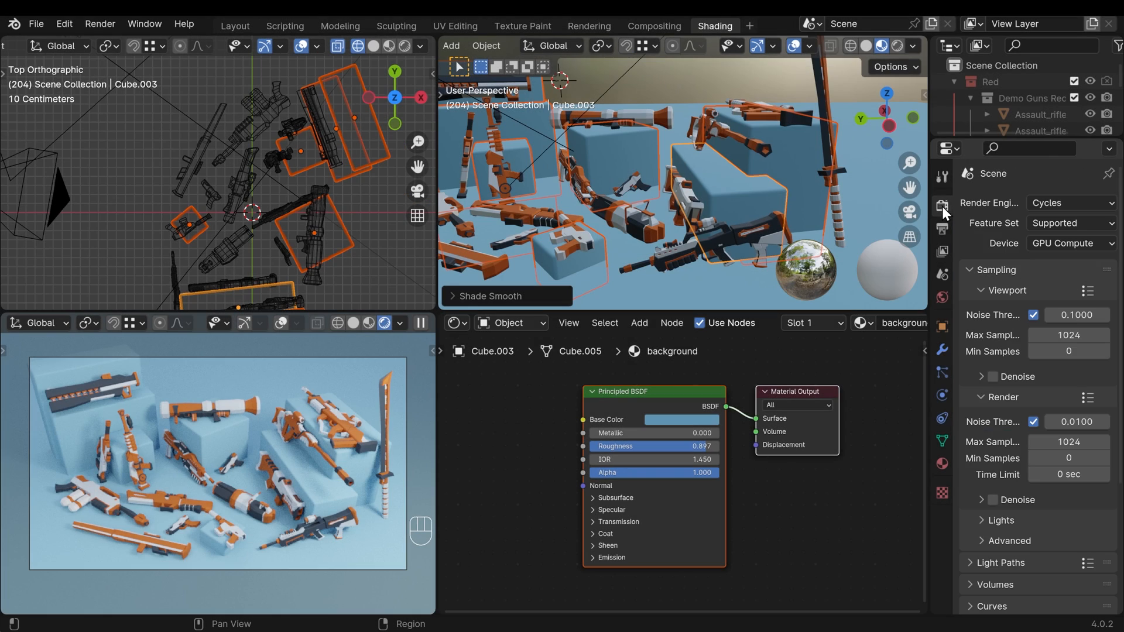
mouse_move(1071, 203)
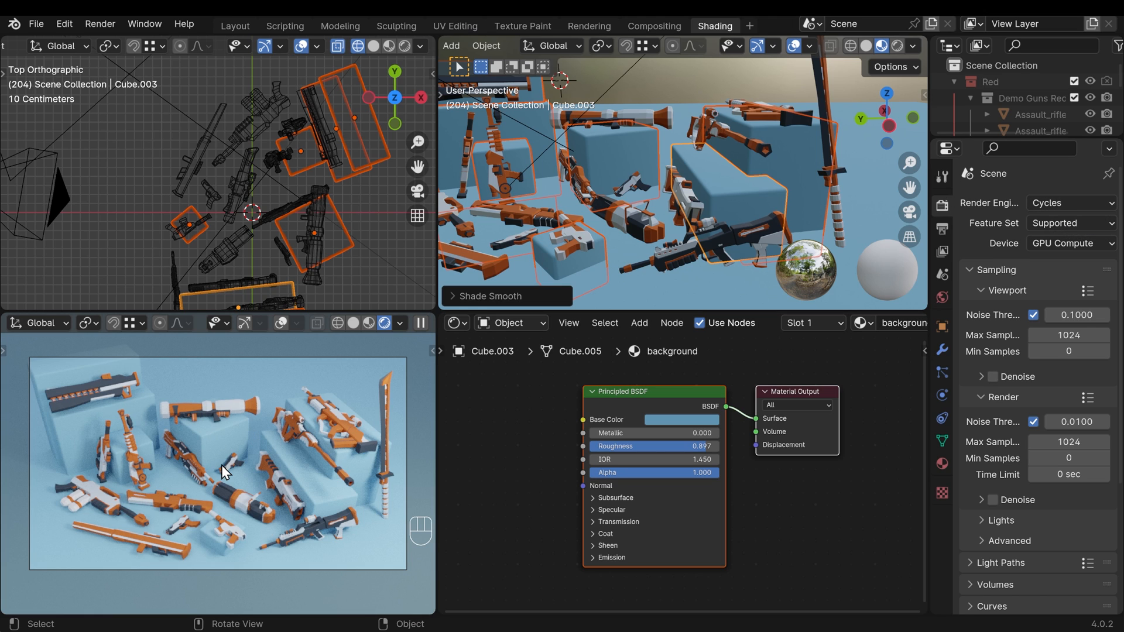
Step: Enable viewport Denoise, check its OptiX/Albedo options, and collapse the Sampling panel
click(992, 377)
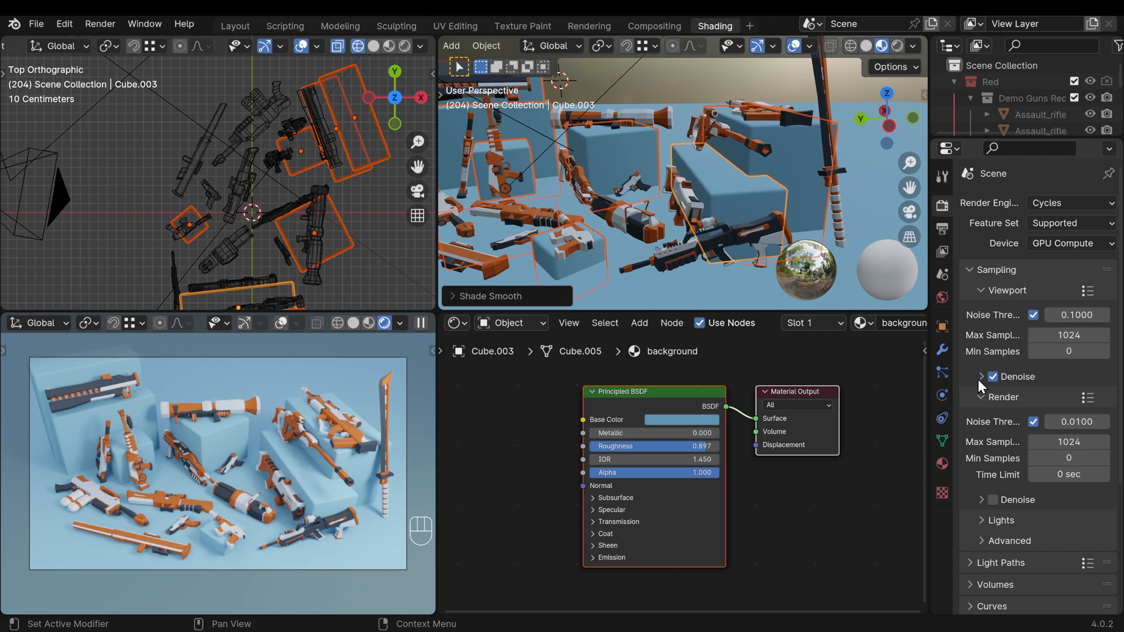
click(982, 376)
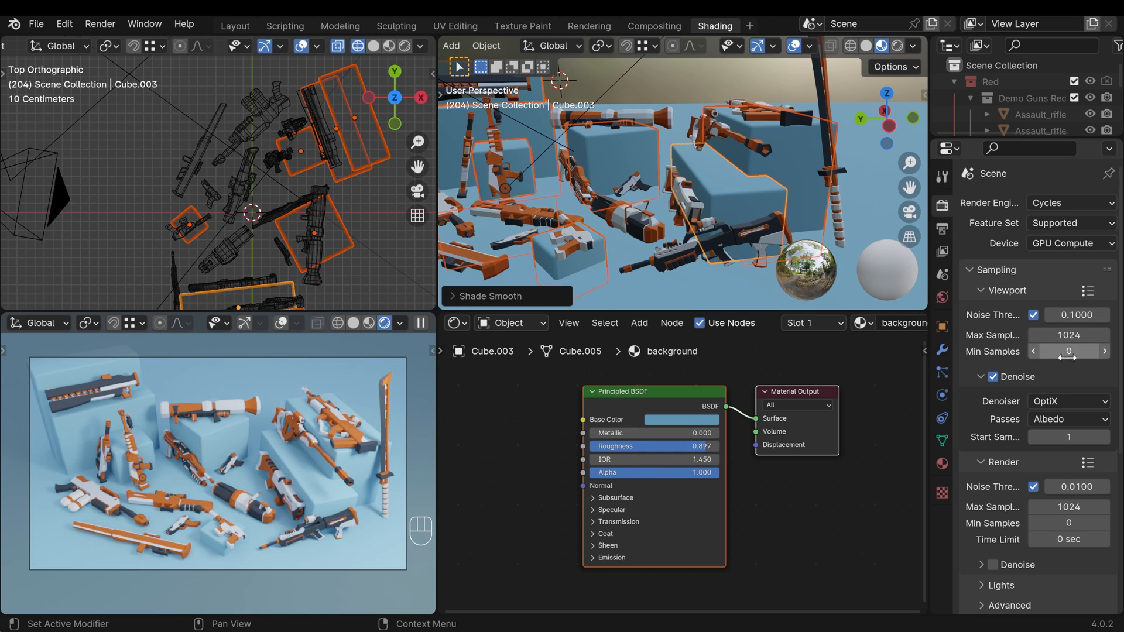
click(1068, 400)
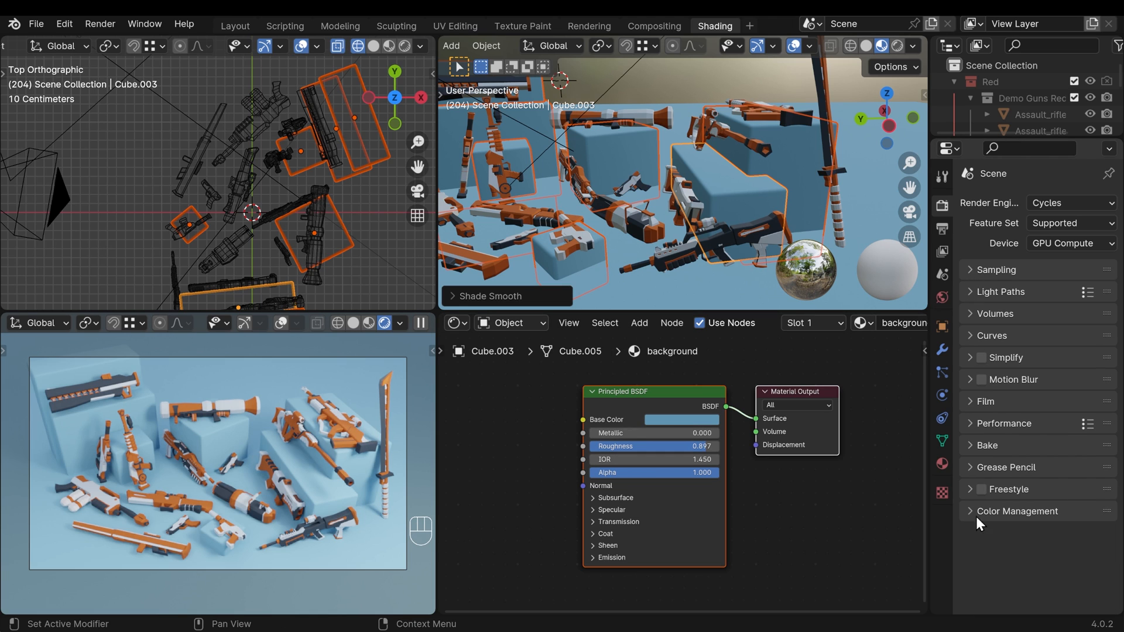
Step: Set the Color Management view transform to AgX
click(1018, 511)
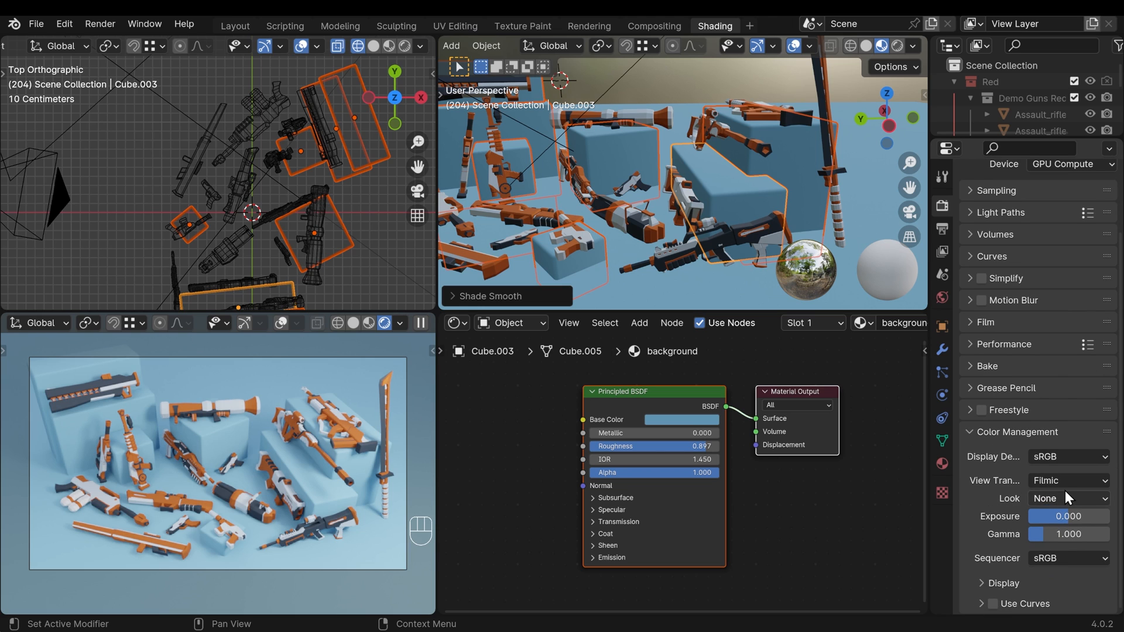
click(1067, 480)
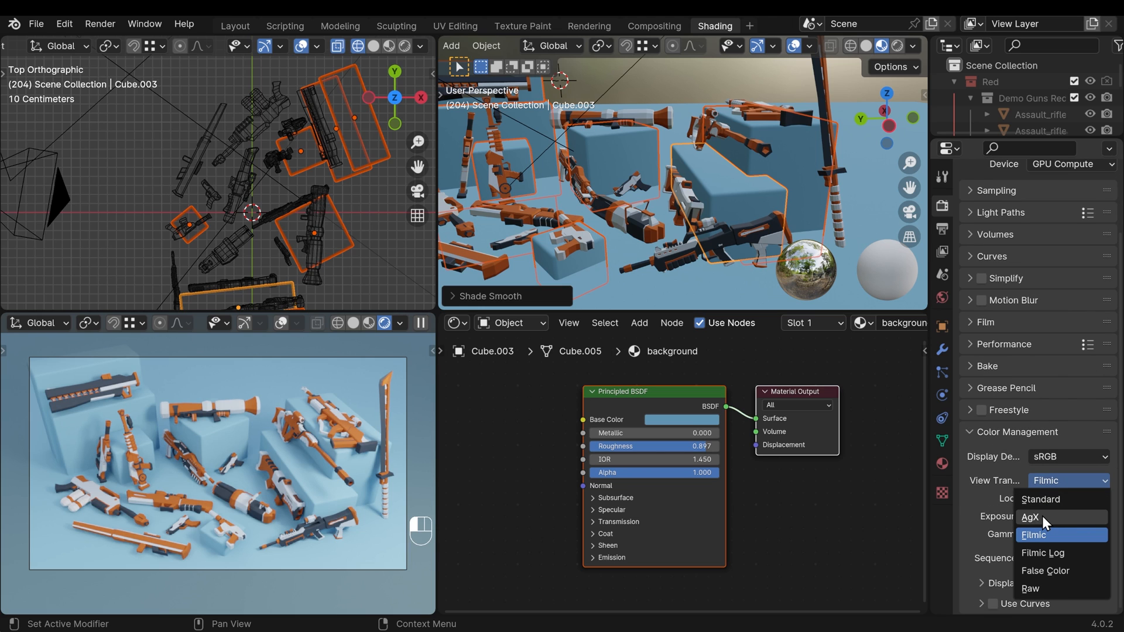
click(1029, 517)
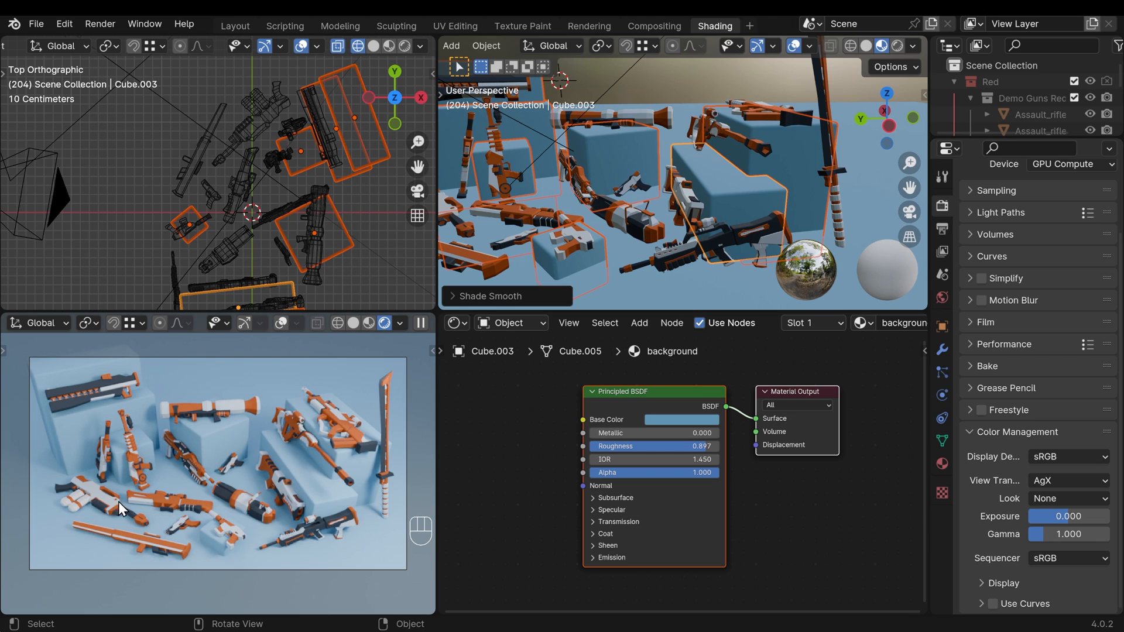
mouse_move(234, 489)
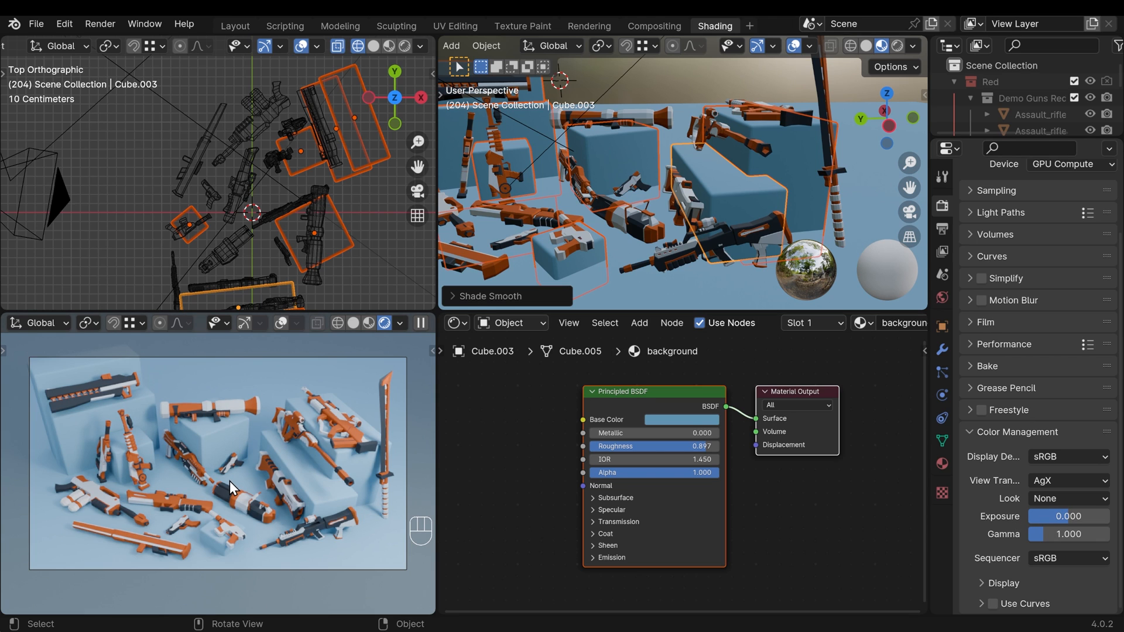
Step: Apply the High Contrast look, then switch to a different AgX contrast look
click(1067, 498)
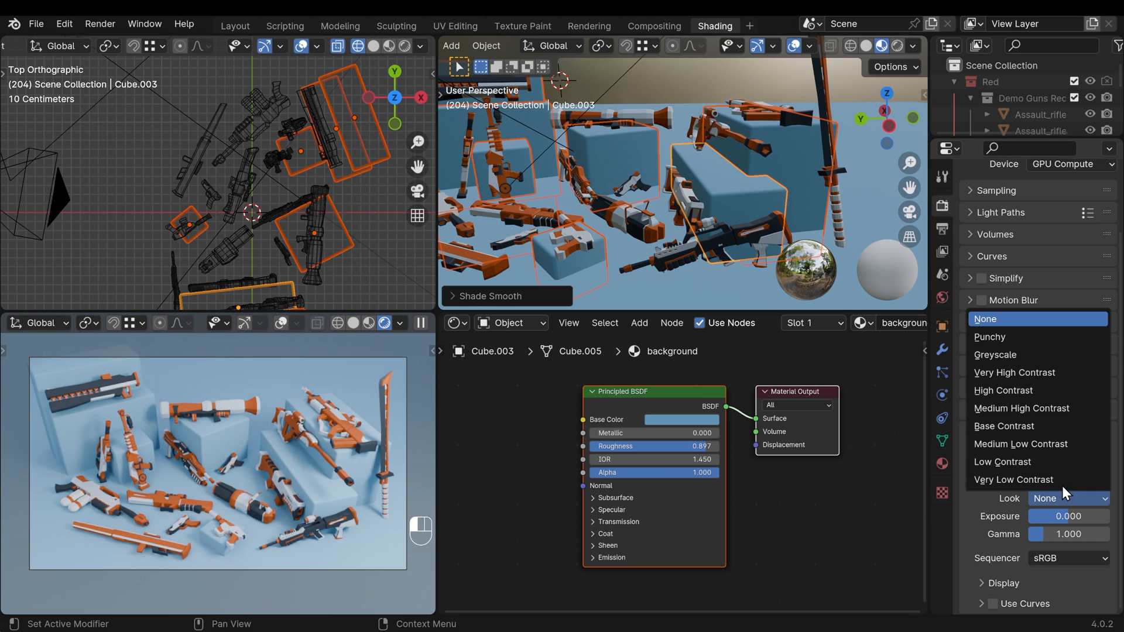
click(1004, 390)
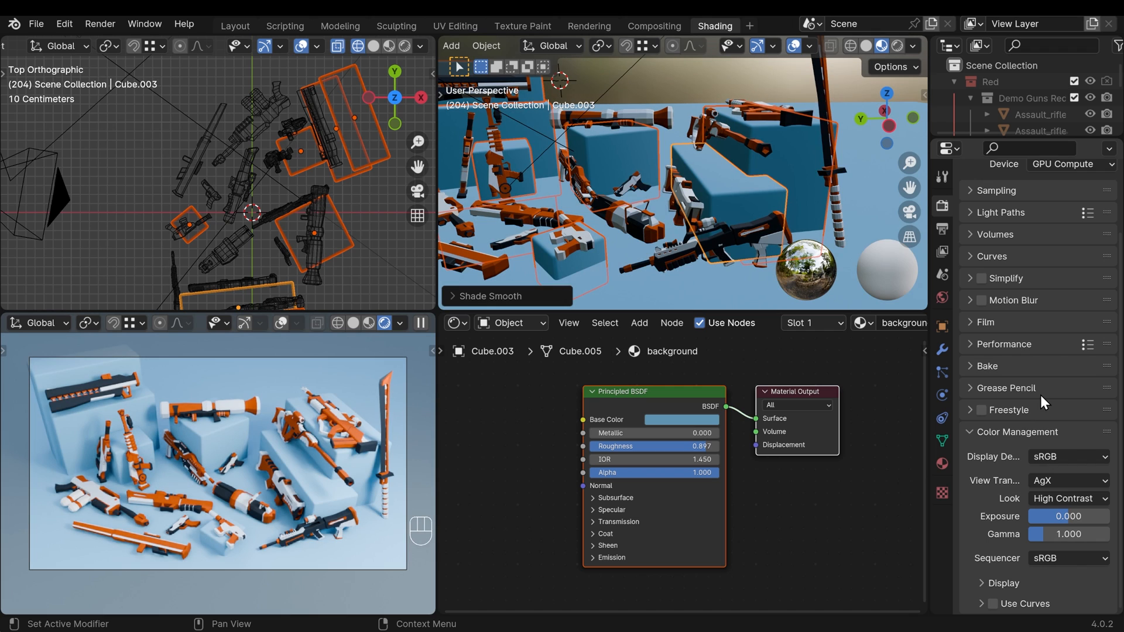
click(1067, 499)
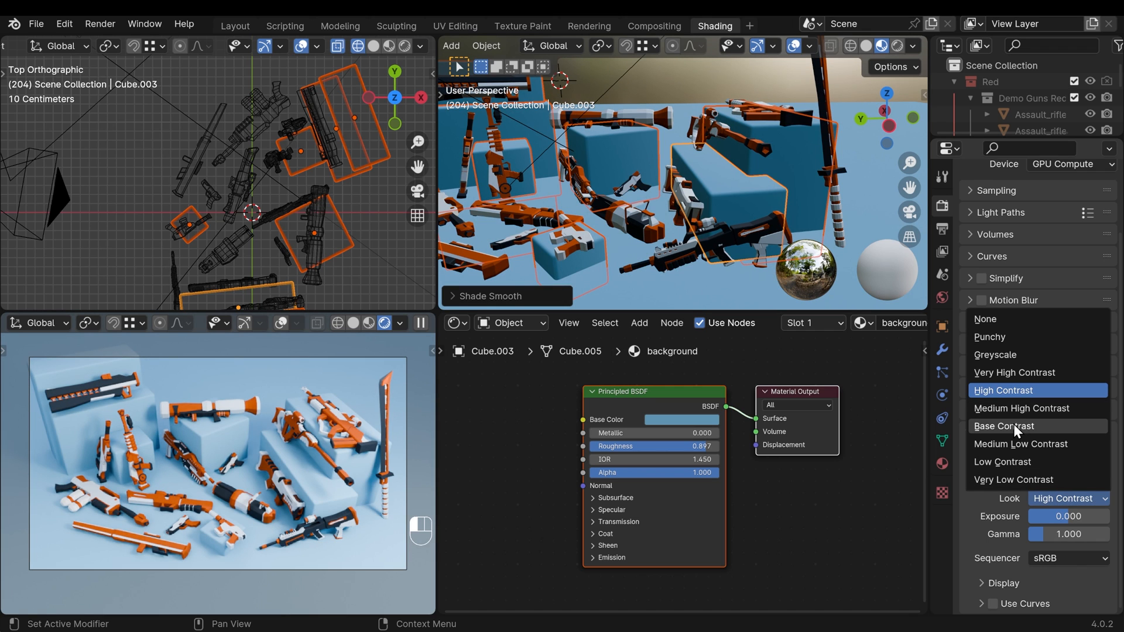
click(1012, 425)
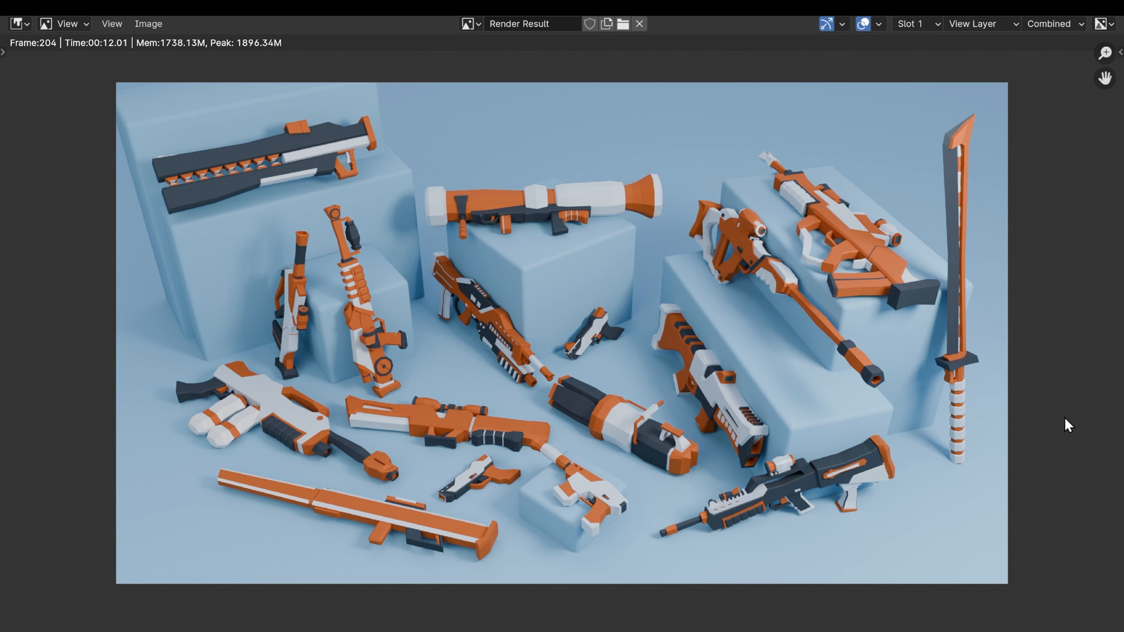
mouse_move(530, 453)
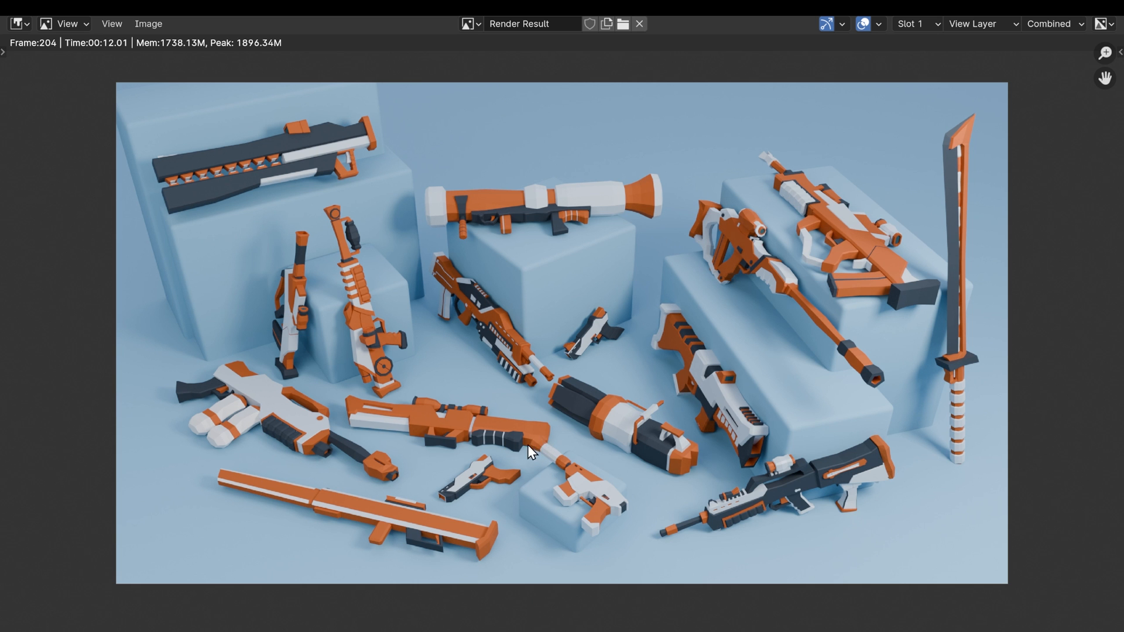
mouse_move(480, 433)
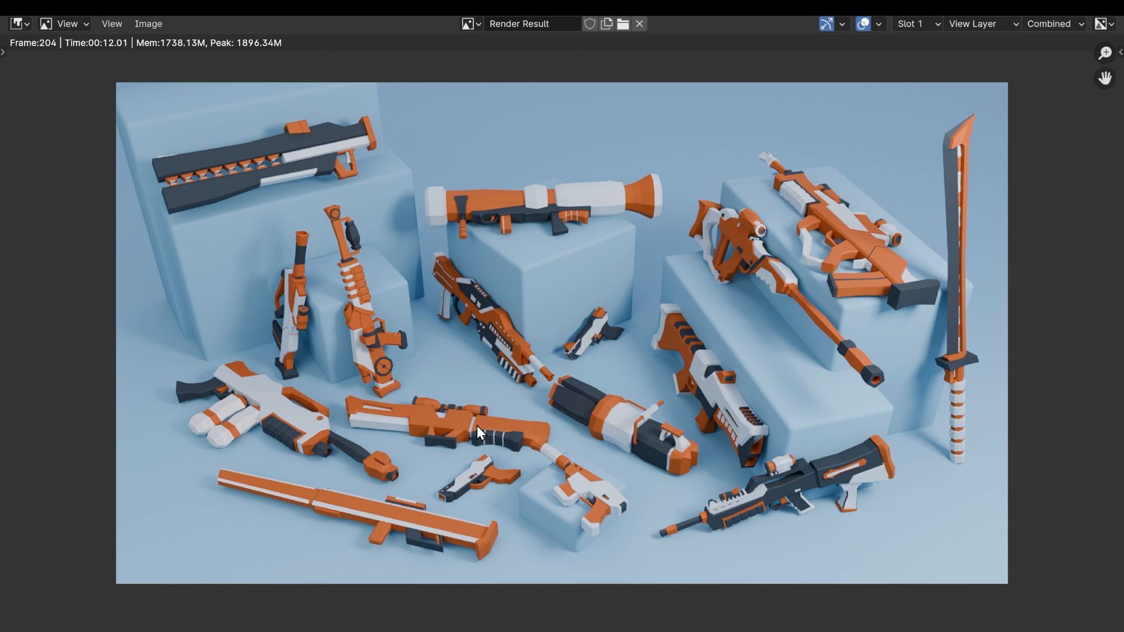
mouse_move(549, 440)
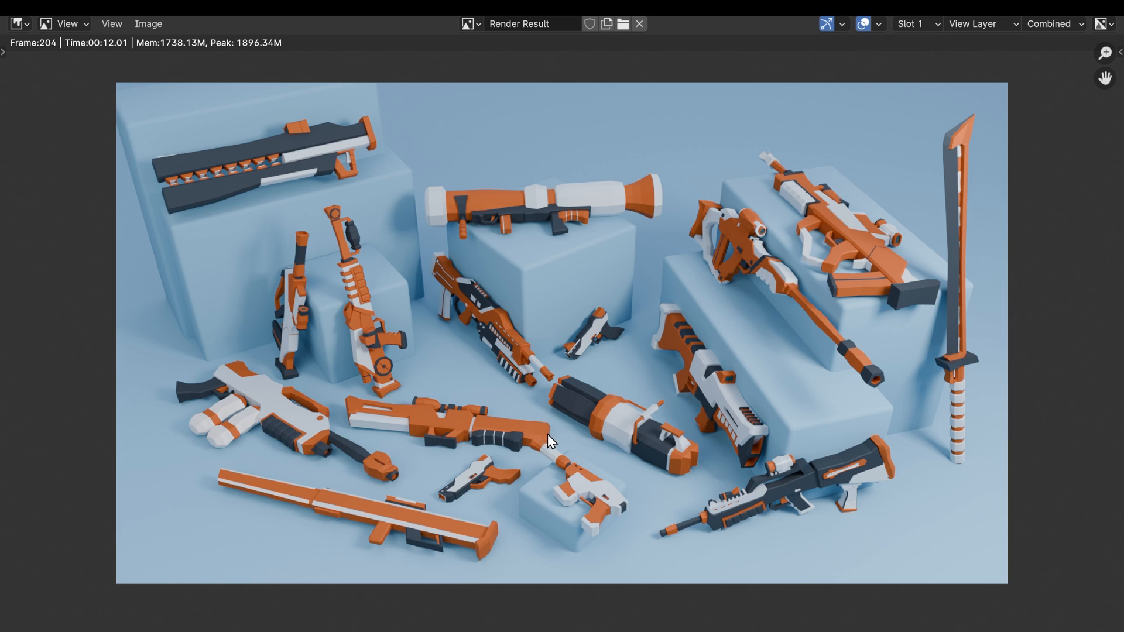
mouse_move(527, 462)
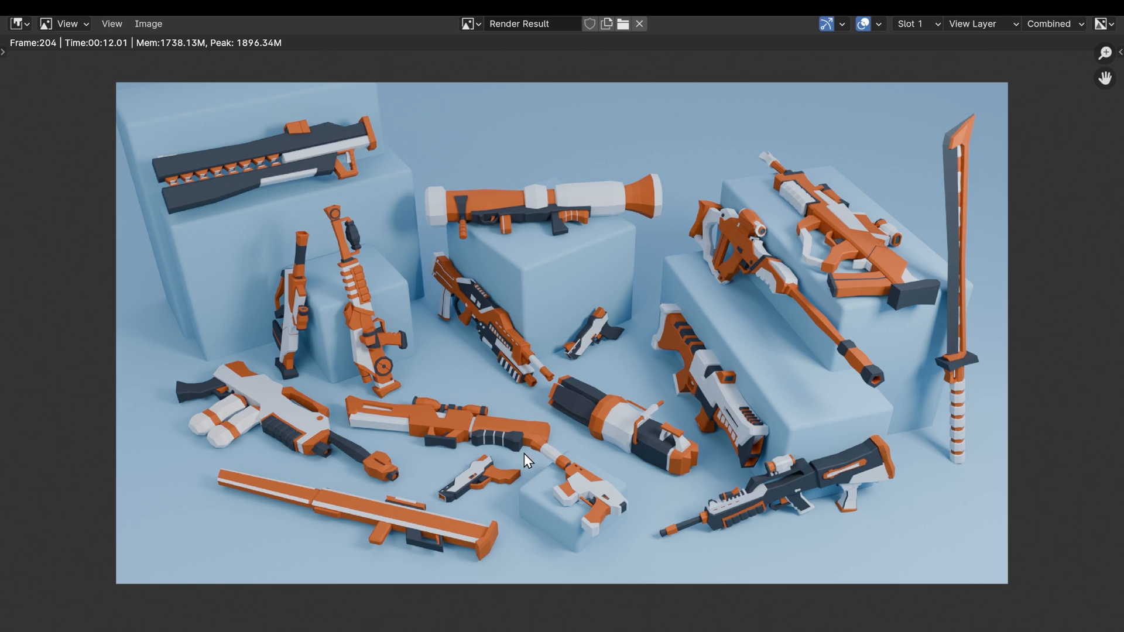
mouse_move(555, 469)
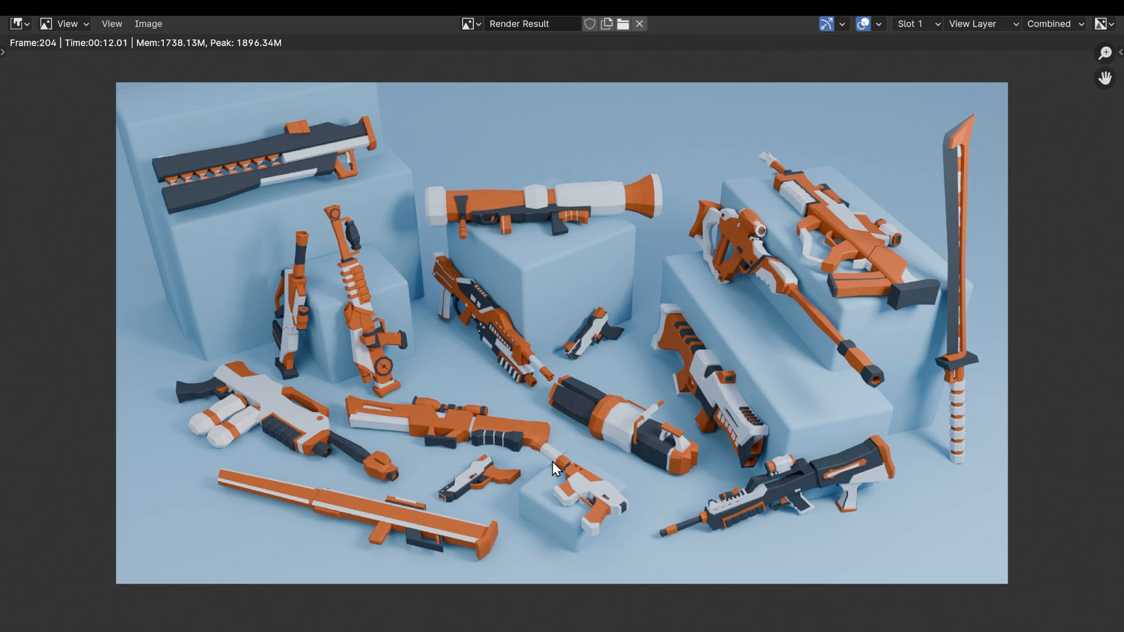
mouse_move(539, 453)
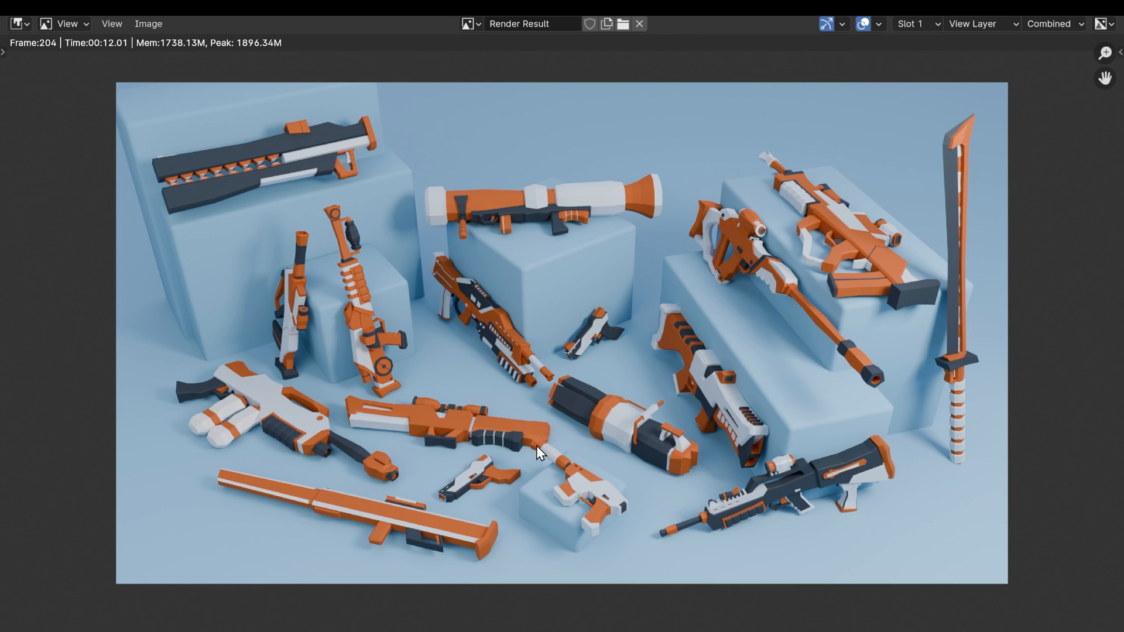